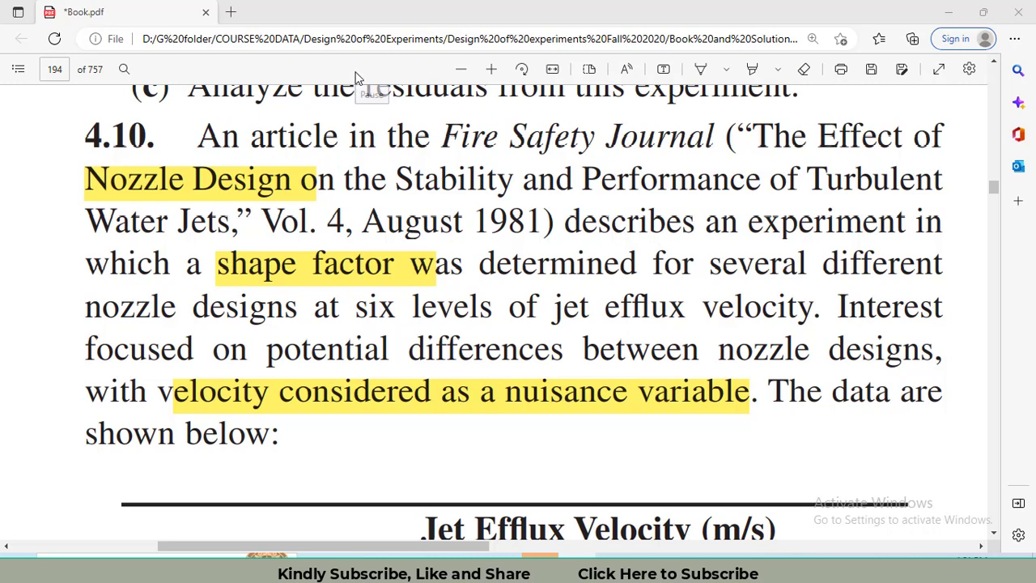
mouse_move(357, 78)
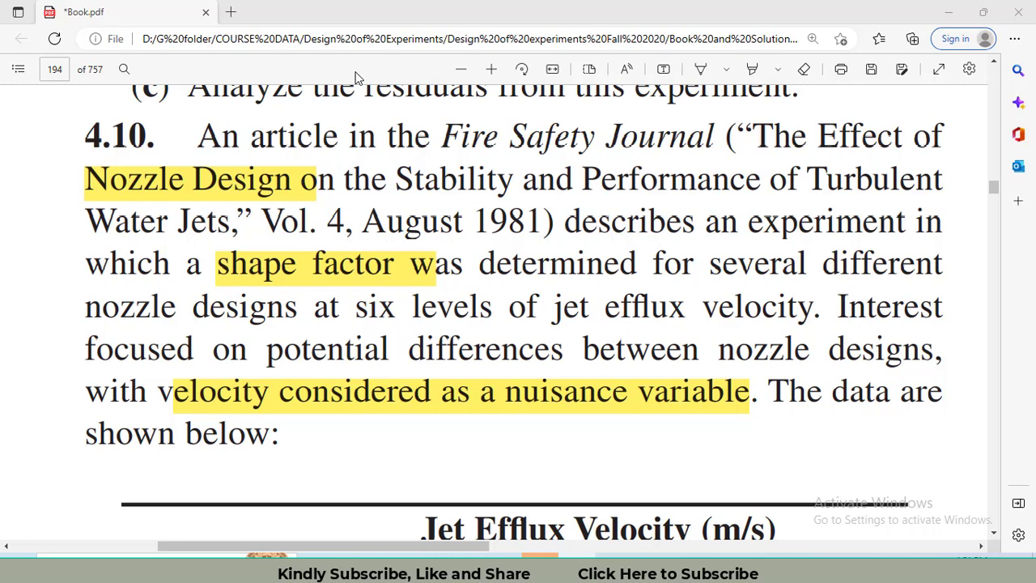
mouse_move(350, 427)
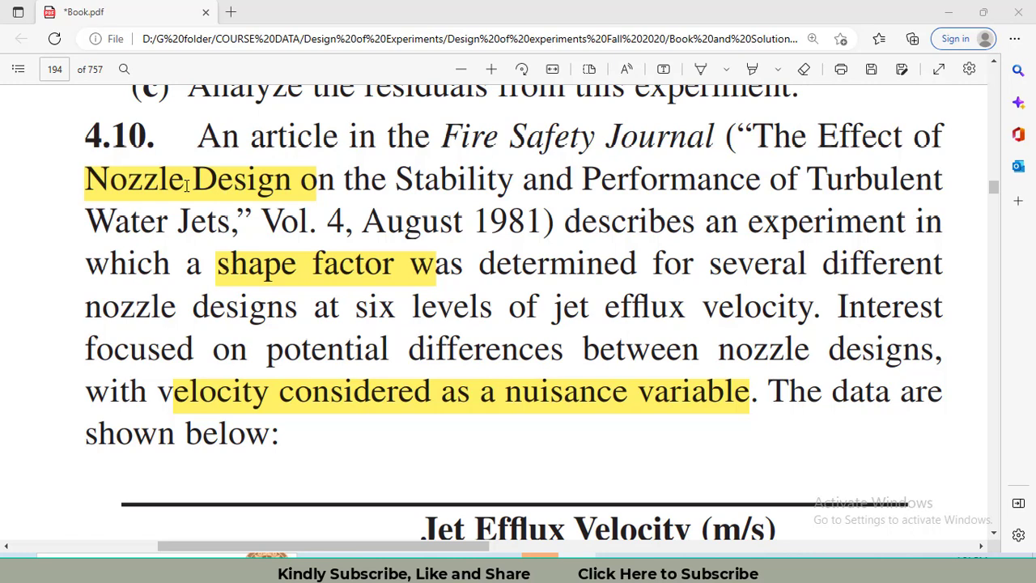
mouse_move(327, 276)
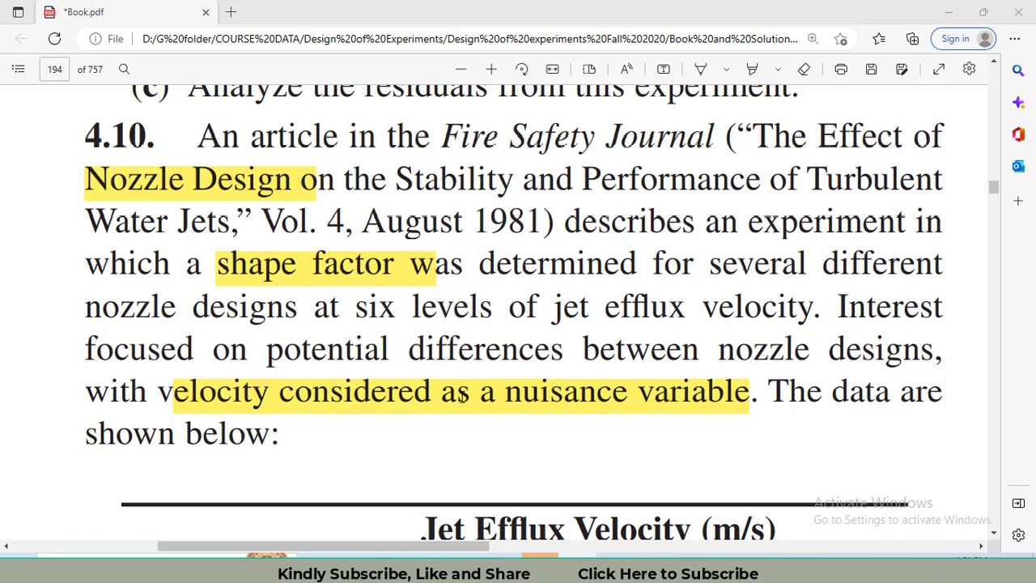
Step: Scroll the PDF down past the Jet Efflux Velocity table to question (a)
scroll("down", 3)
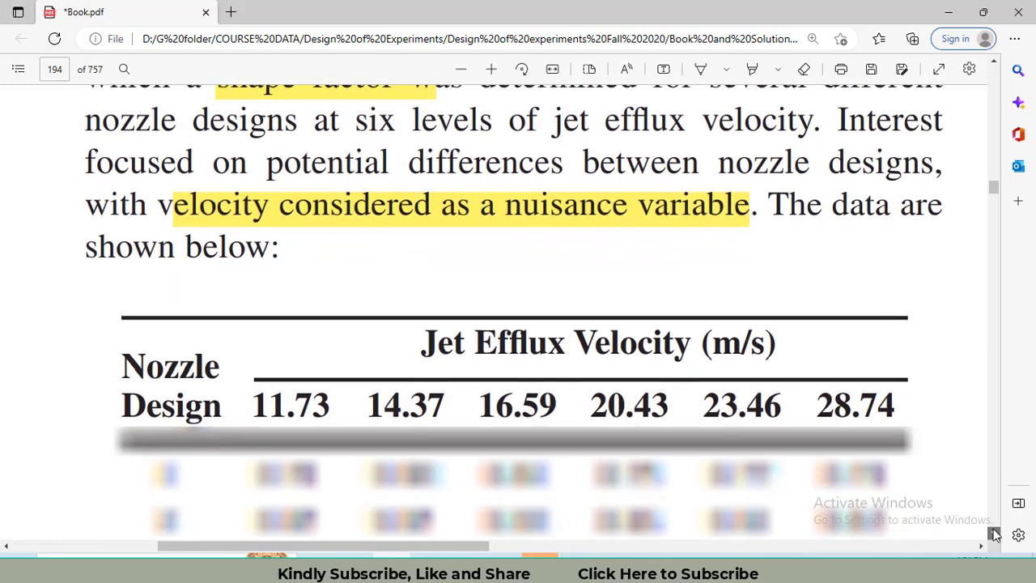
scroll("down", 3)
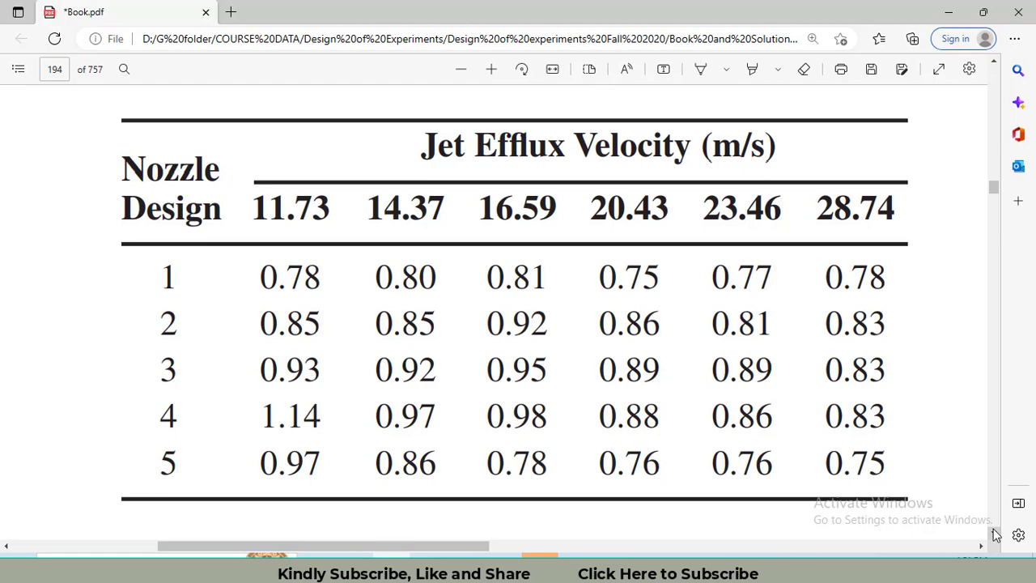
scroll("down", 3)
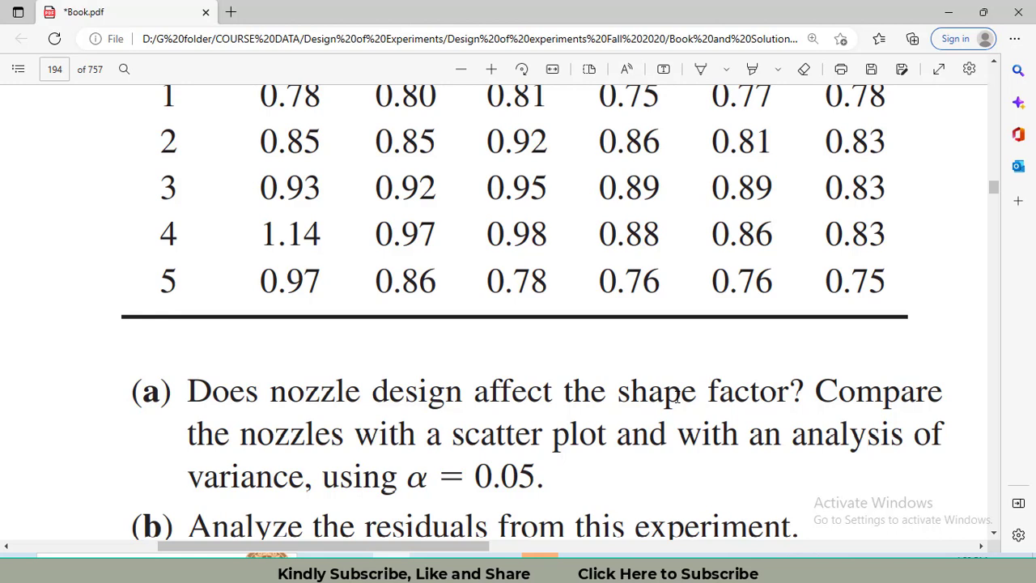
mouse_move(699, 398)
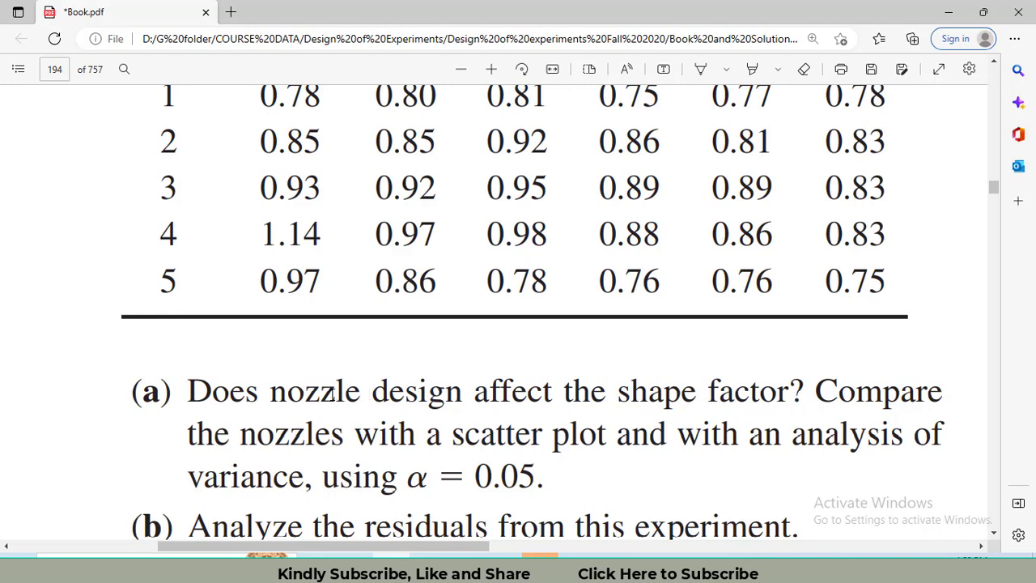
Step: Select 'nozzle design' then the phrase about comparing nozzles with a scatter plot
double_click(304, 390)
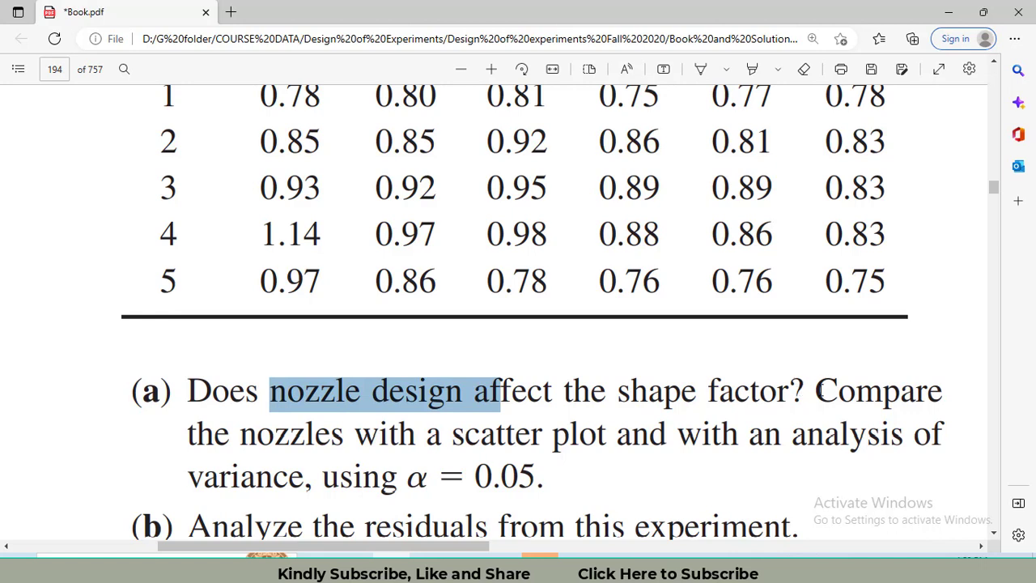
mouse_move(794, 439)
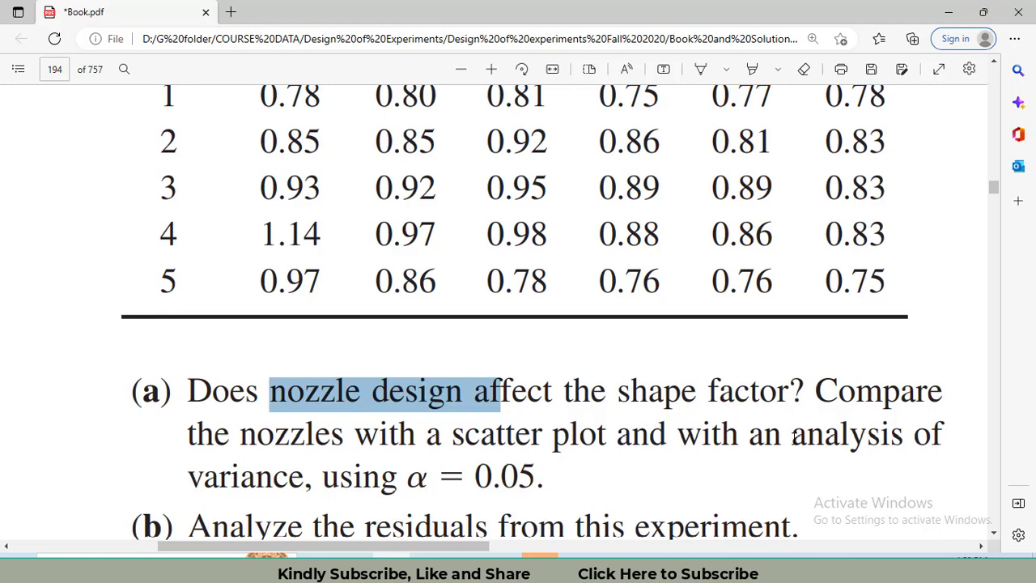
left_click(783, 457)
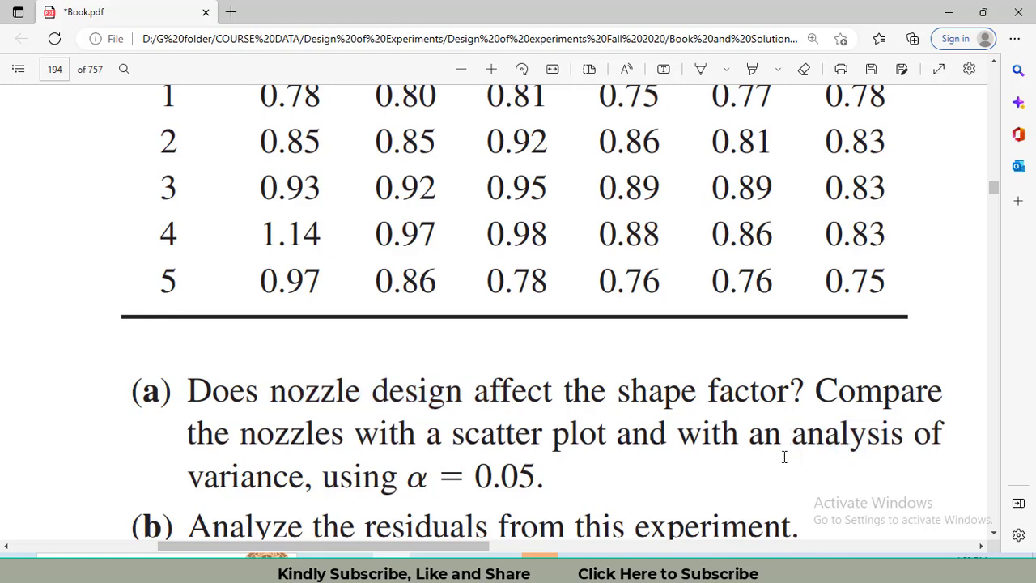
left_click_drag(240, 434, 543, 434)
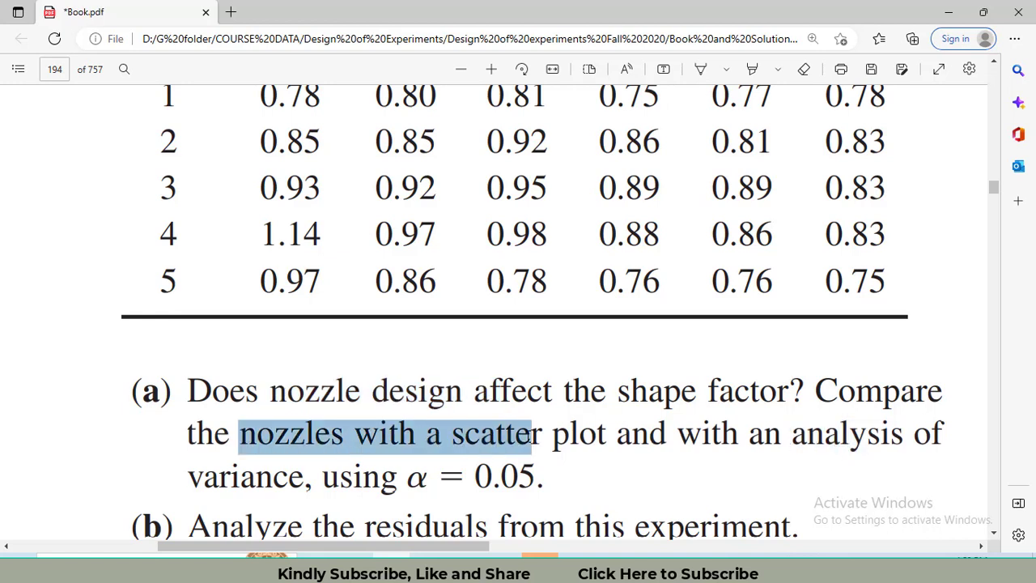
left_click_drag(526, 434, 696, 434)
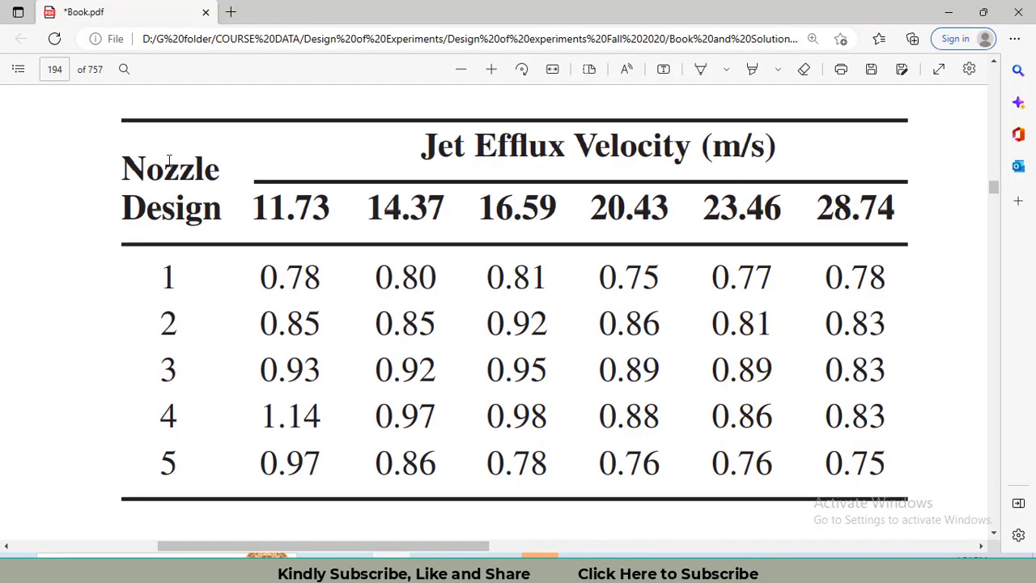
mouse_move(178, 289)
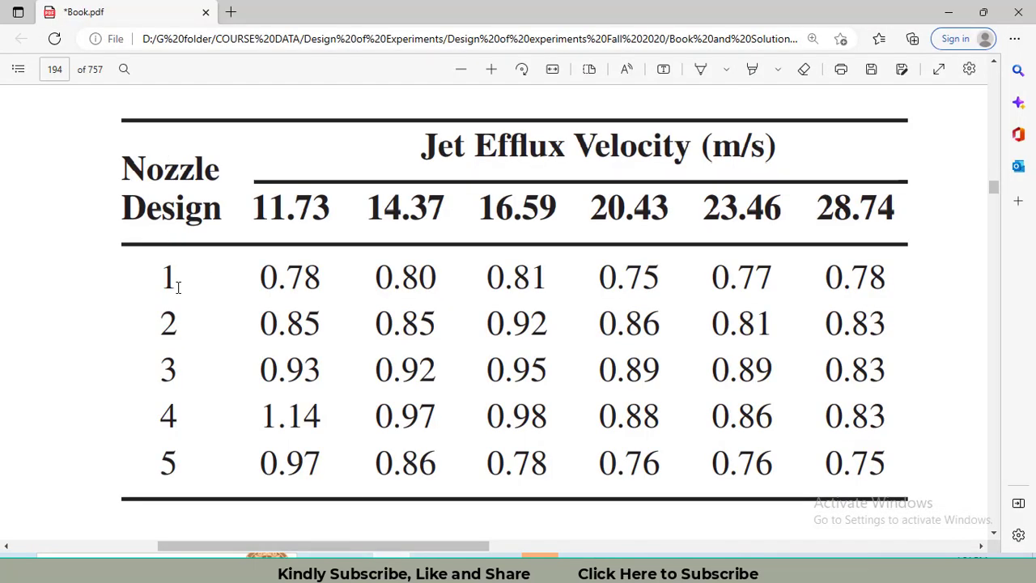
mouse_move(607, 197)
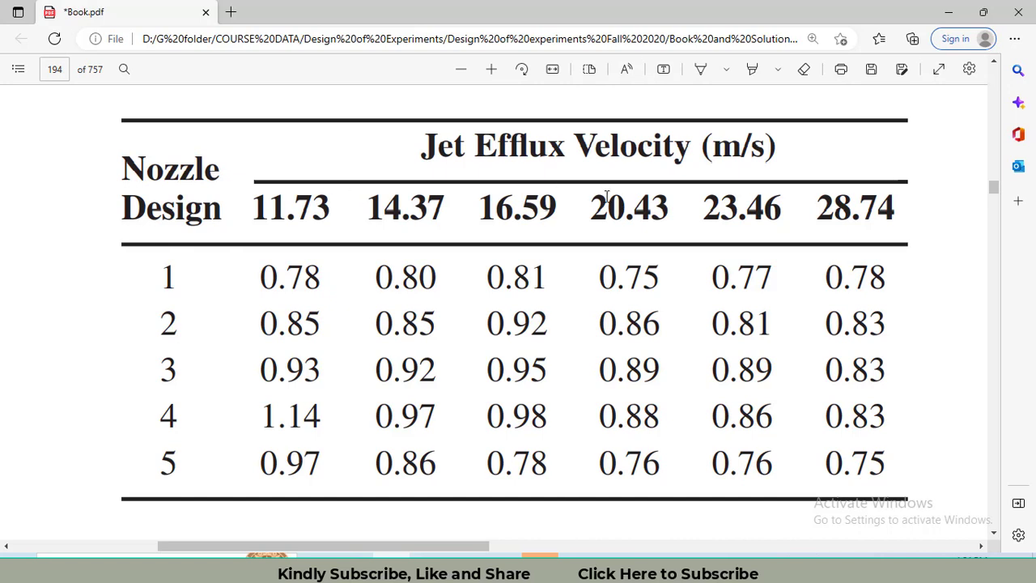
mouse_move(230, 290)
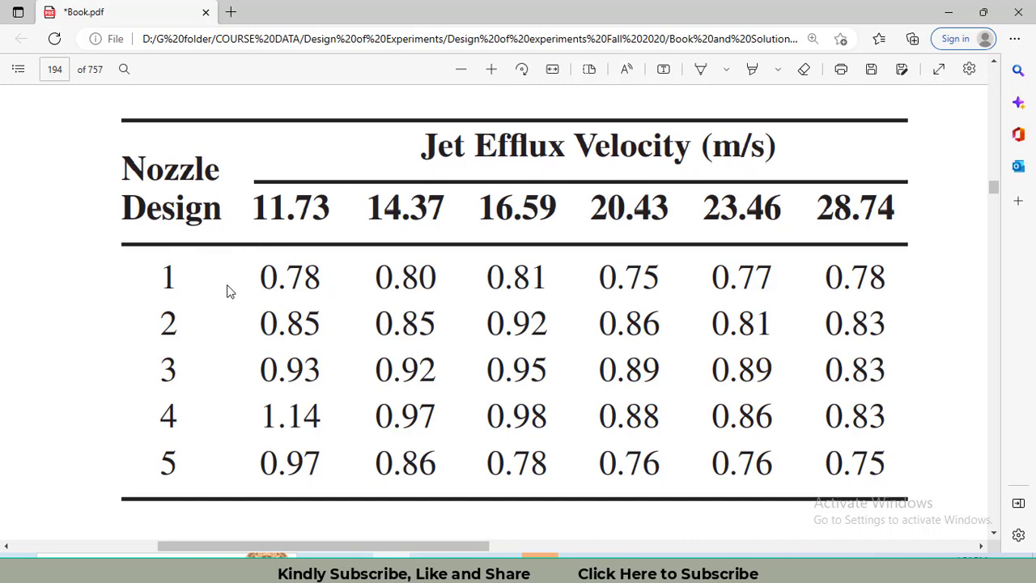
mouse_move(160, 278)
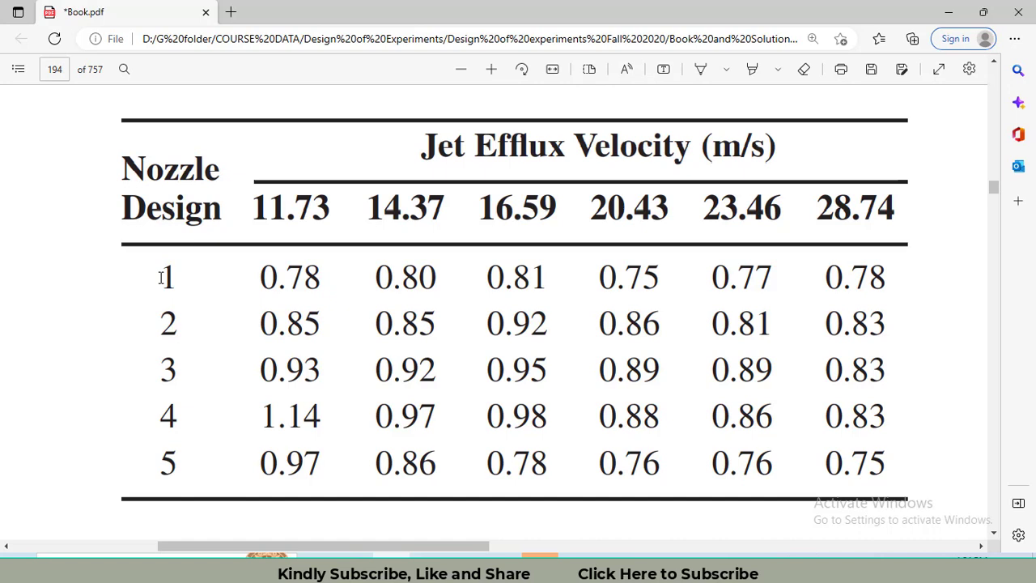
double_click(168, 277)
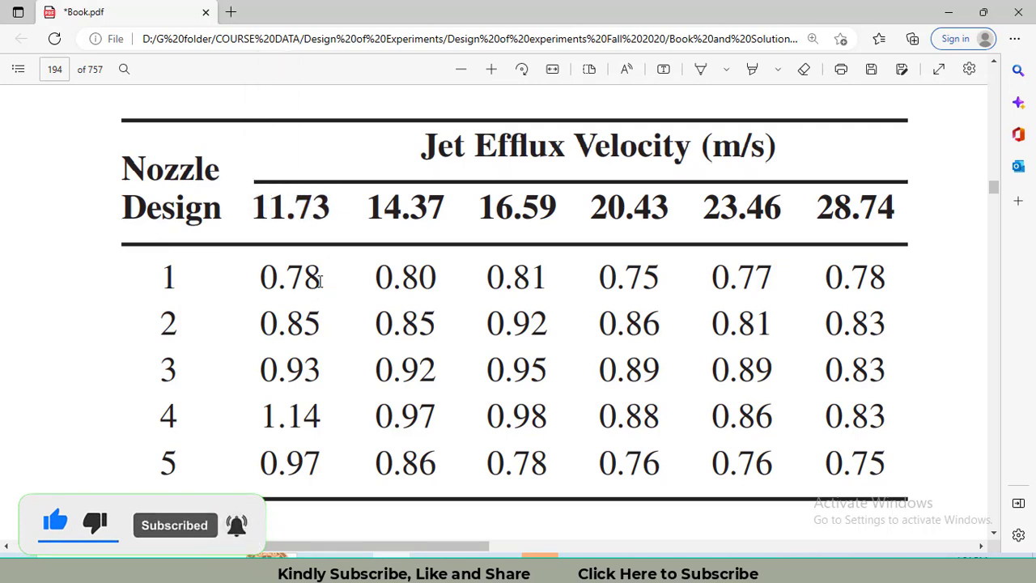
double_click(290, 277)
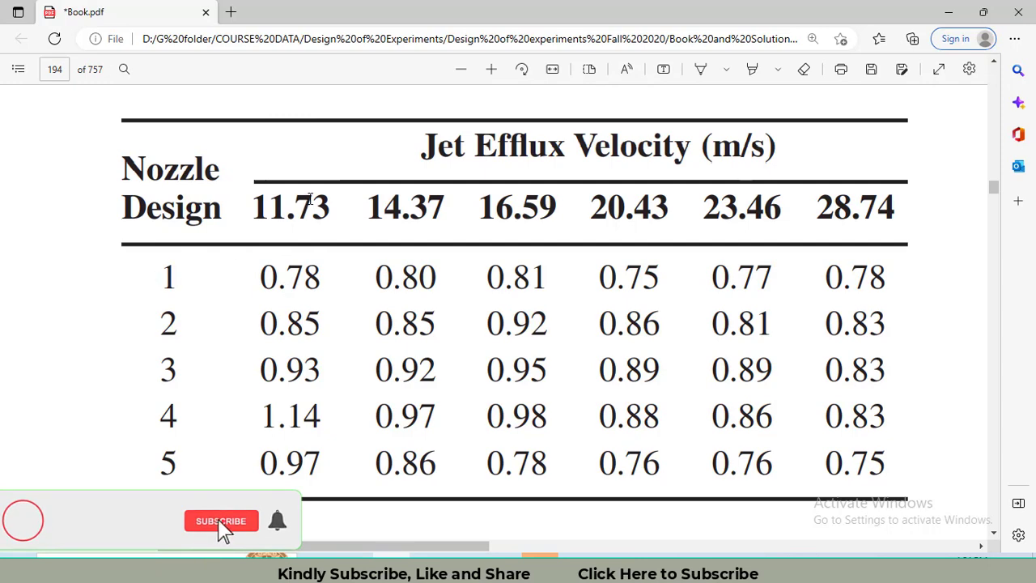
left_click(220, 521)
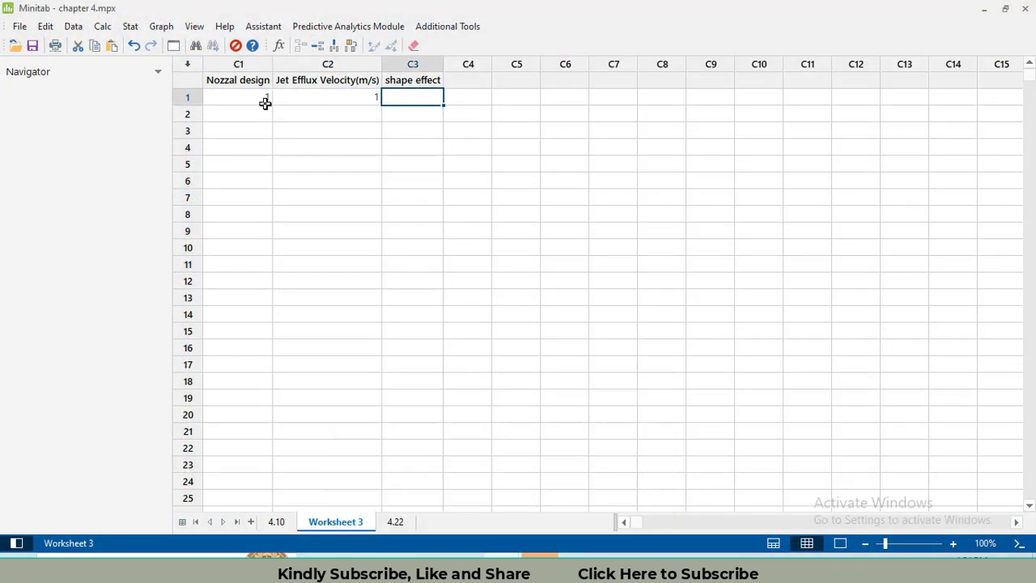
Step: Enter shape effect 0.78 for row 1 and velocity level 2 for row 2
type("0.78")
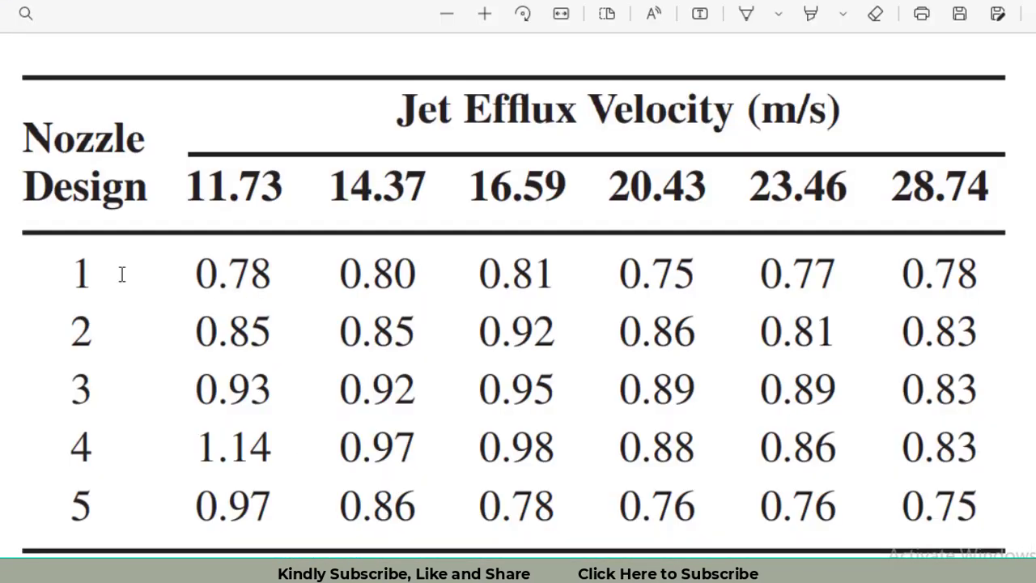
mouse_move(425, 162)
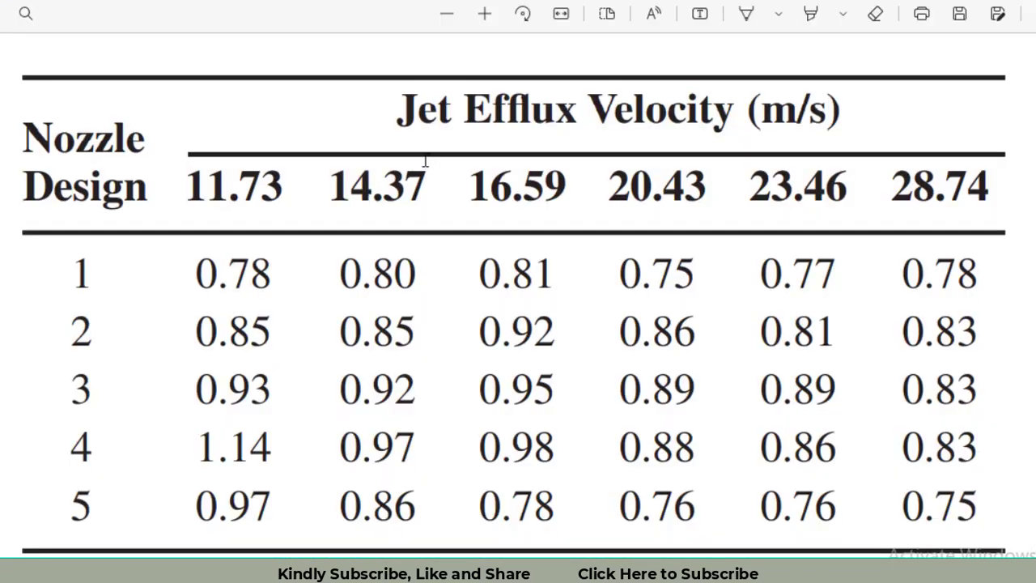
mouse_move(80, 272)
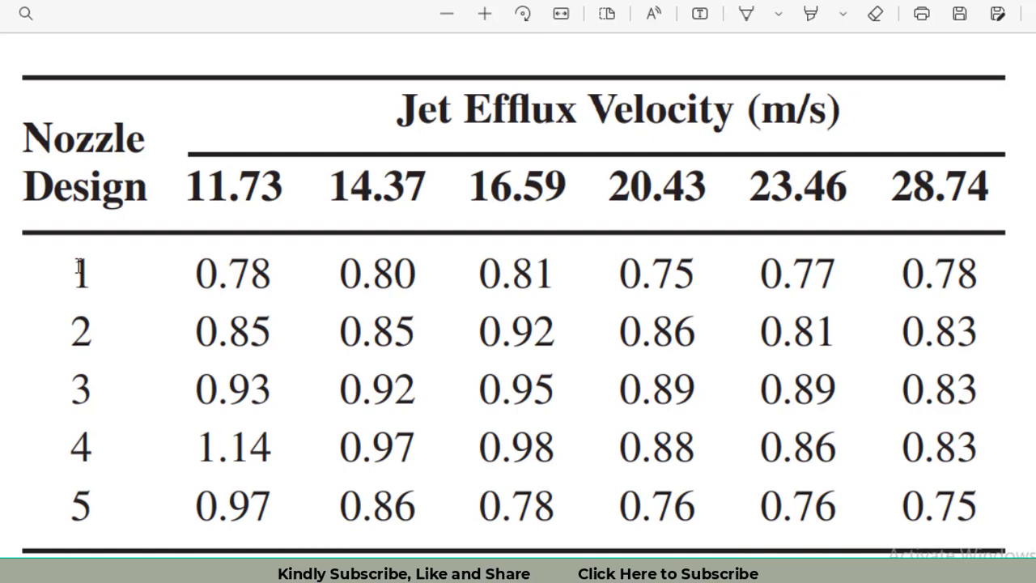
mouse_move(418, 200)
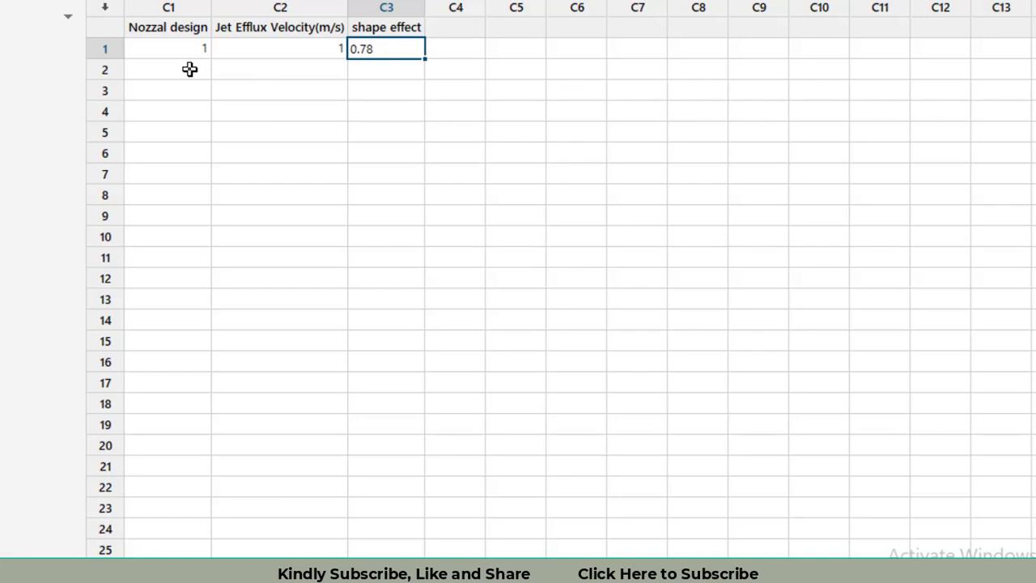
type("2")
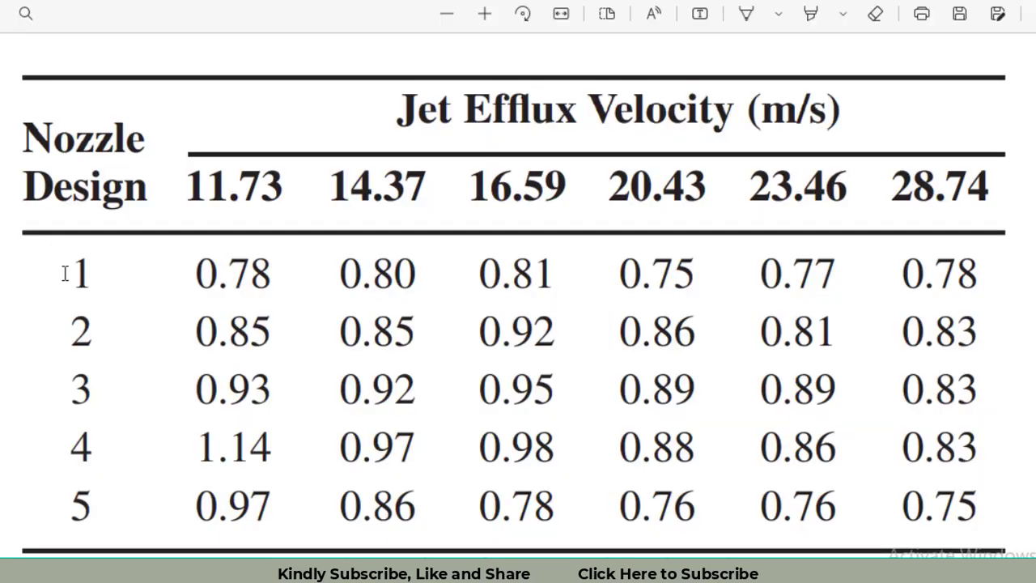
mouse_move(320, 174)
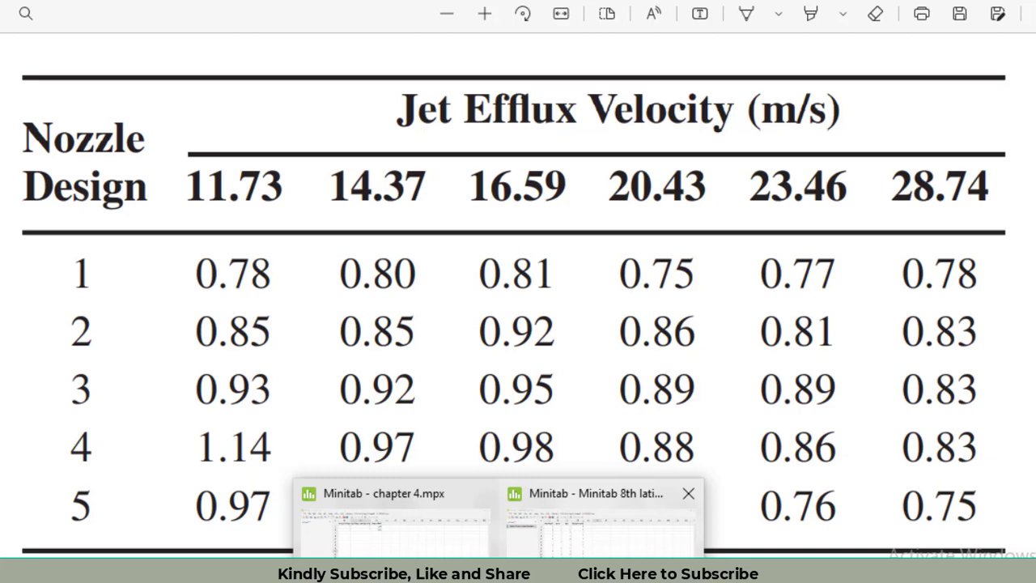
left_click(386, 496)
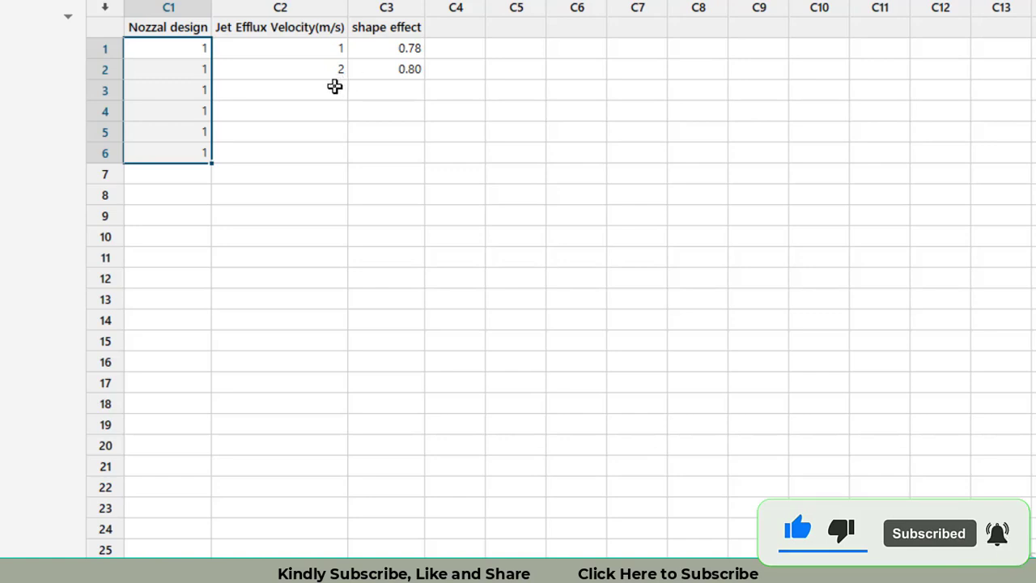
Step: Fill Nozzal design with 2 in rows 7–12, 3 in rows 13–18 and 4 starting row 19
type("3")
left_click(167, 175)
type("2")
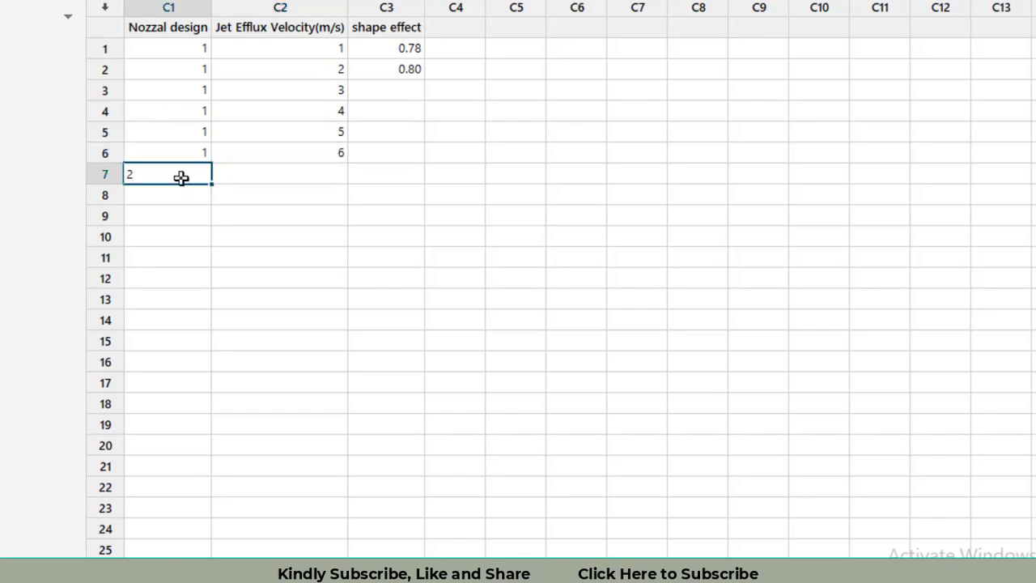
key("Enter")
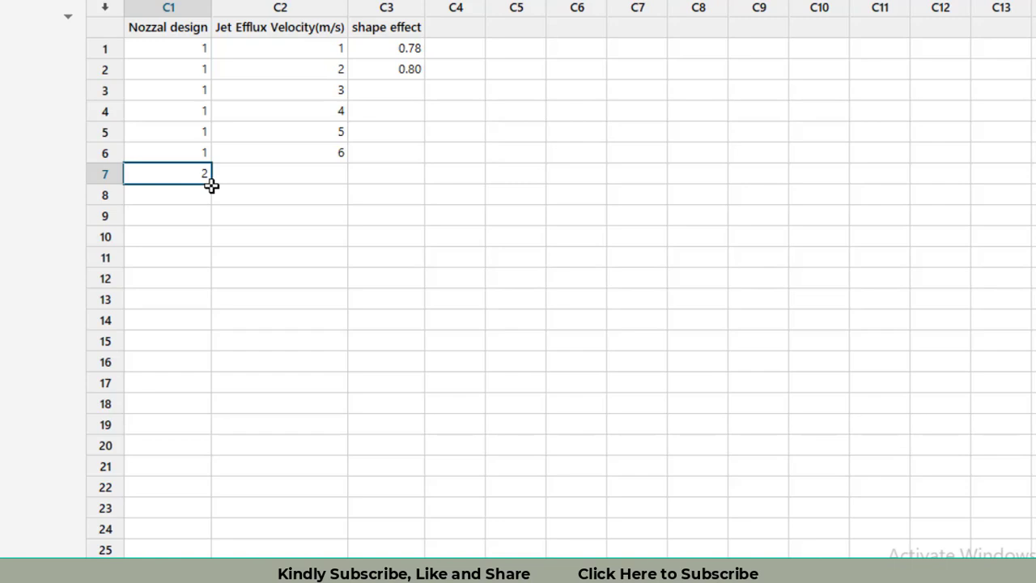
mouse_move(225, 188)
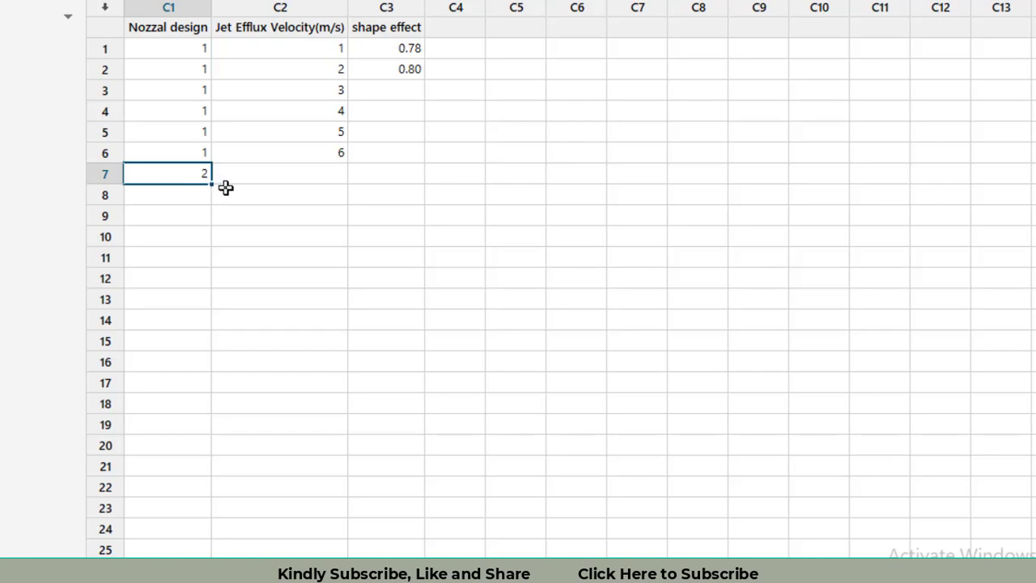
mouse_move(194, 259)
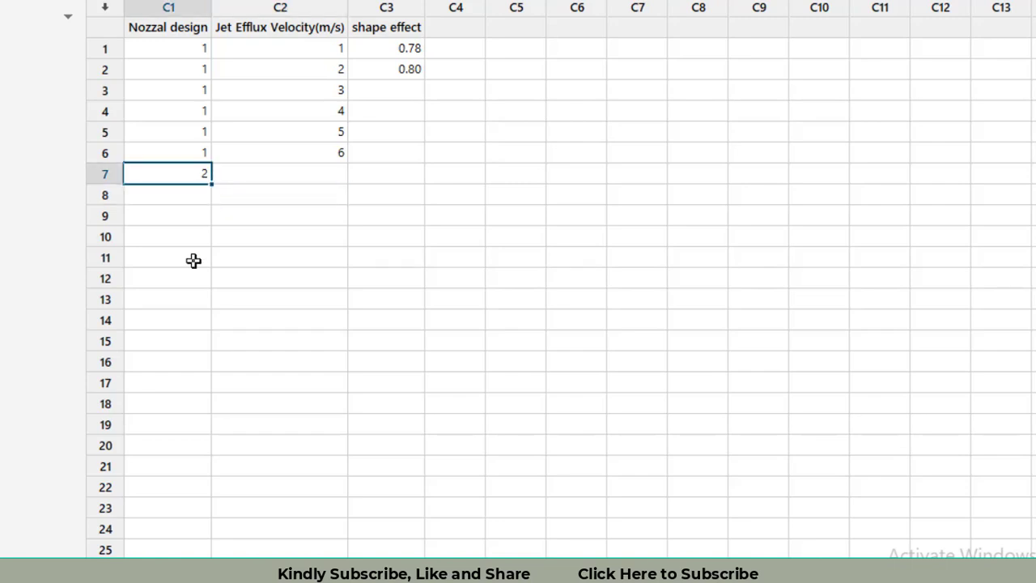
type("2")
left_click(167, 298)
type("3")
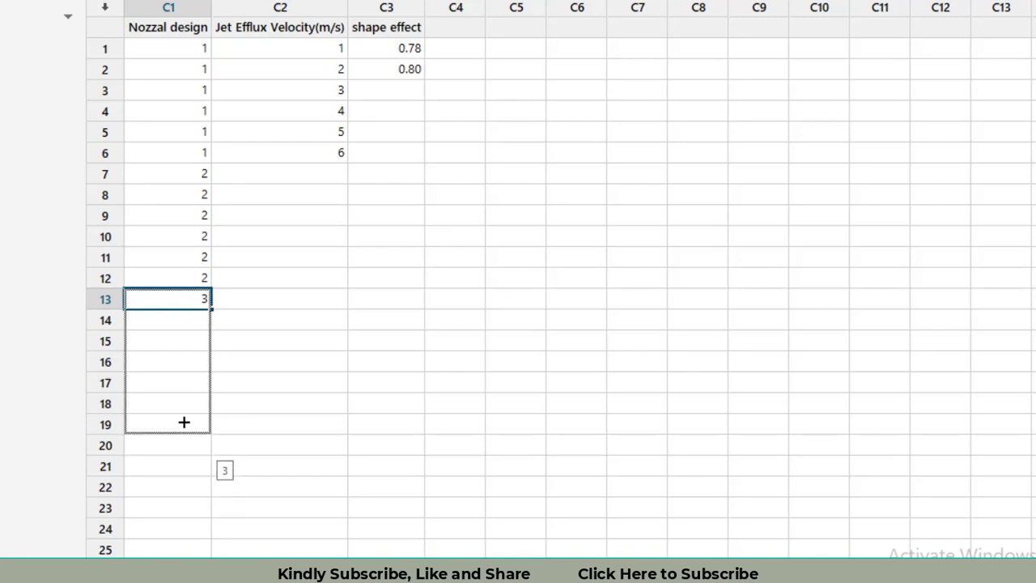
left_click_drag(185, 298, 197, 404)
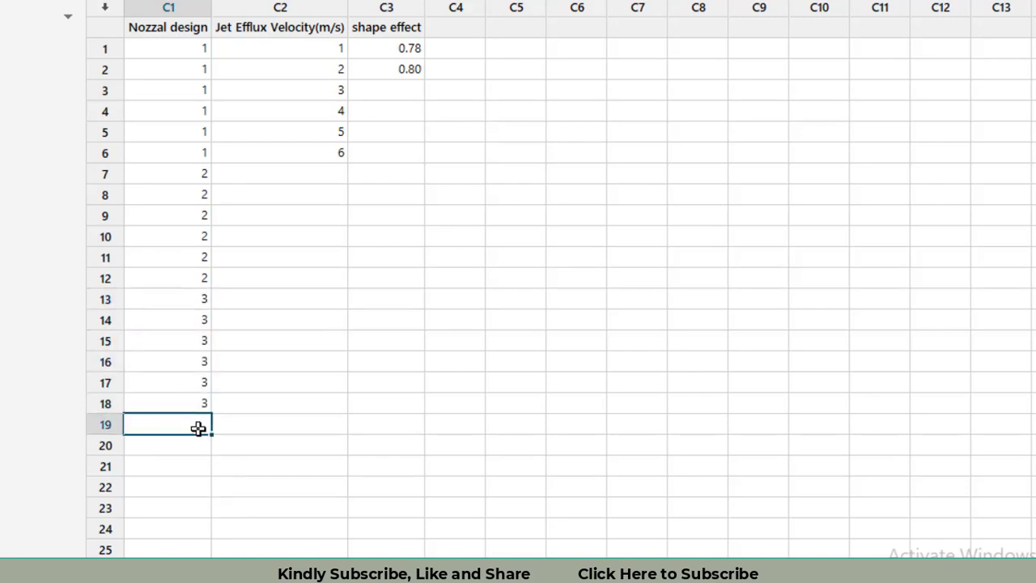
type("4")
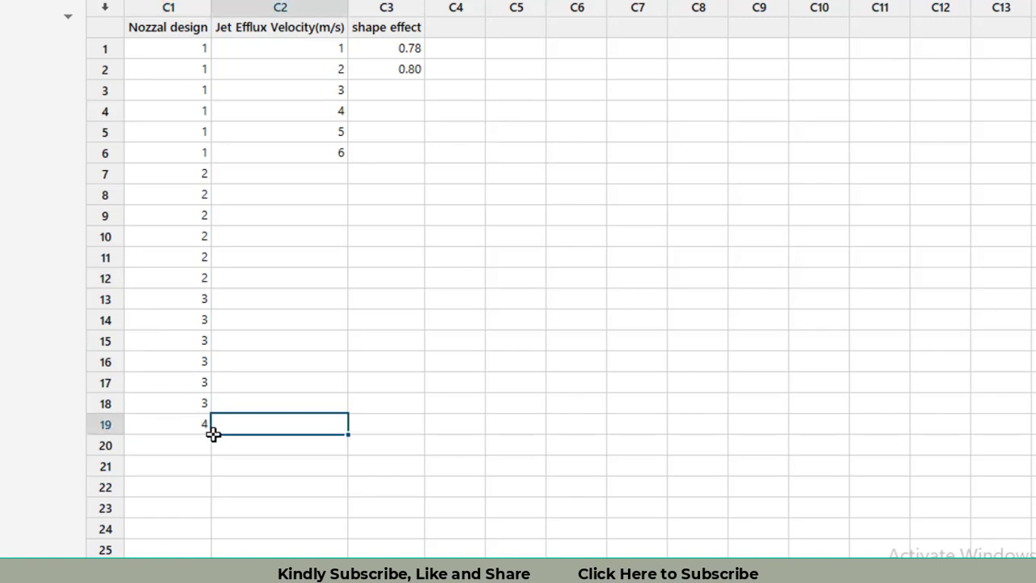
left_click(166, 425)
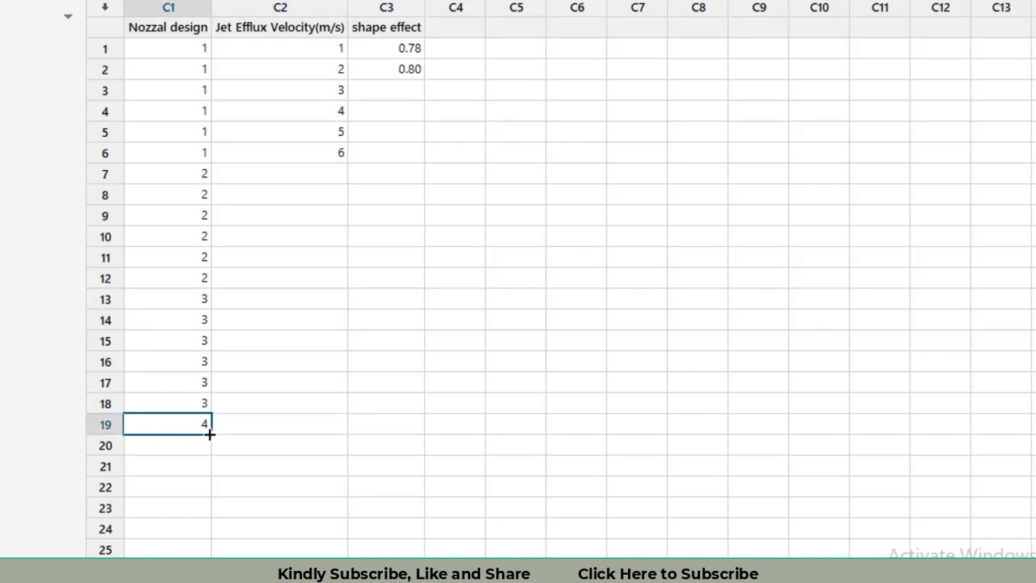
Step: Copy design 4 down the following rows of the Nozzal design column
left_click_drag(210, 434, 194, 528)
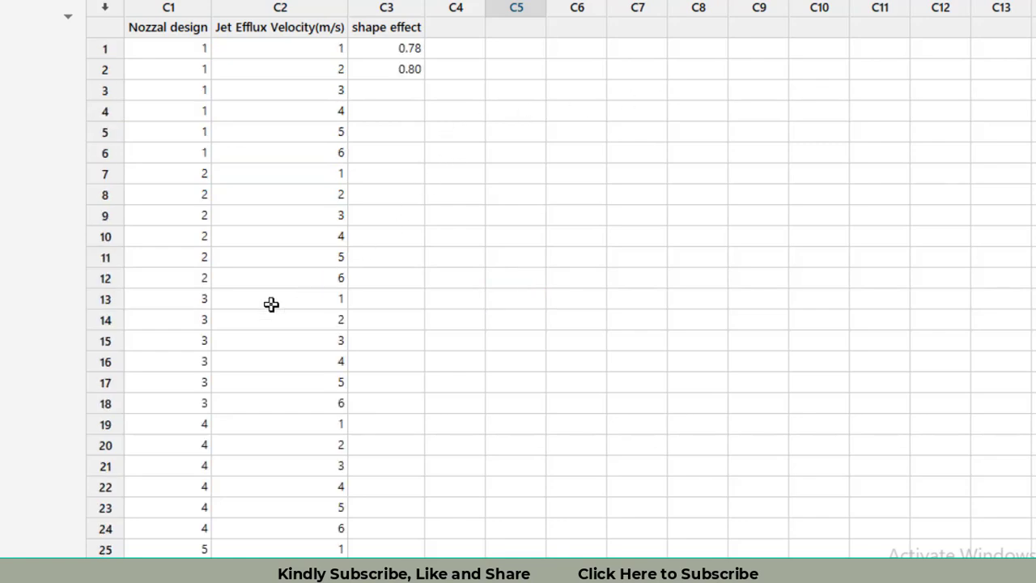
mouse_move(184, 343)
type("0")
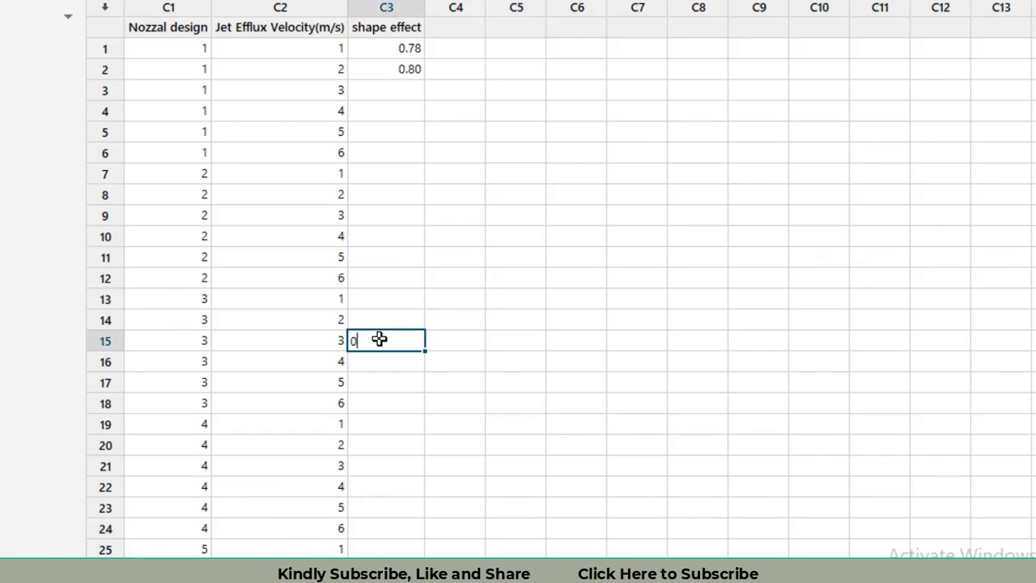
Step: Enter shape effects 0.95 in row 15 and 0.86 in rows 23 and 26
type(".95")
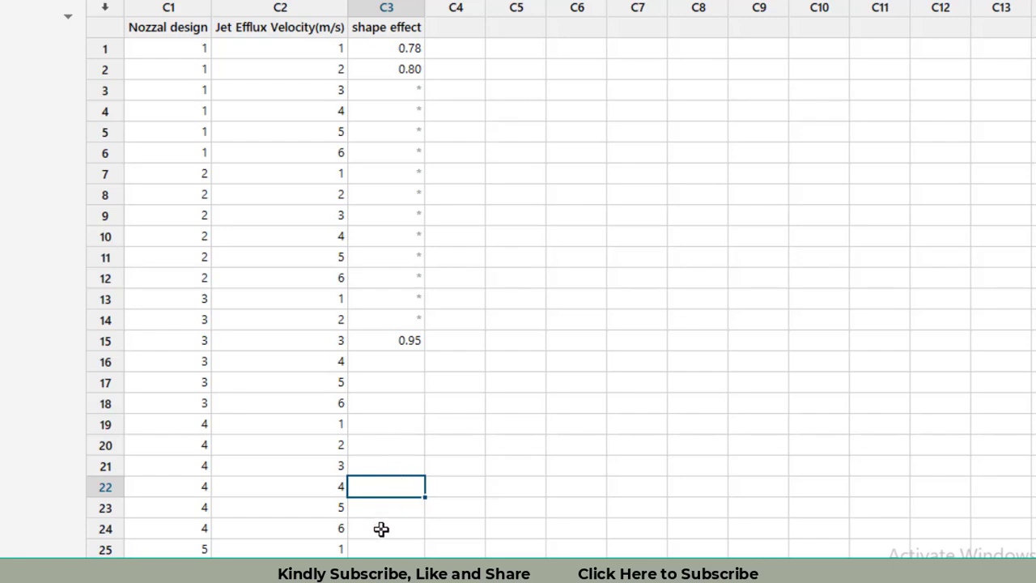
left_click(385, 508)
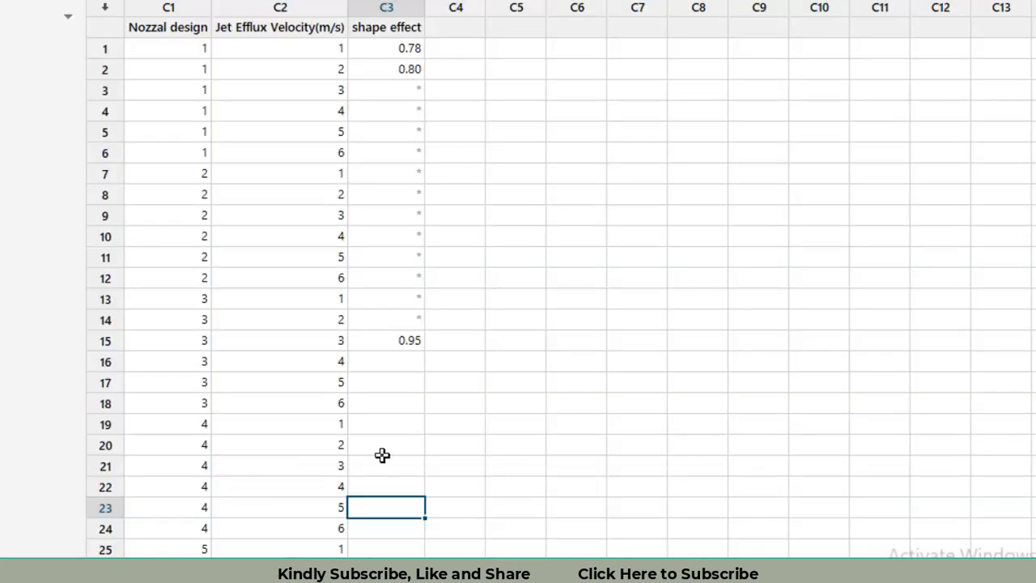
type("0.")
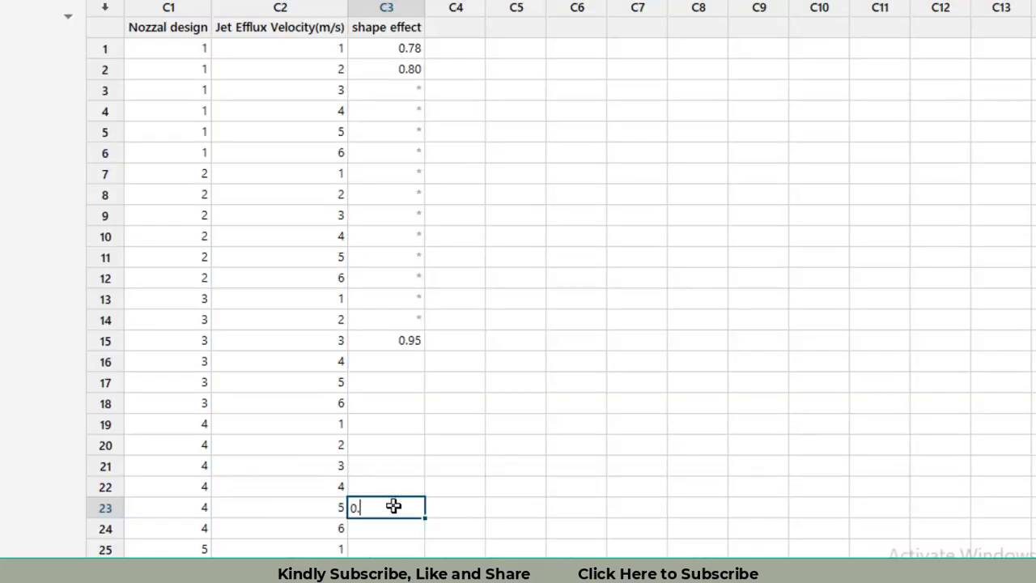
type("0.86")
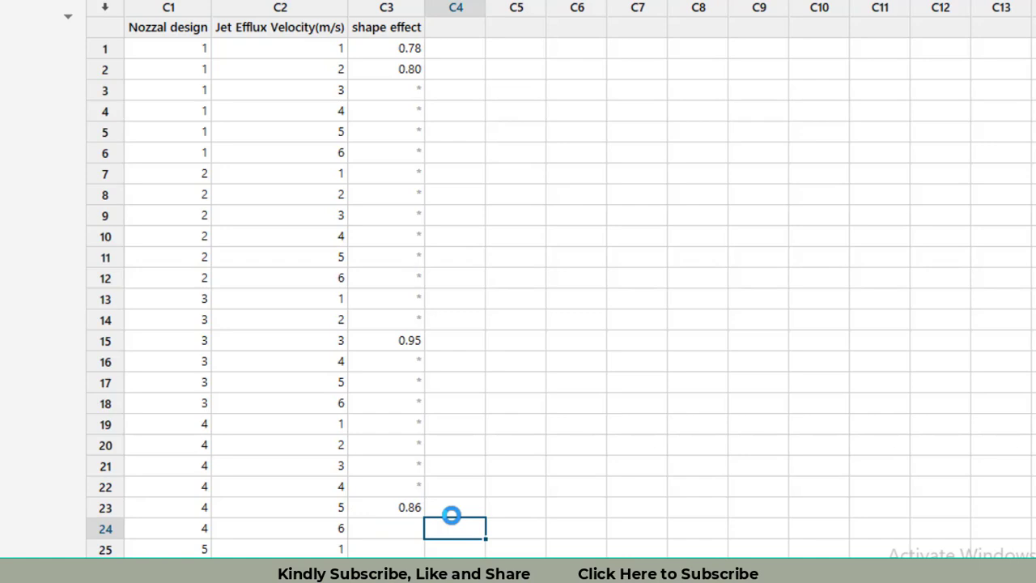
scroll("down", 3)
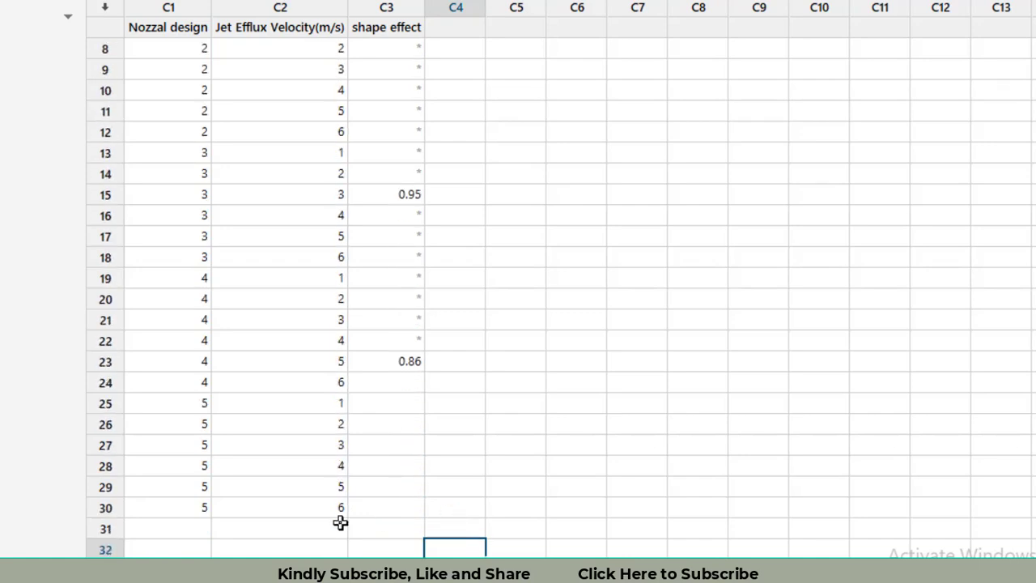
mouse_move(389, 489)
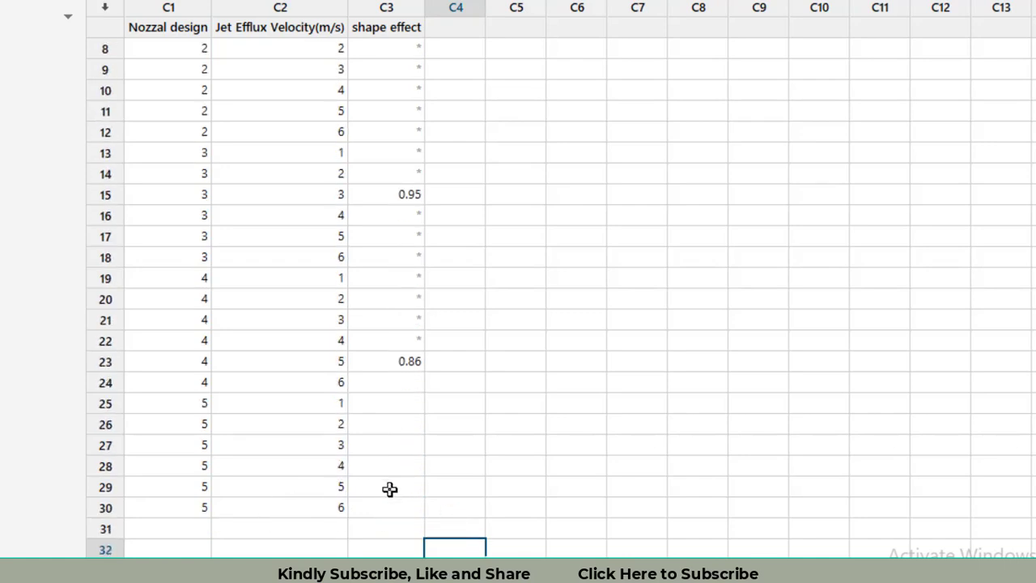
left_click(415, 444)
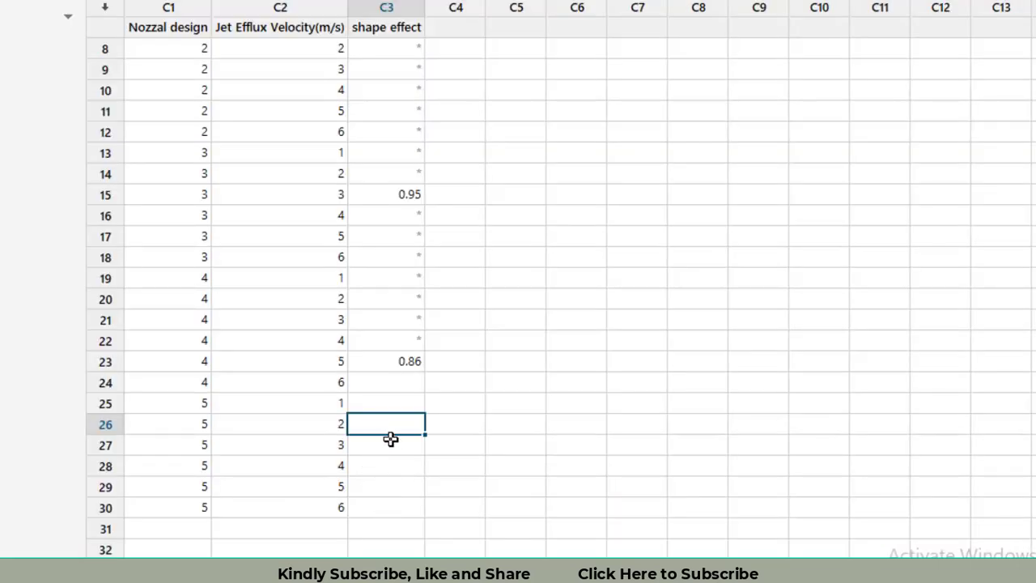
type("0.86")
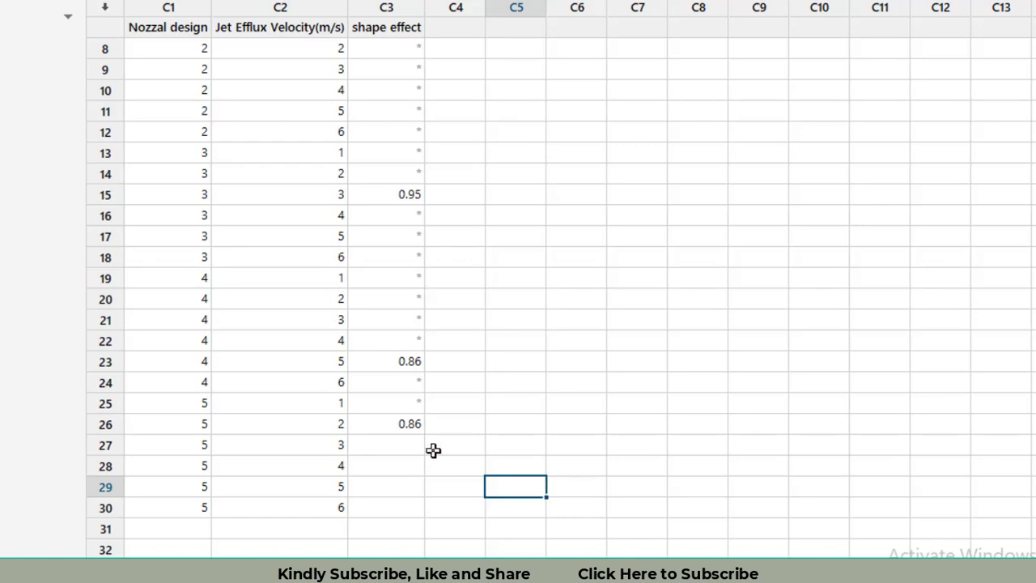
mouse_move(355, 42)
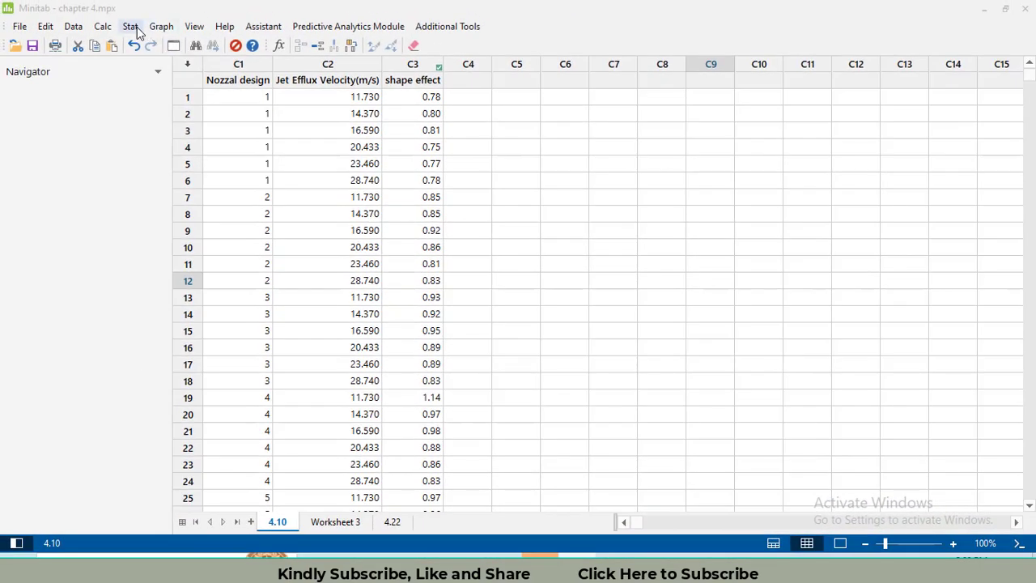
Step: Start Fit General Linear Model from the Stat > ANOVA menu
left_click(129, 26)
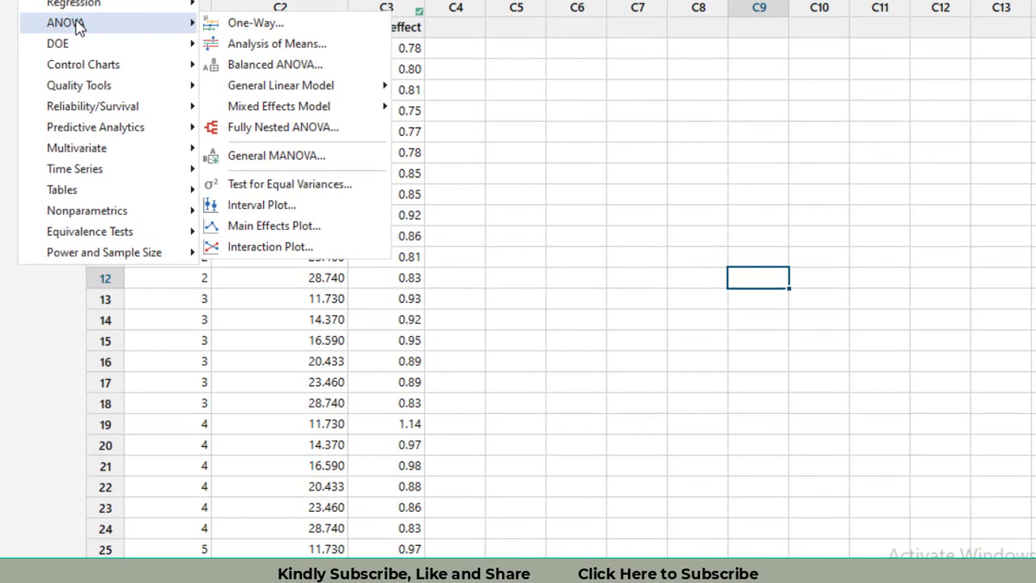
mouse_move(280, 84)
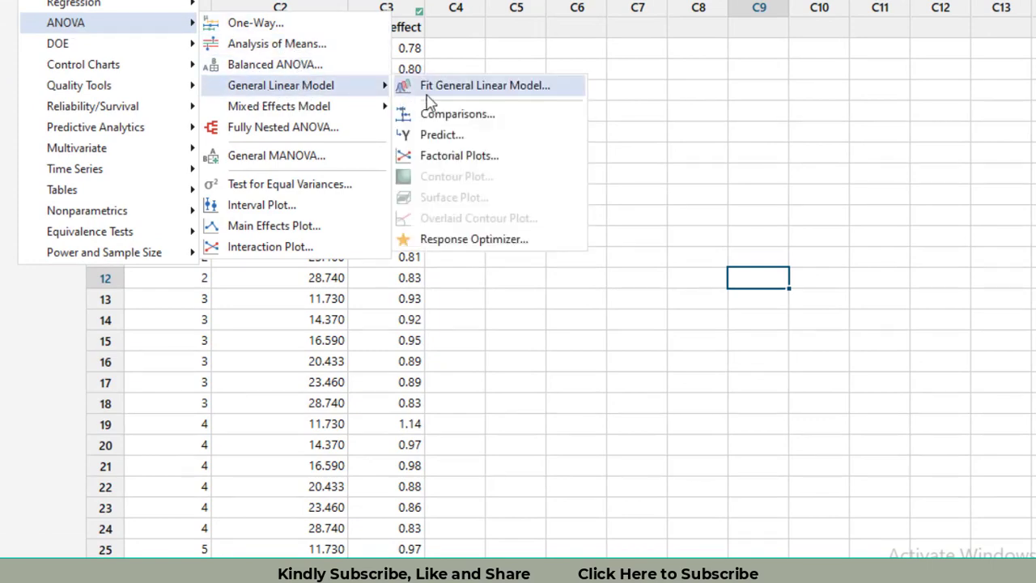
left_click(482, 85)
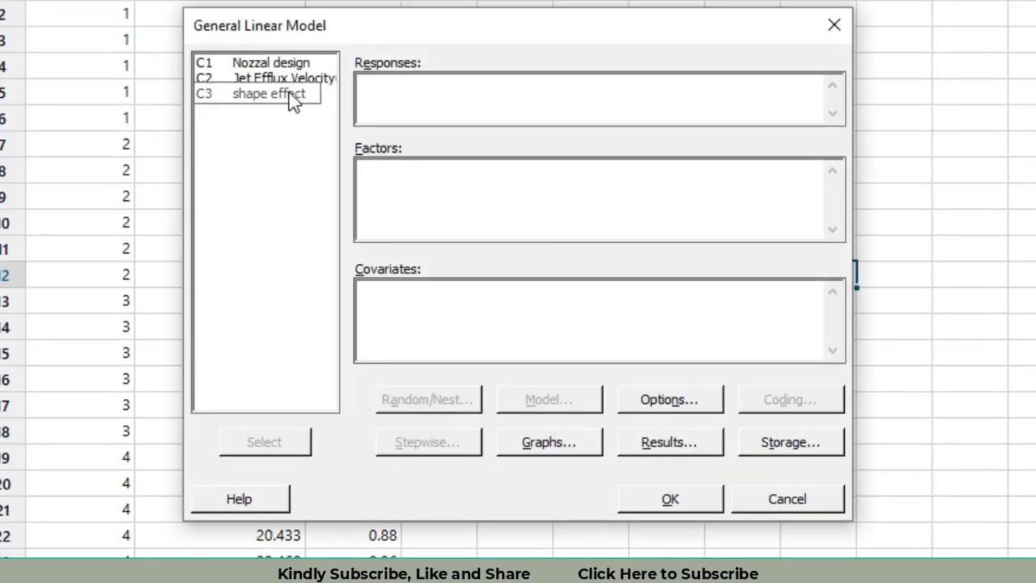
Step: Fit a GLM with shape effect as response and Jet Efflux Velocity and Nozzal design as factors
left_click(269, 93)
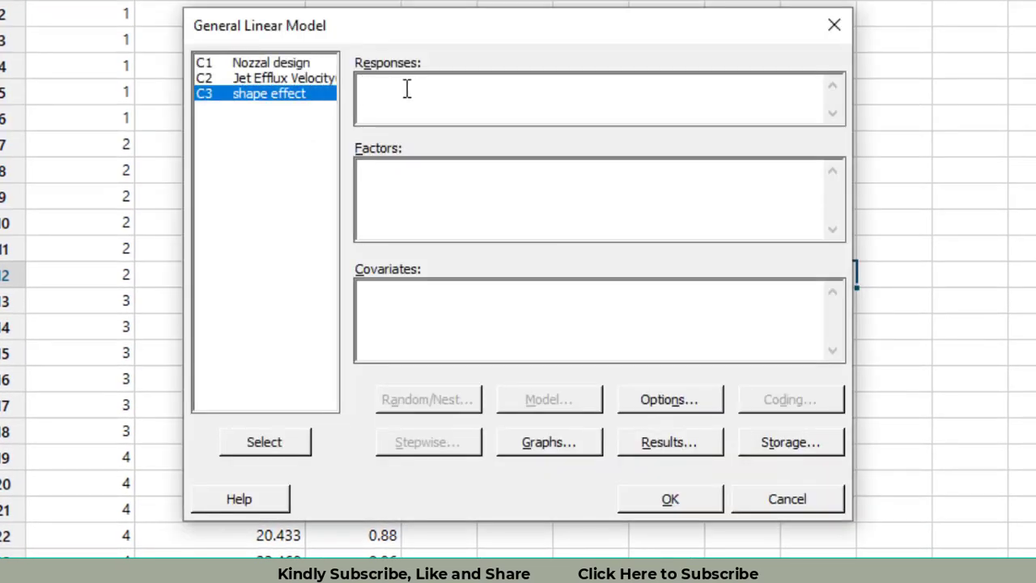
left_click(404, 91)
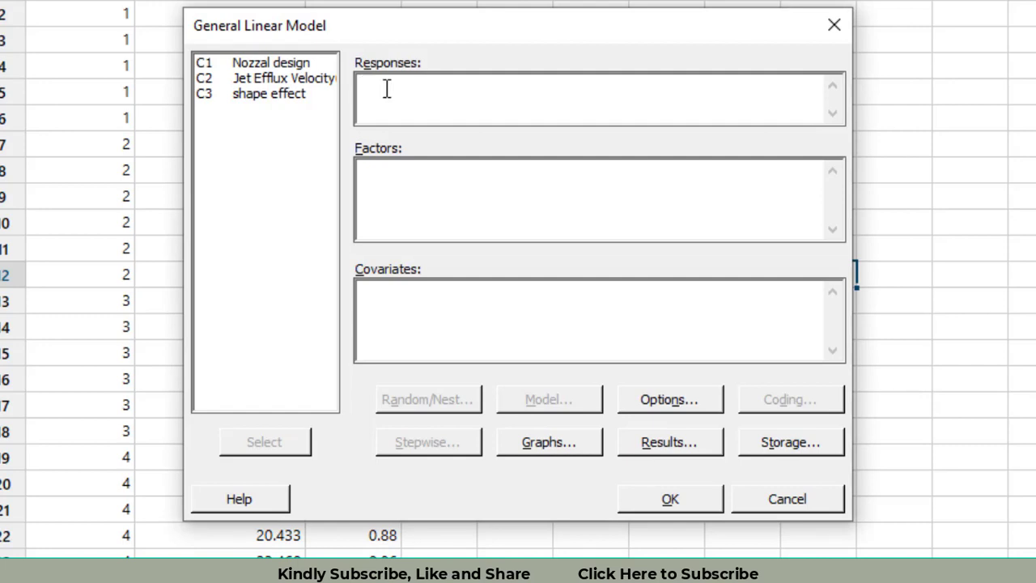
left_click(267, 92)
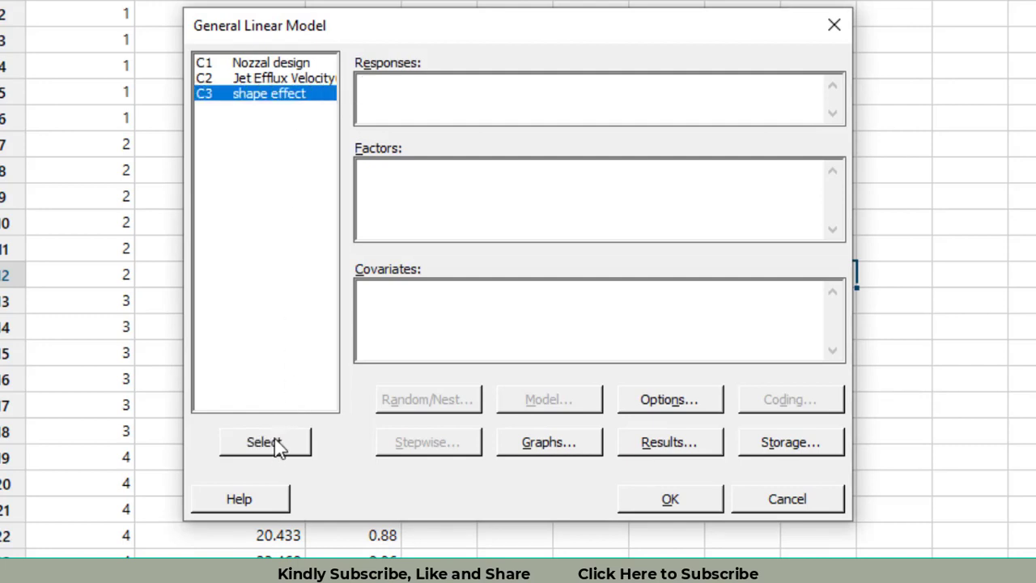
left_click(263, 441)
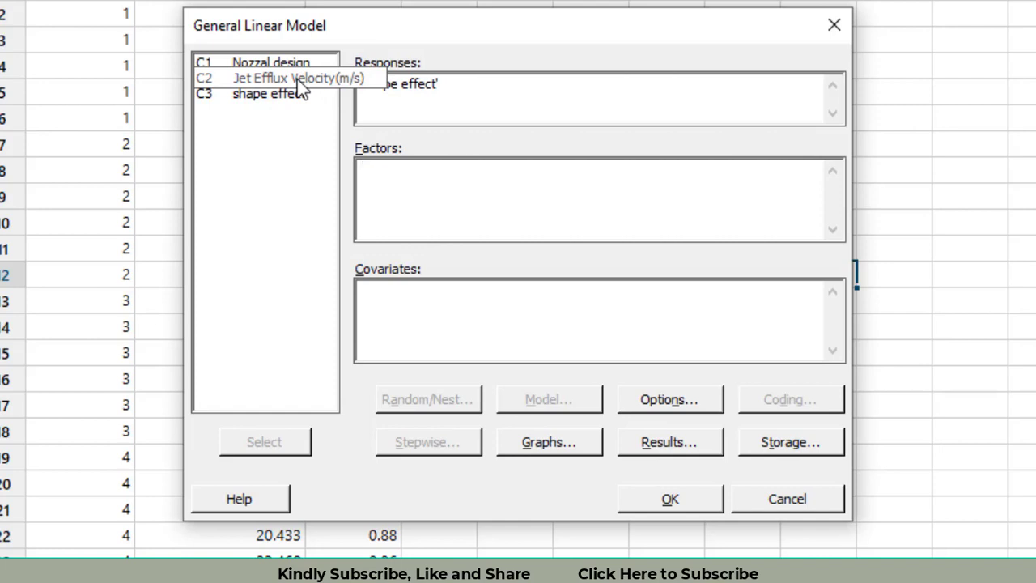
left_click(283, 78)
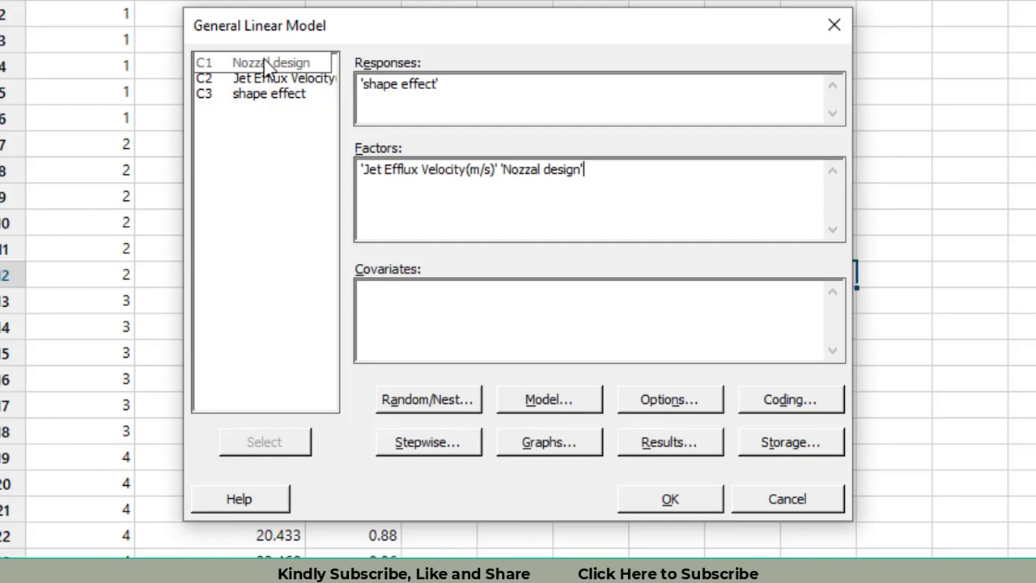
mouse_move(696, 511)
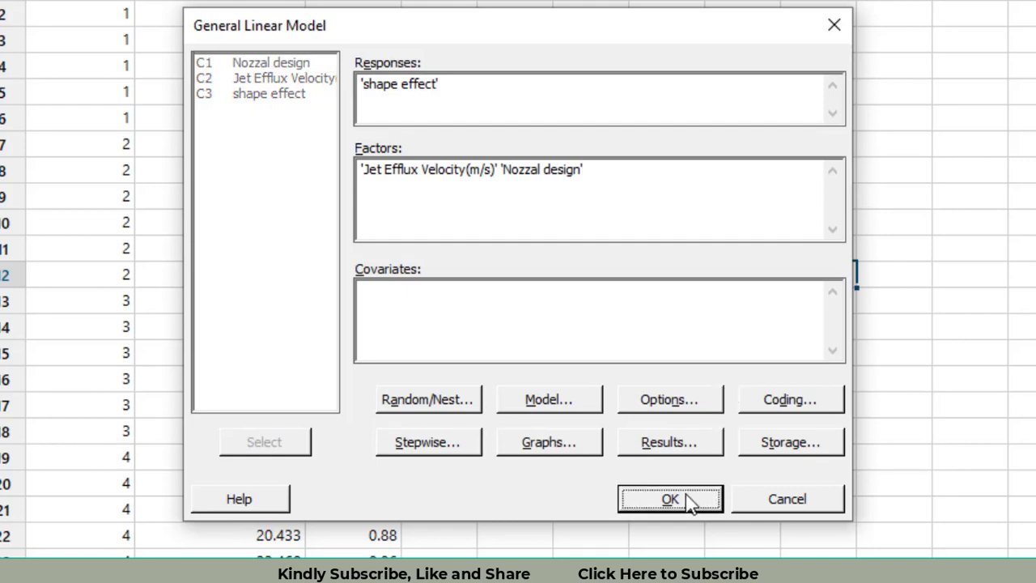
left_click(672, 498)
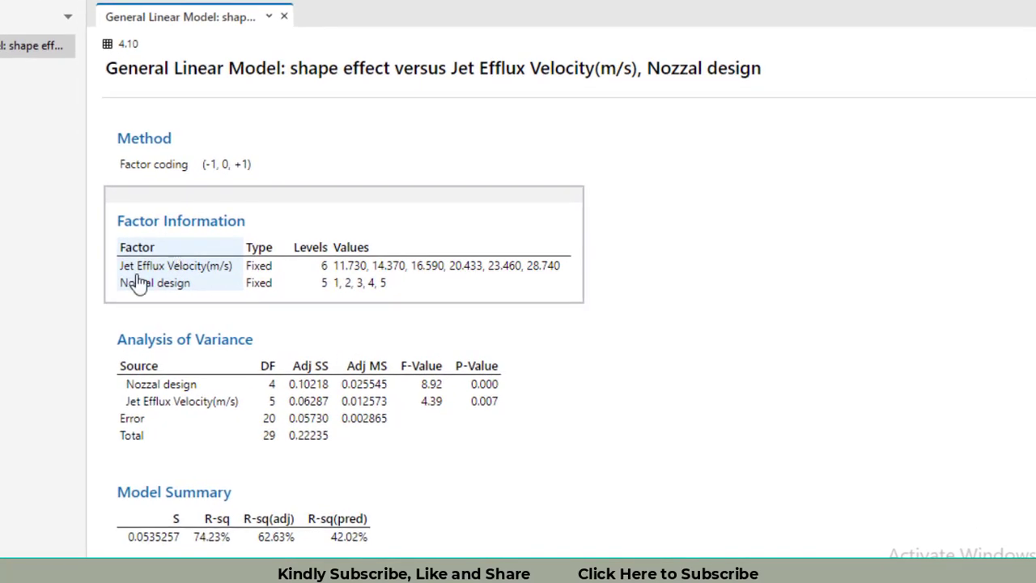
mouse_move(273, 273)
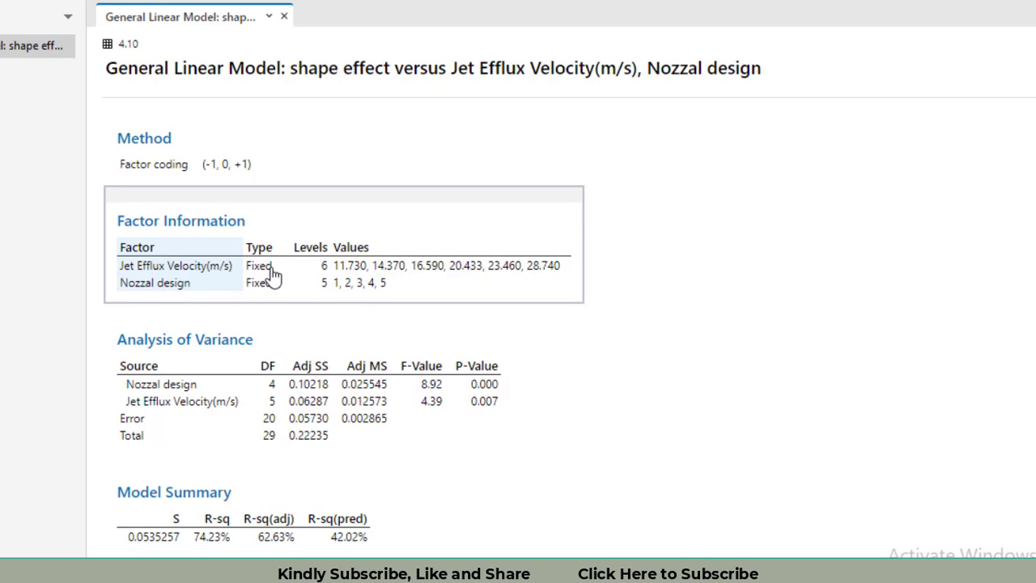
mouse_move(140, 301)
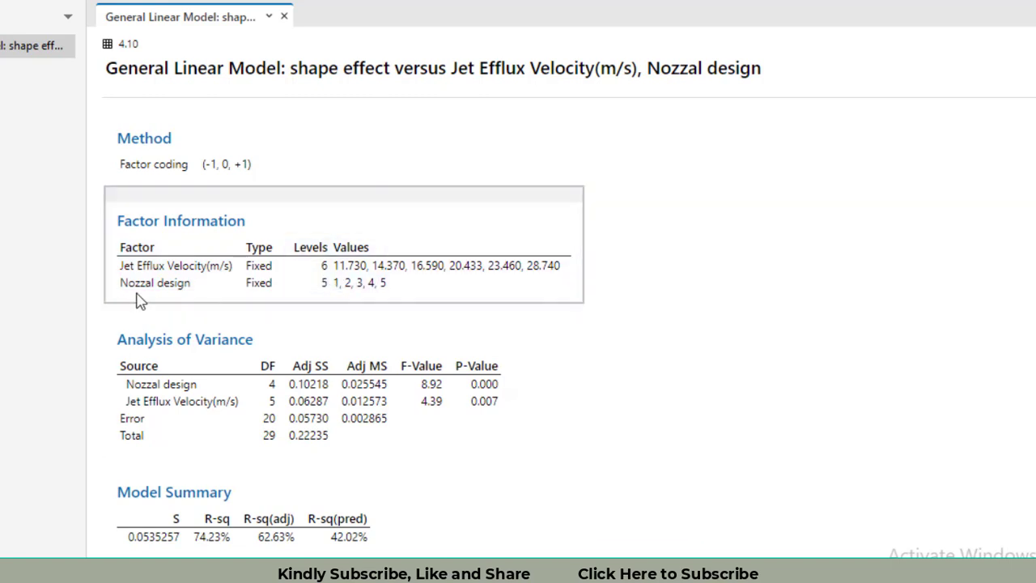
mouse_move(392, 303)
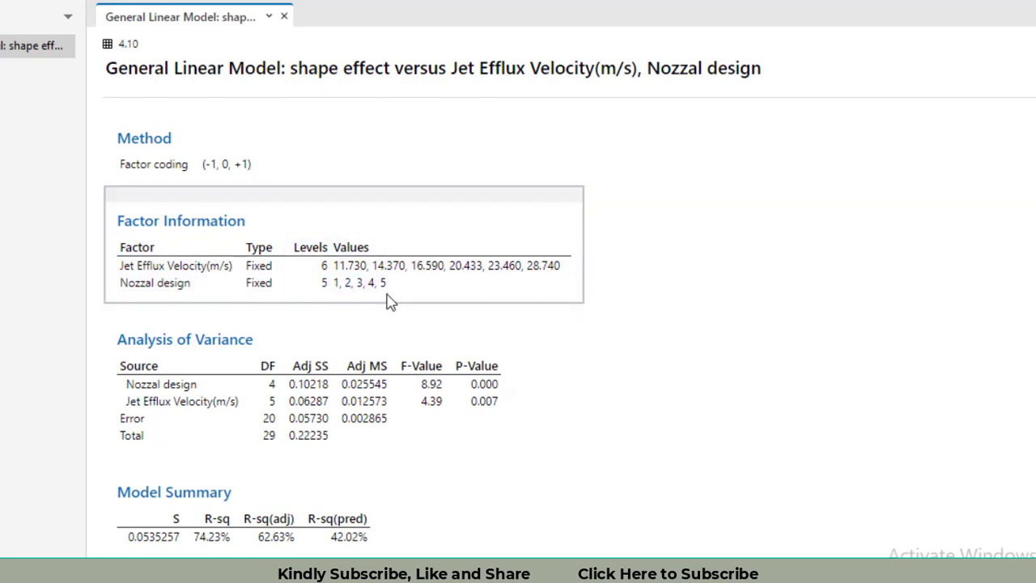
scroll("down", 3)
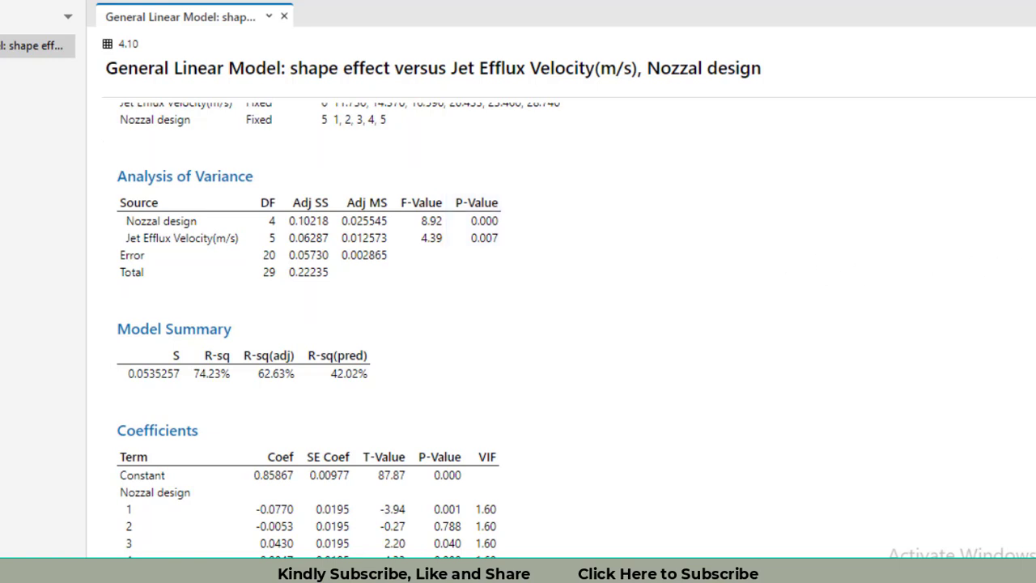
scroll("down", 3)
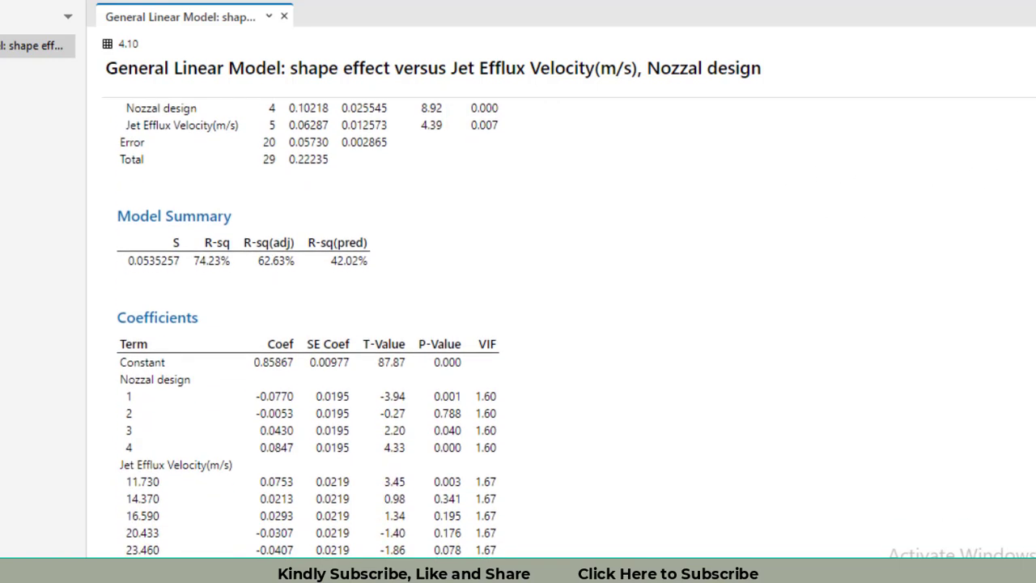
scroll("down", 3)
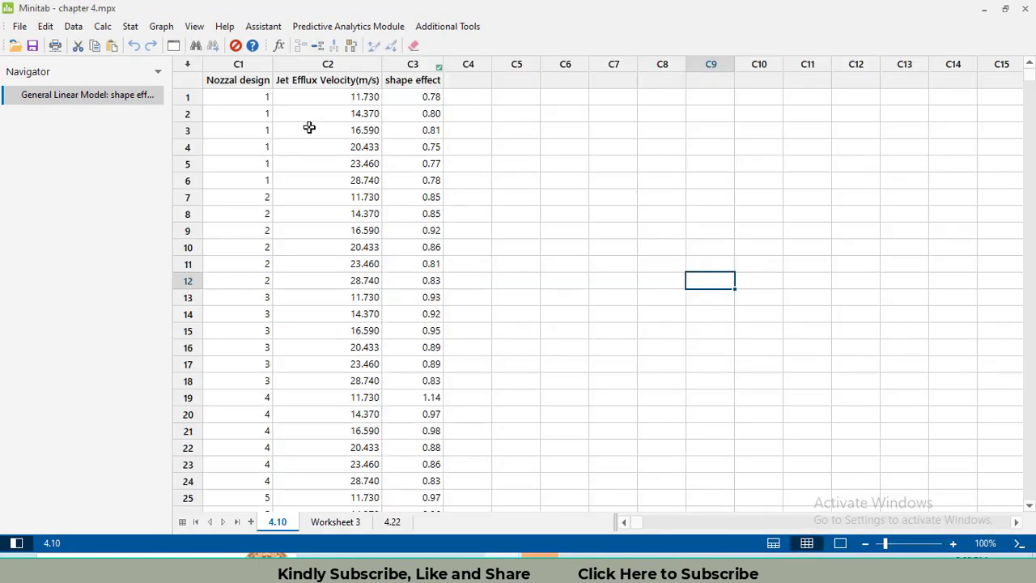
Step: Open the Stat menu of statistical analyses over the worksheet
left_click(129, 26)
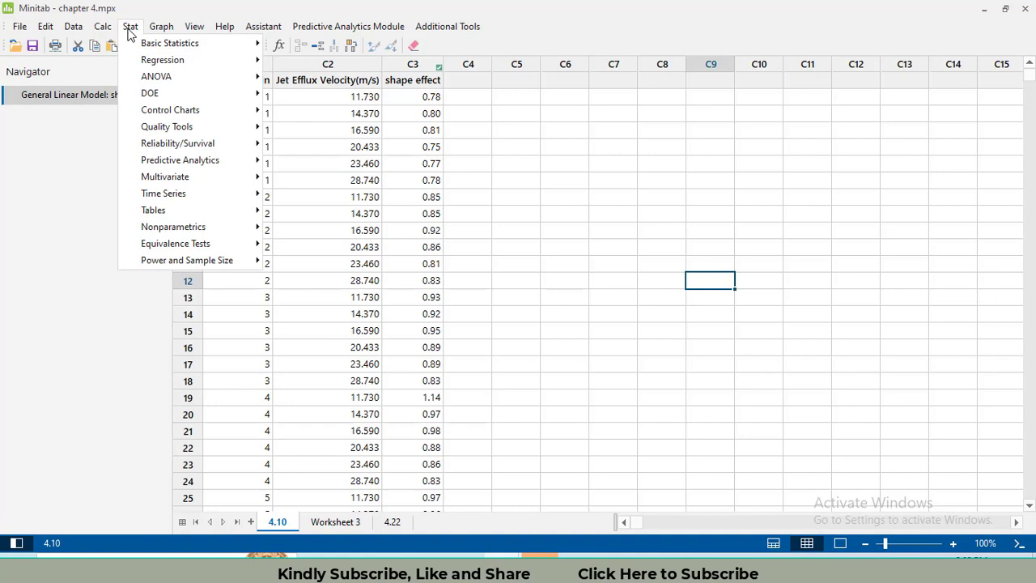
mouse_move(155, 76)
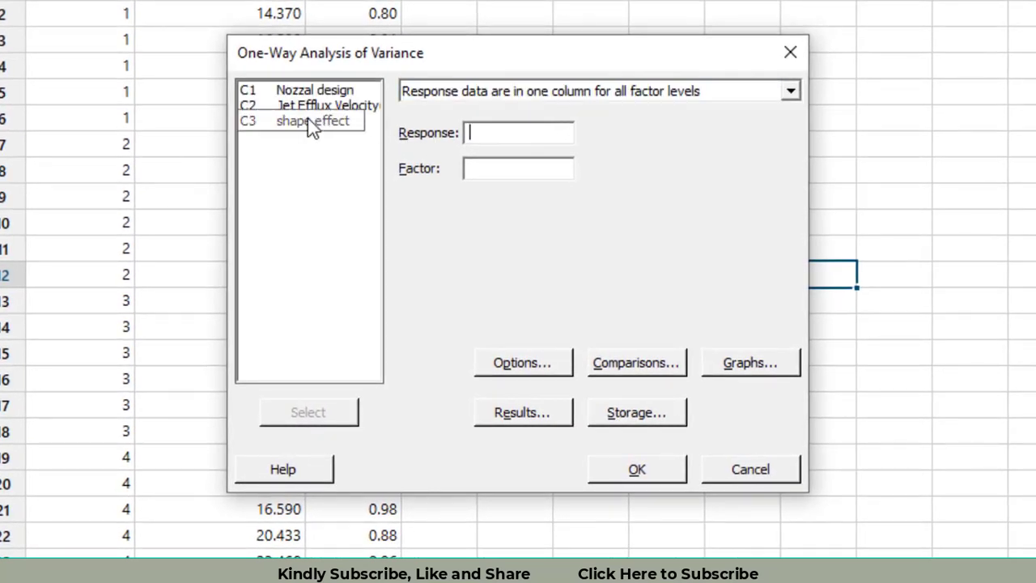
Step: Use shape effect as response with Tukey comparisons and test results enabled
double_click(315, 120)
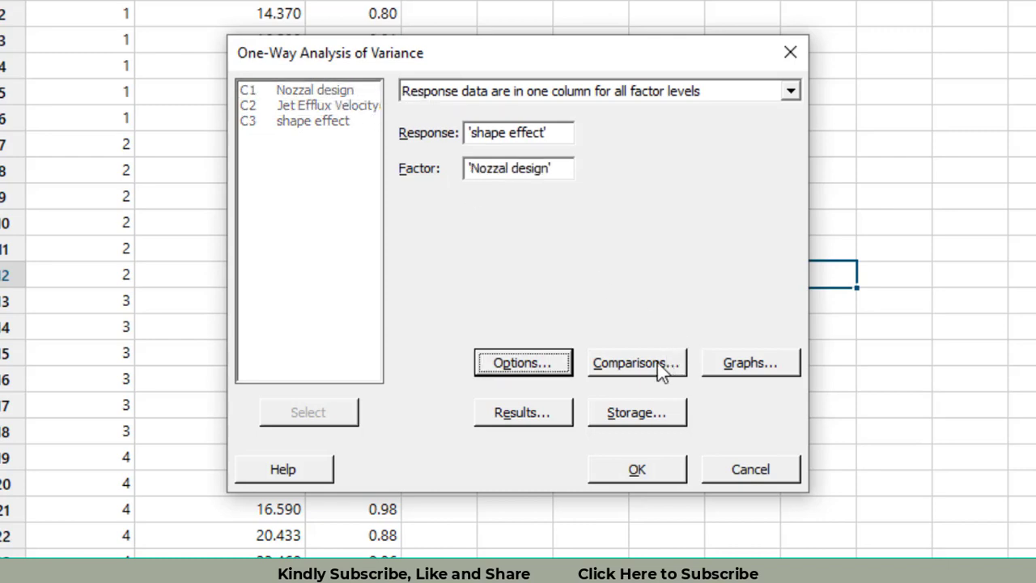
left_click(638, 363)
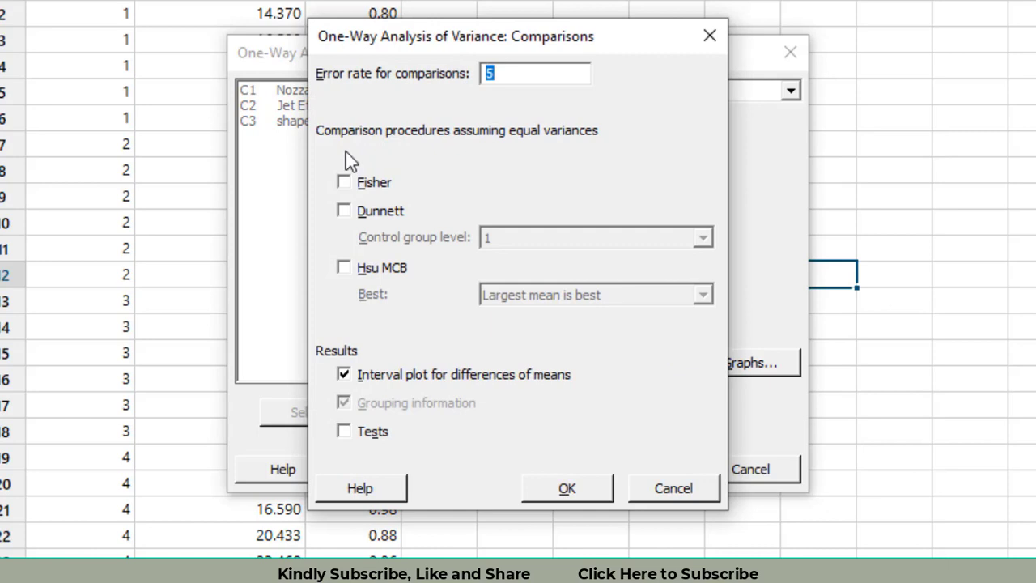
left_click(343, 154)
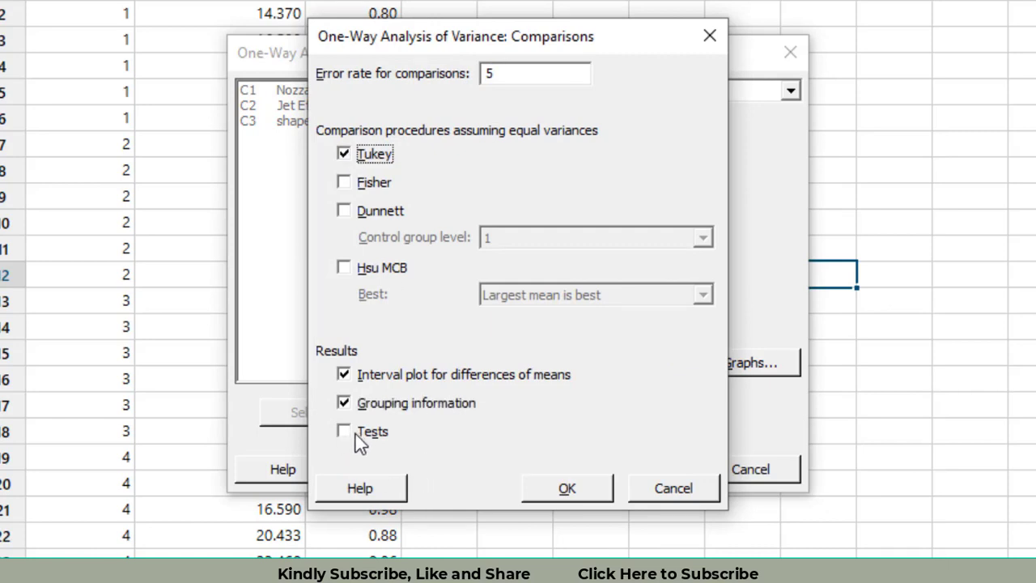
left_click(343, 431)
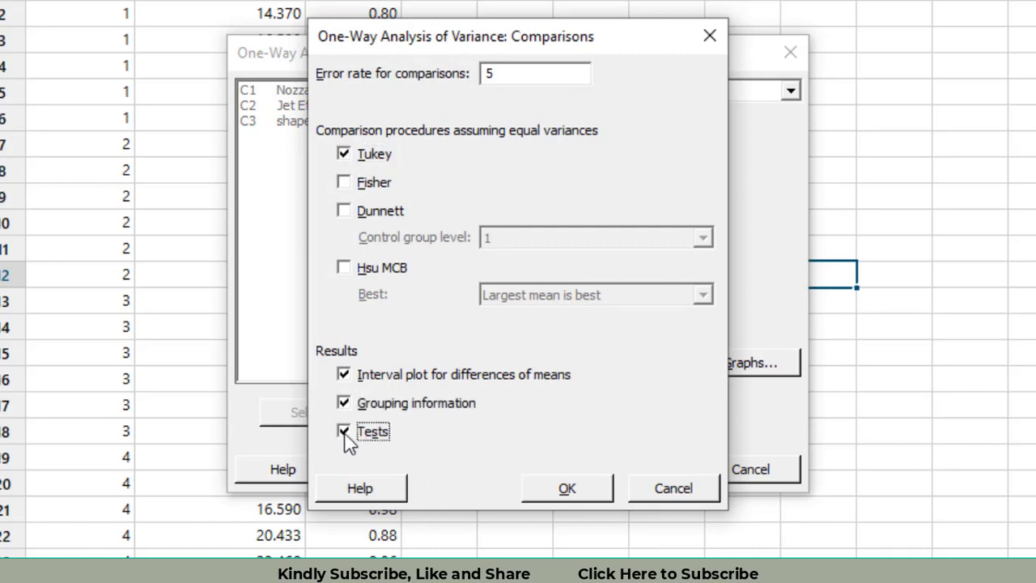
left_click(571, 487)
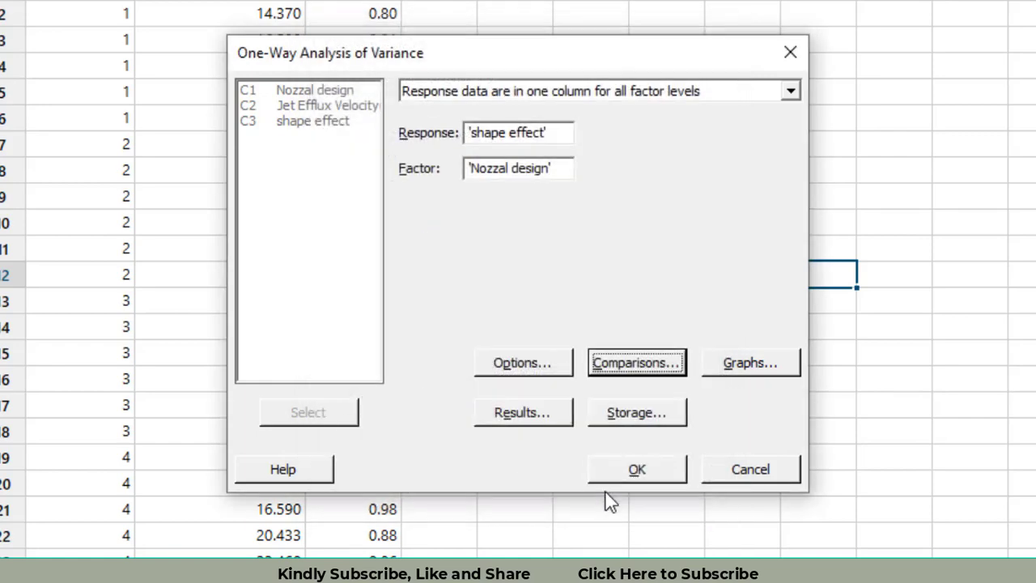
left_click(750, 363)
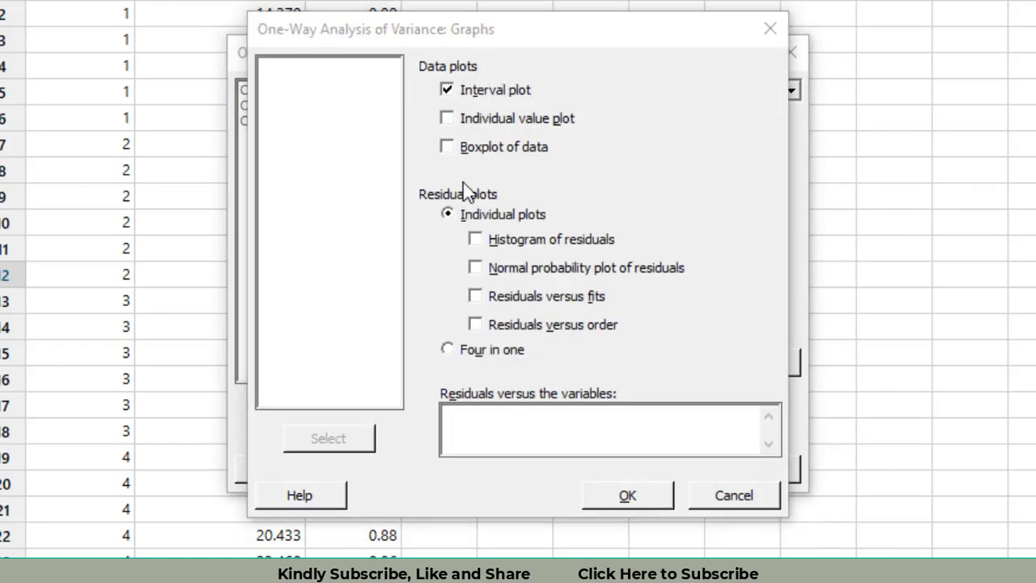
mouse_move(451, 152)
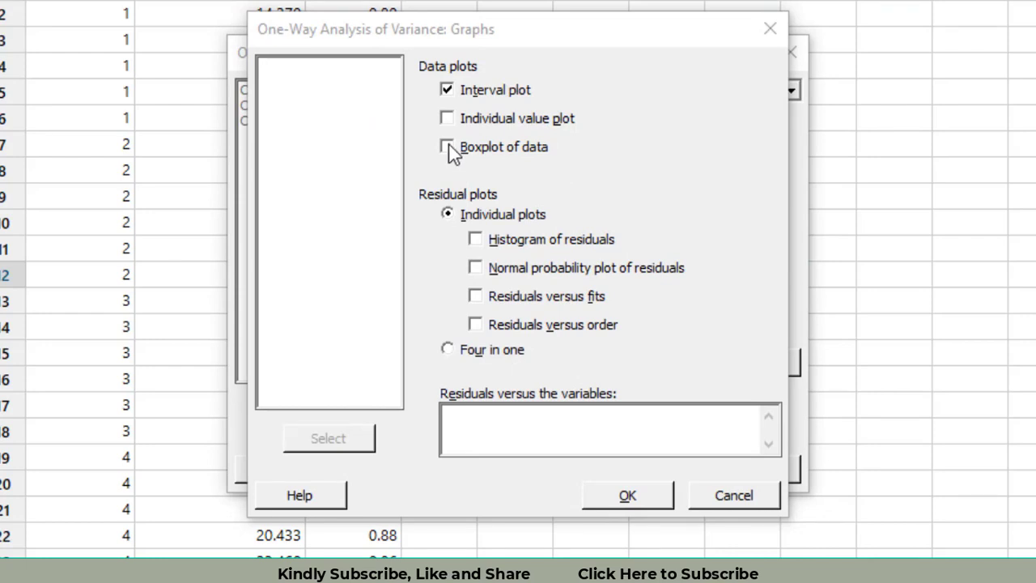
Step: Include a boxplot of the data and run the one-way ANOVA (shape effect vs Nozzal design, p = 0.003)
left_click(447, 146)
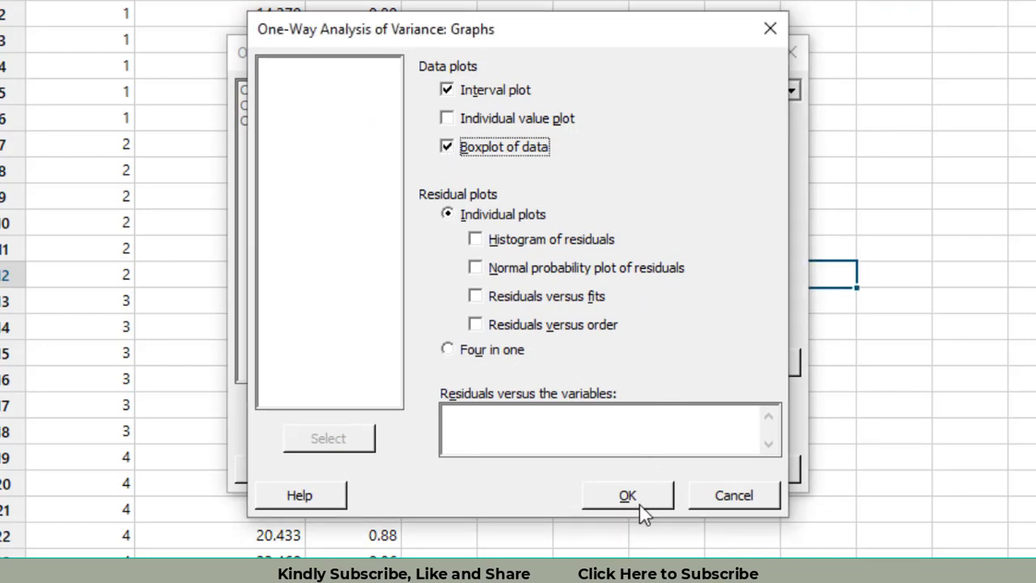
left_click(627, 495)
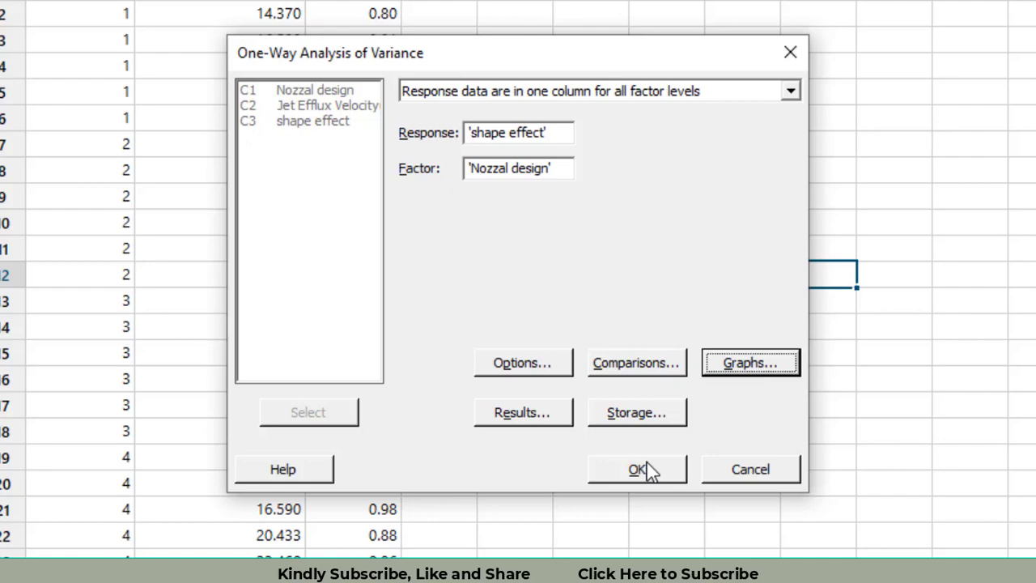
mouse_move(673, 484)
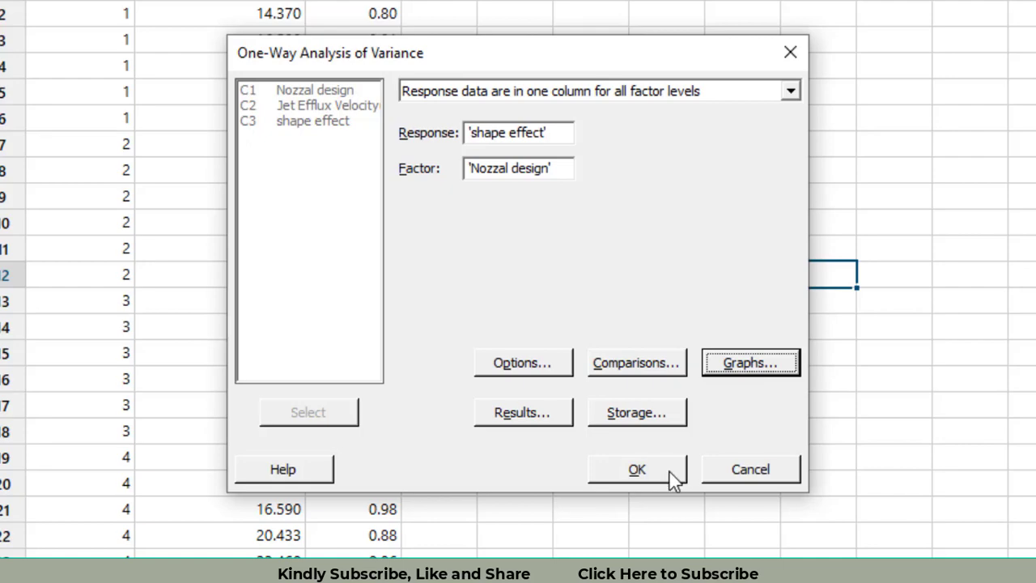
left_click(643, 470)
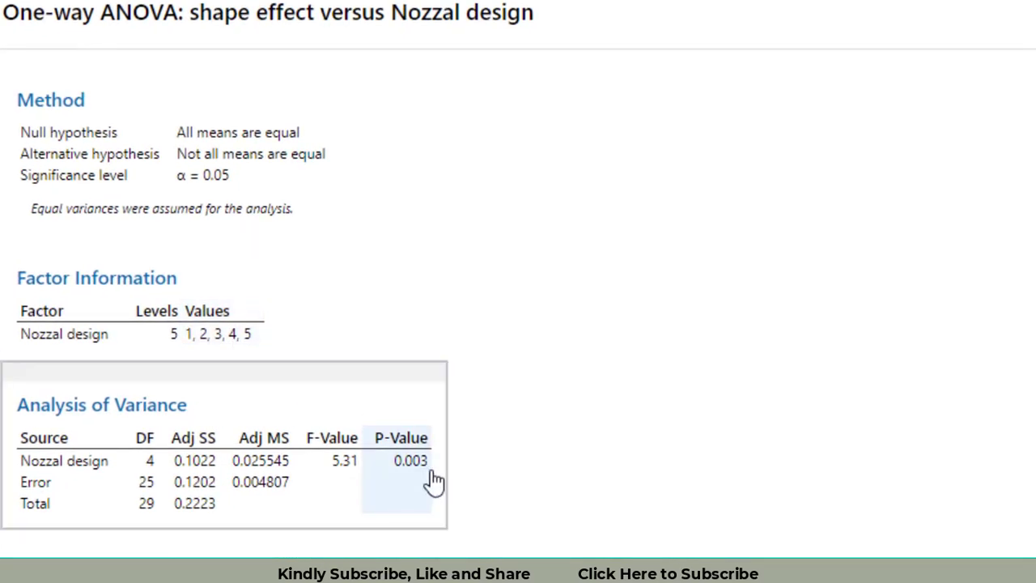
Step: Review the interval plot and Tukey simultaneous 95% CIs for shape effect differences across nozzle designs
scroll("down", 3)
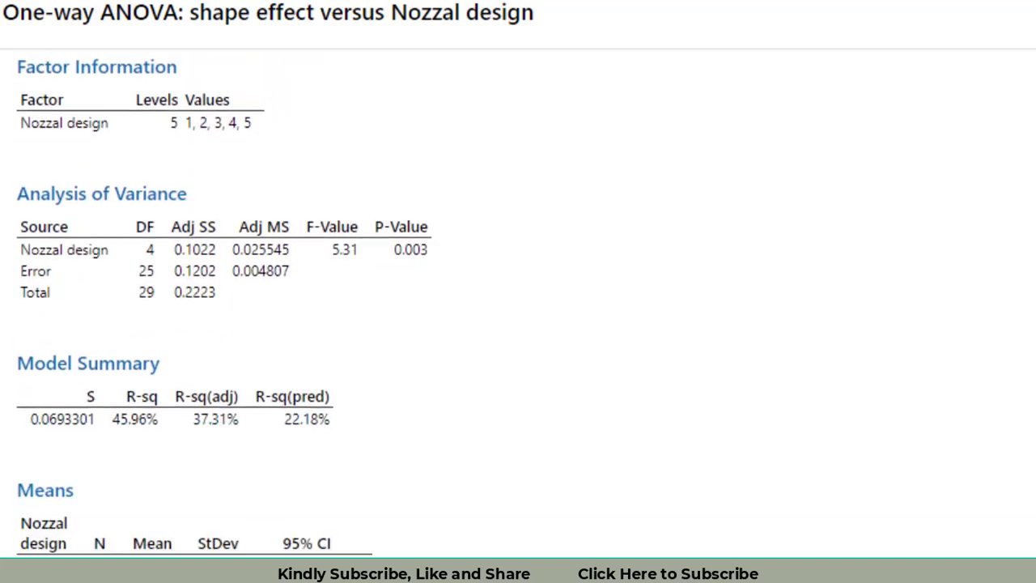
scroll("down", 3)
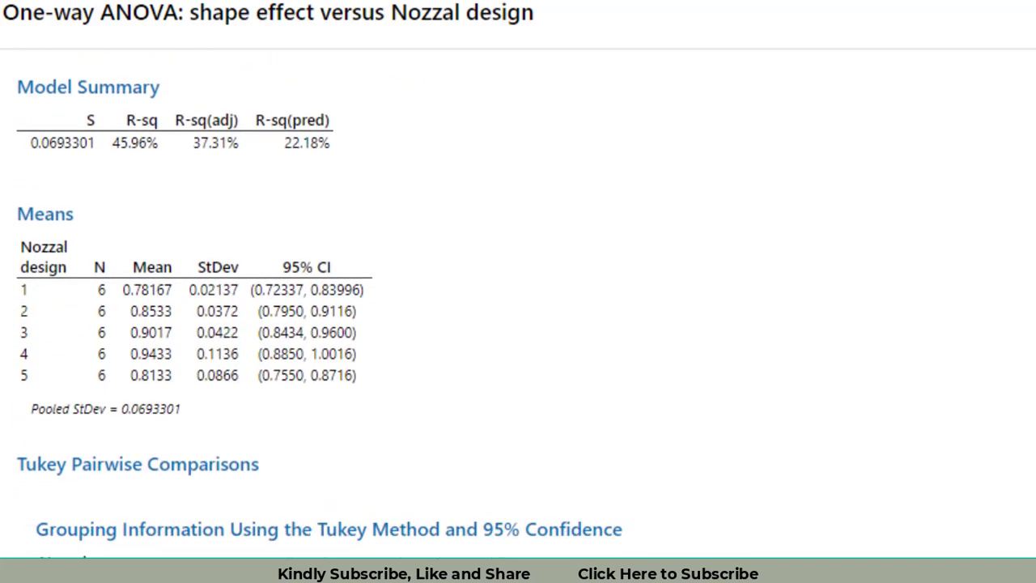
scroll("down", 3)
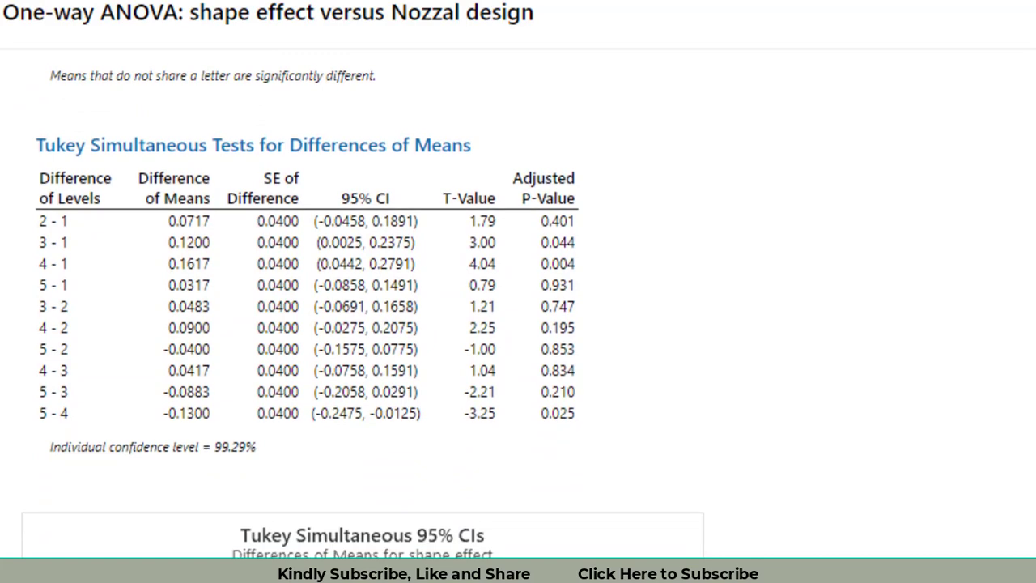
scroll("down", 3)
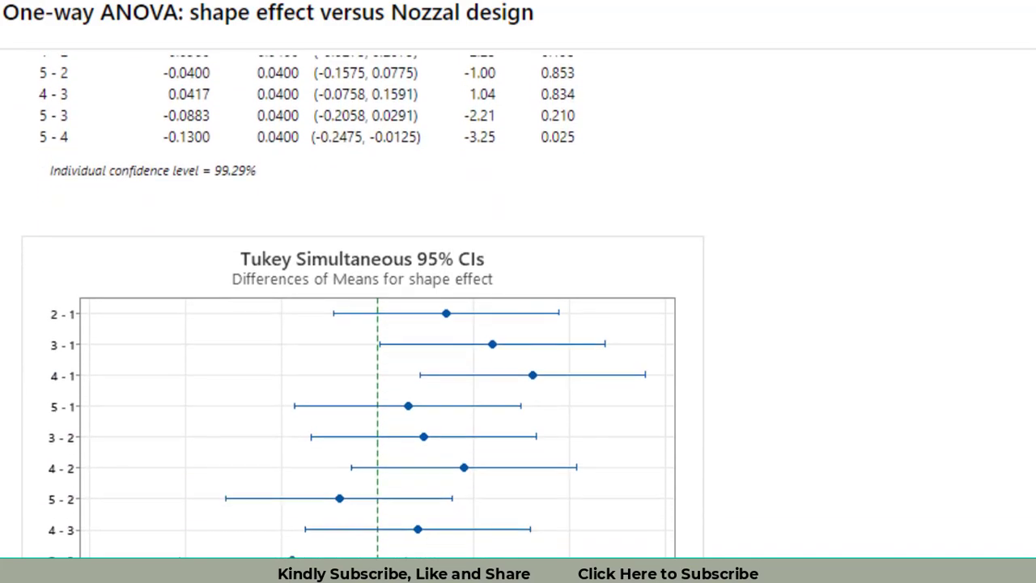
scroll("down", 3)
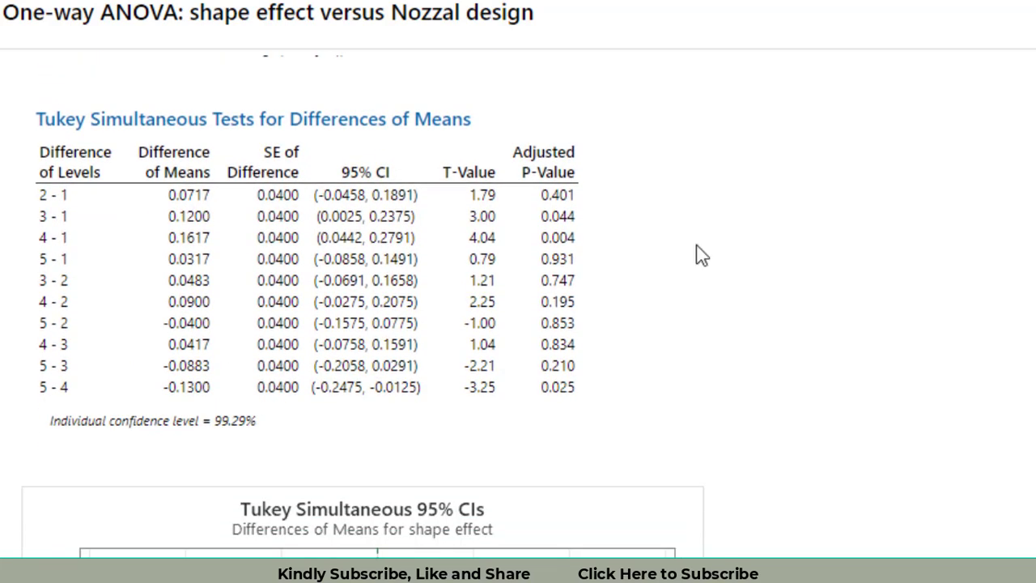
left_click(172, 162)
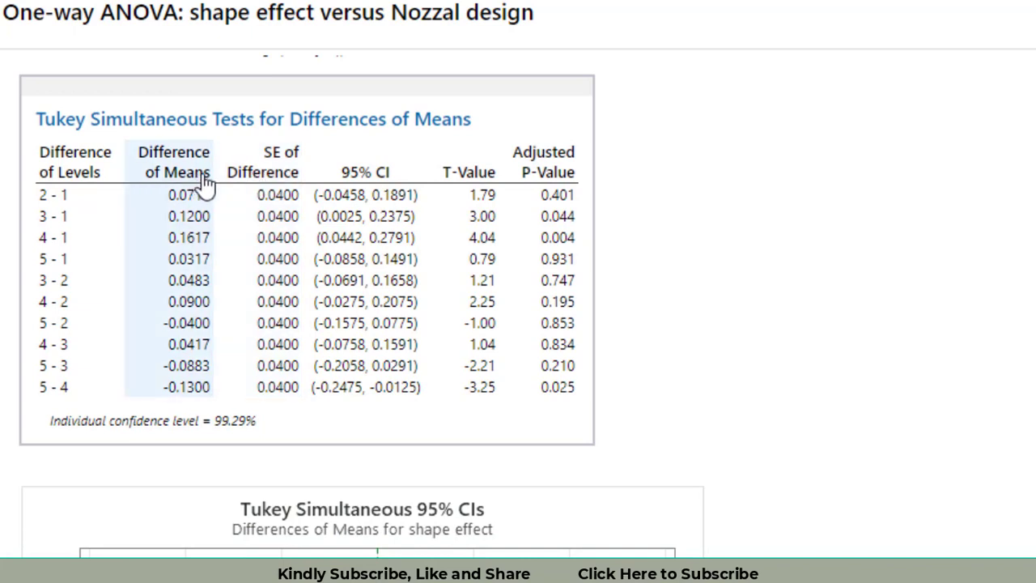
mouse_move(188, 172)
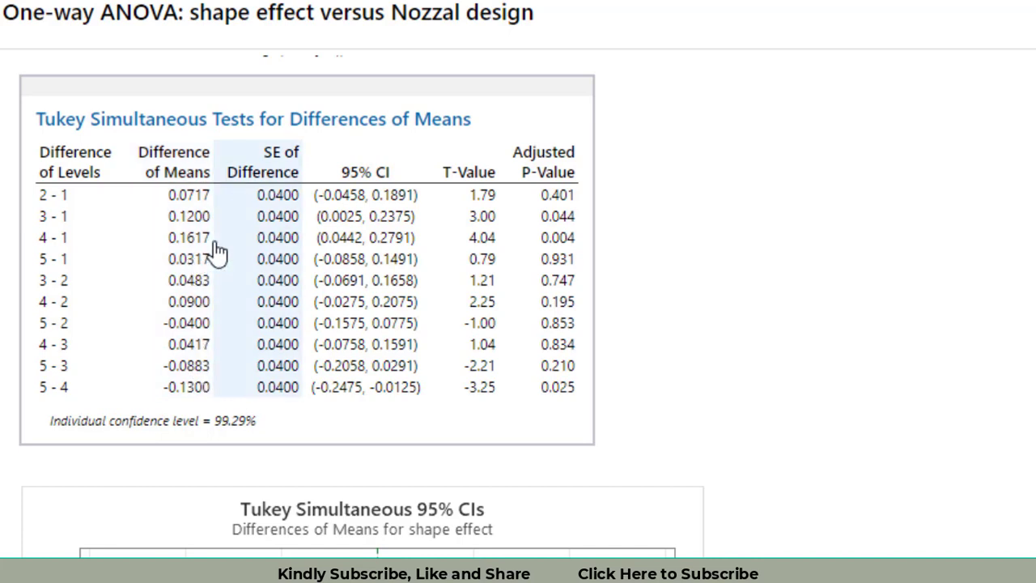
left_click(174, 162)
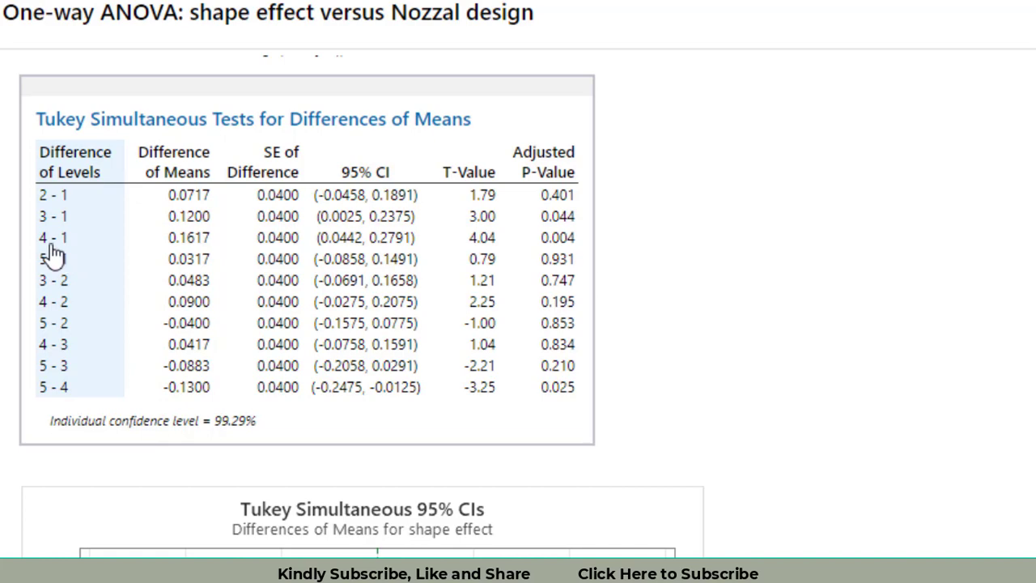
scroll("down", 3)
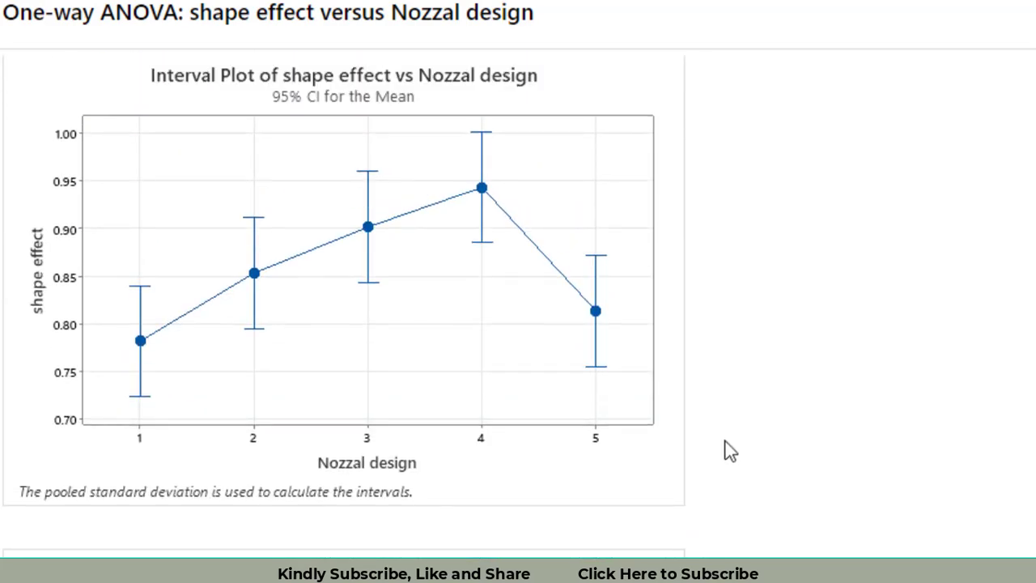
mouse_move(139, 353)
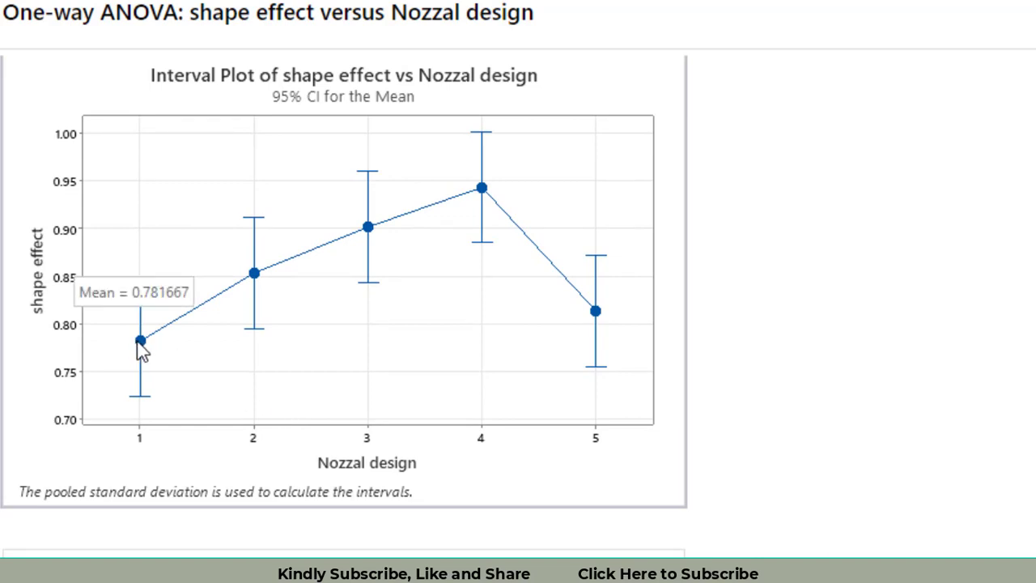
mouse_move(486, 204)
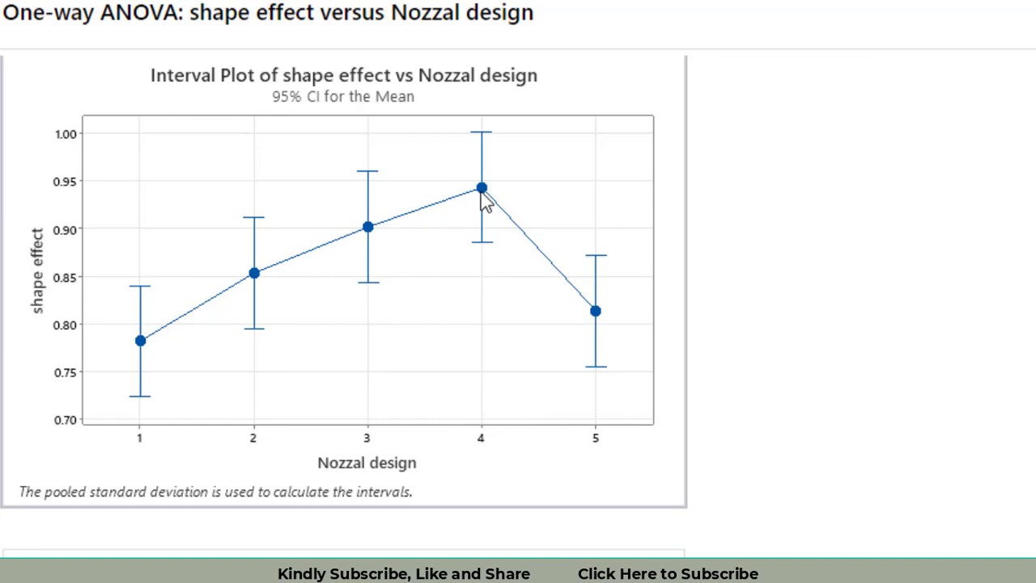
mouse_move(240, 384)
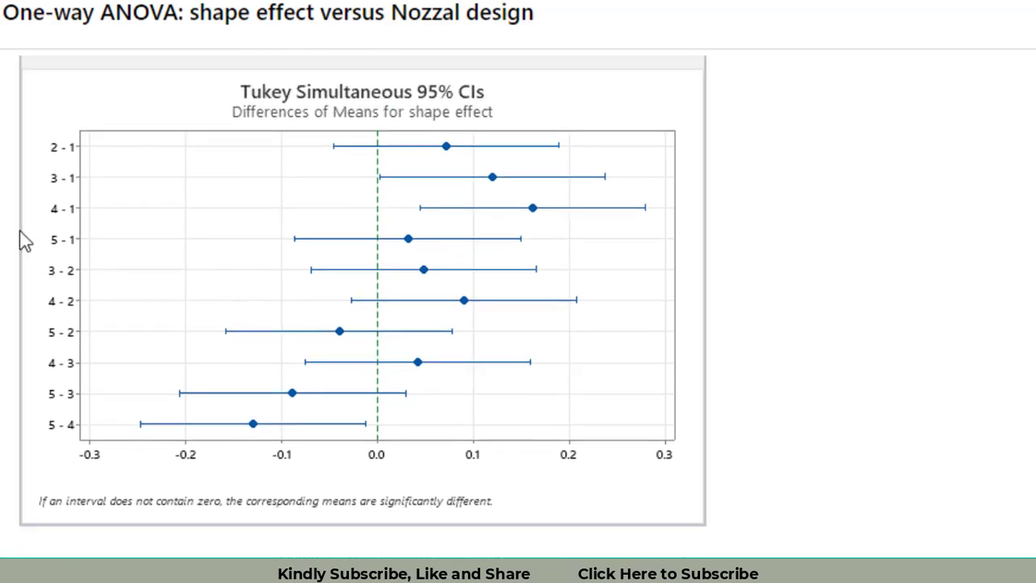
mouse_move(275, 212)
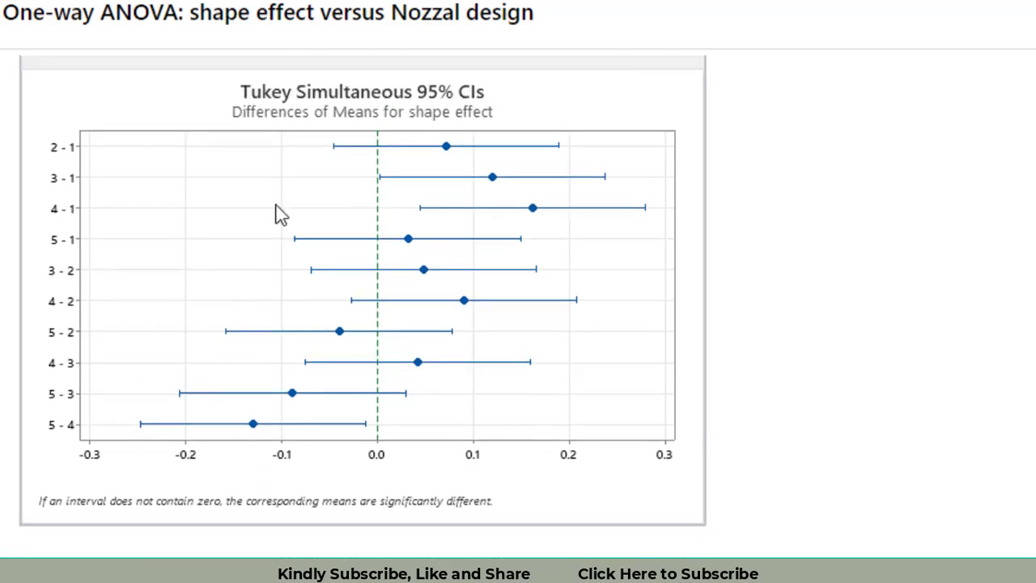
mouse_move(547, 219)
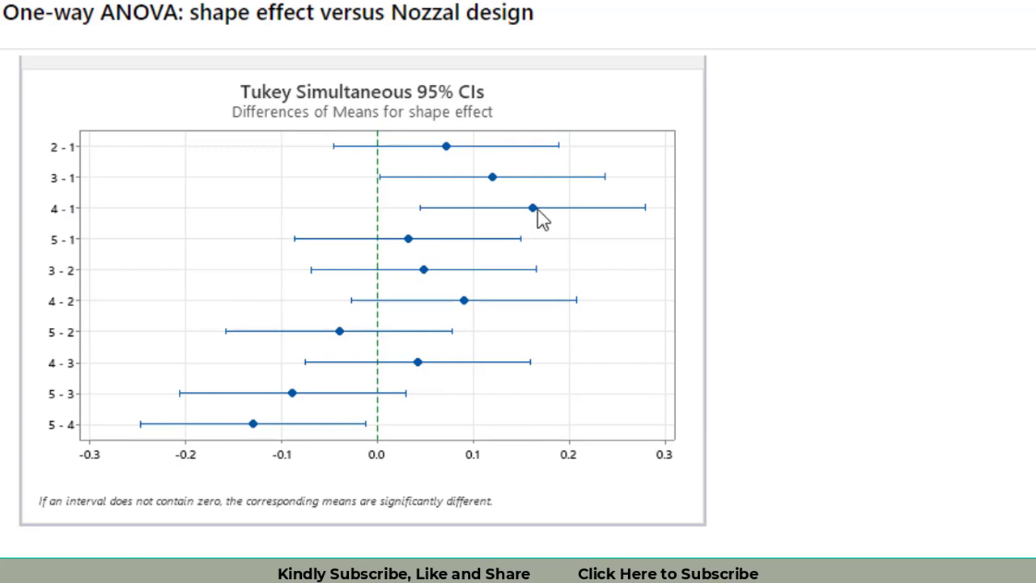
mouse_move(379, 266)
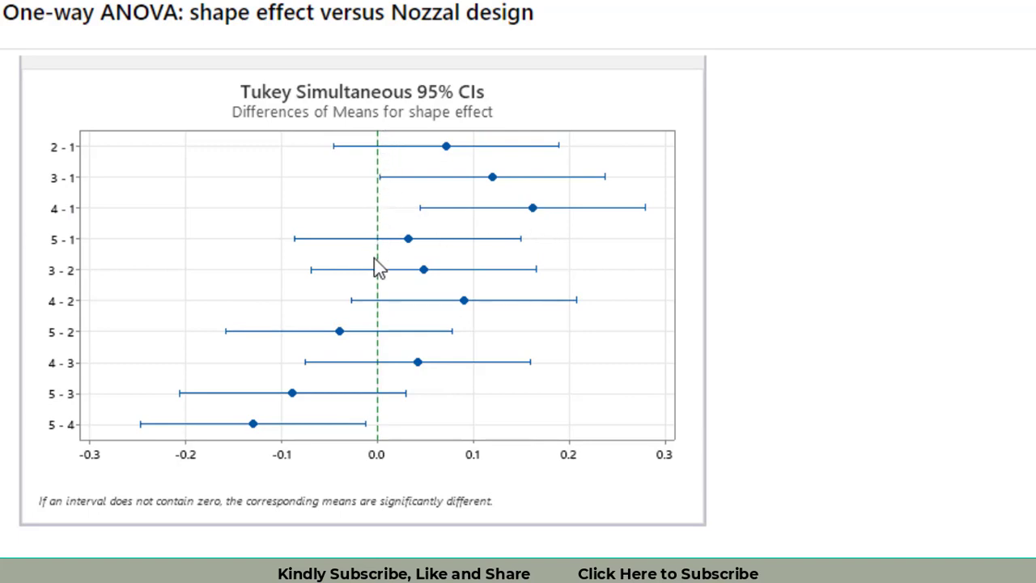
mouse_move(386, 129)
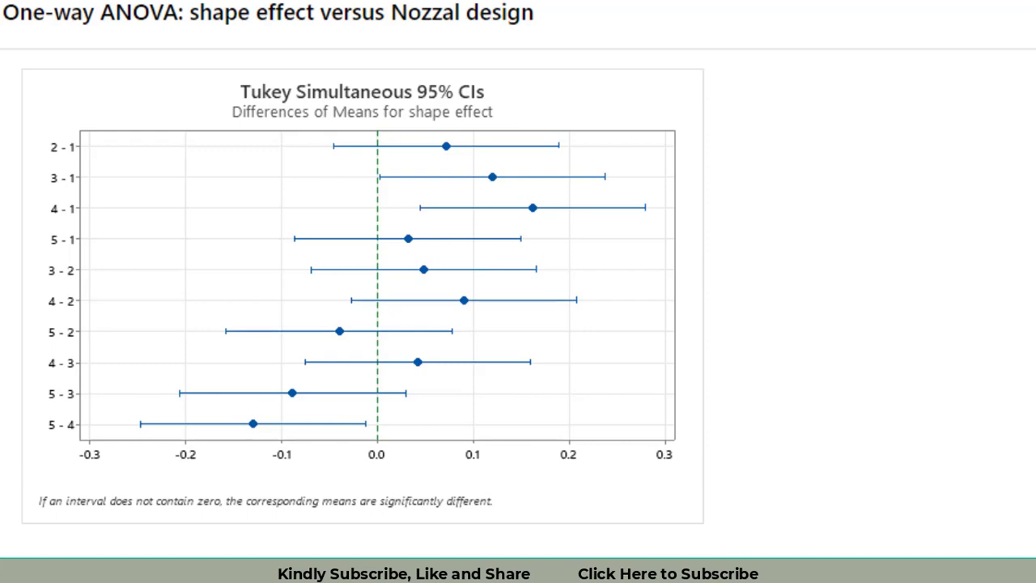
left_click(162, 26)
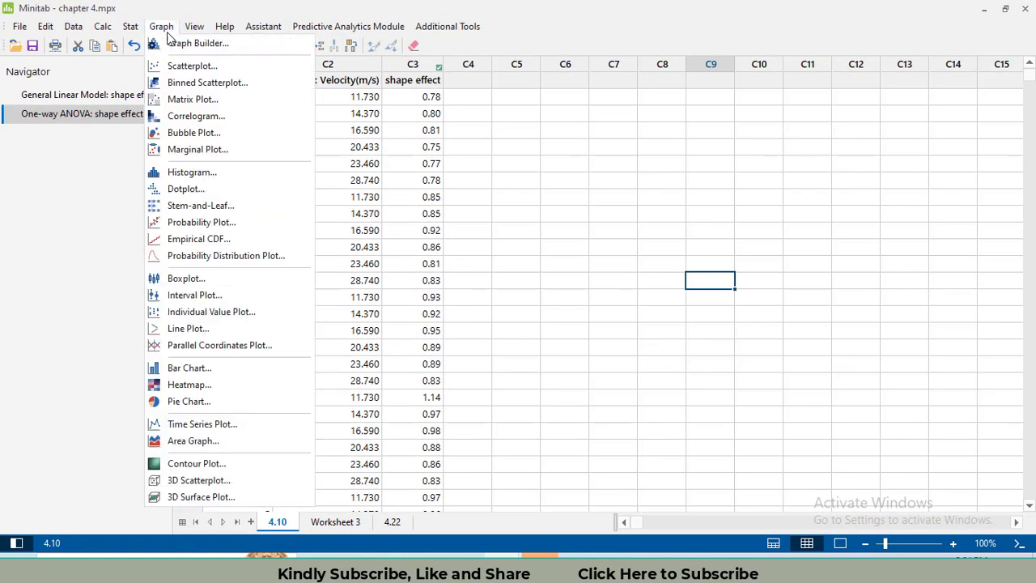
mouse_move(191, 64)
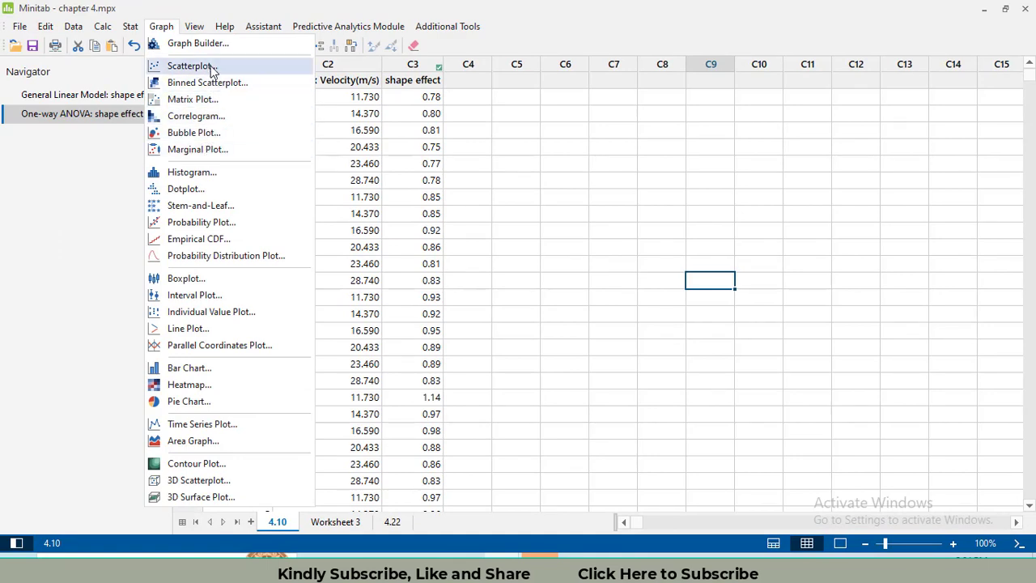
Step: Make a simple scatterplot with shape effect as Y against Nozzal design as X
left_click(191, 65)
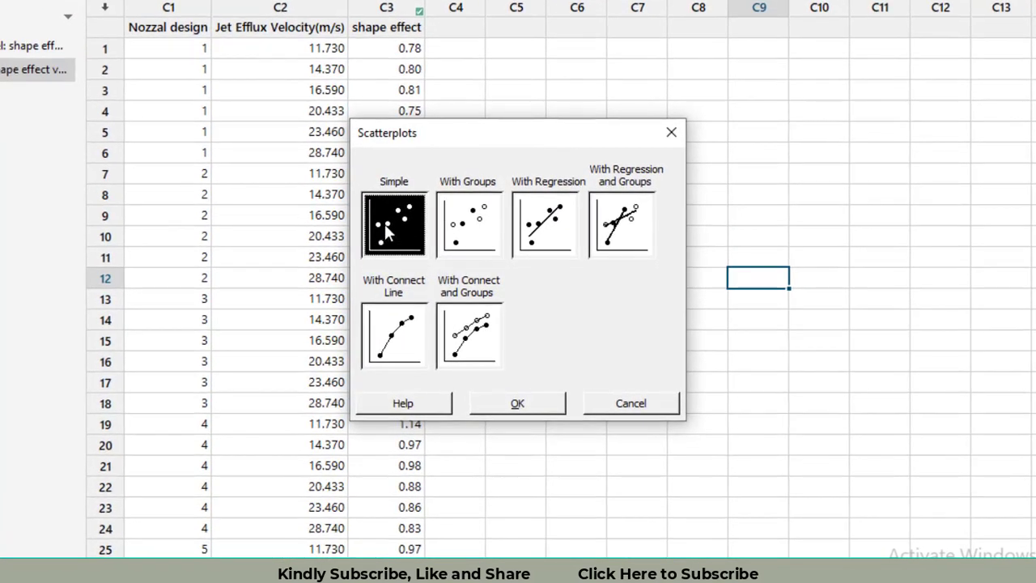
left_click(517, 402)
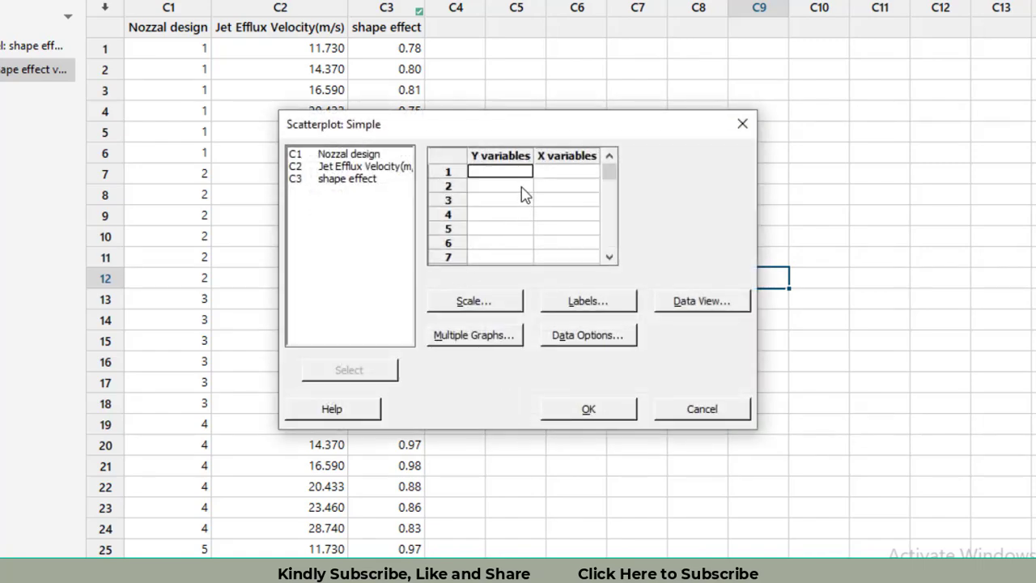
double_click(356, 178)
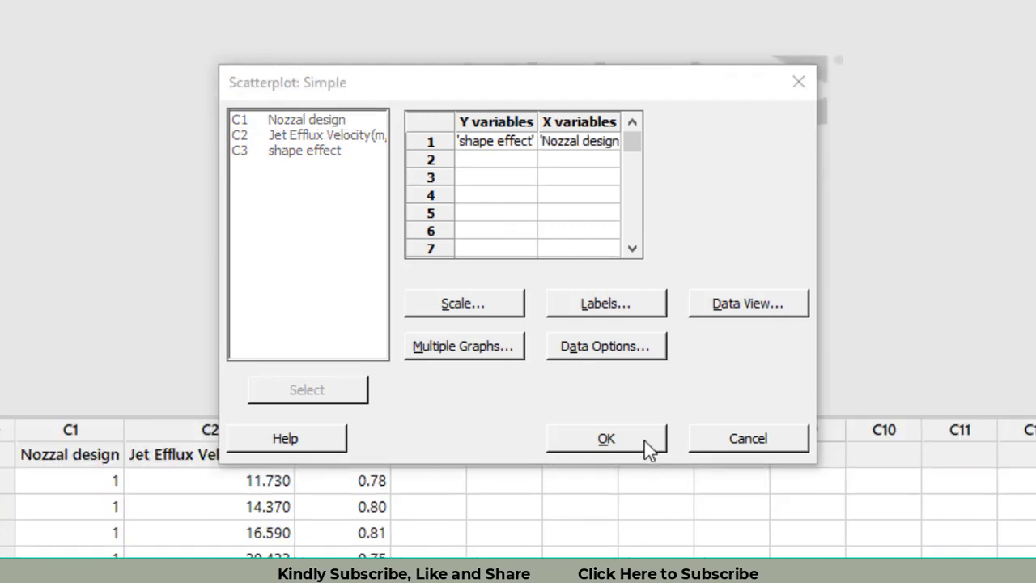
left_click(606, 438)
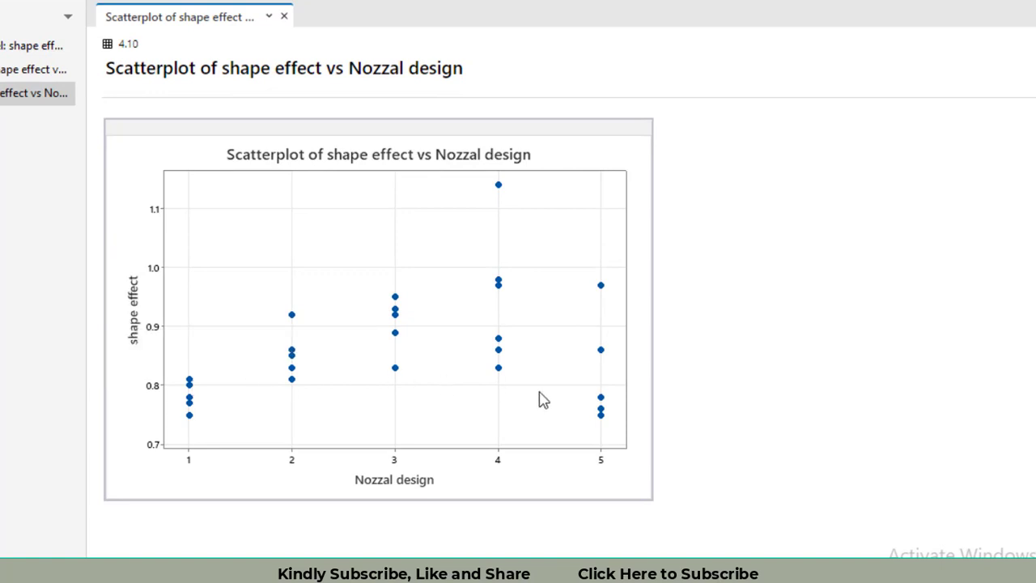
mouse_move(510, 356)
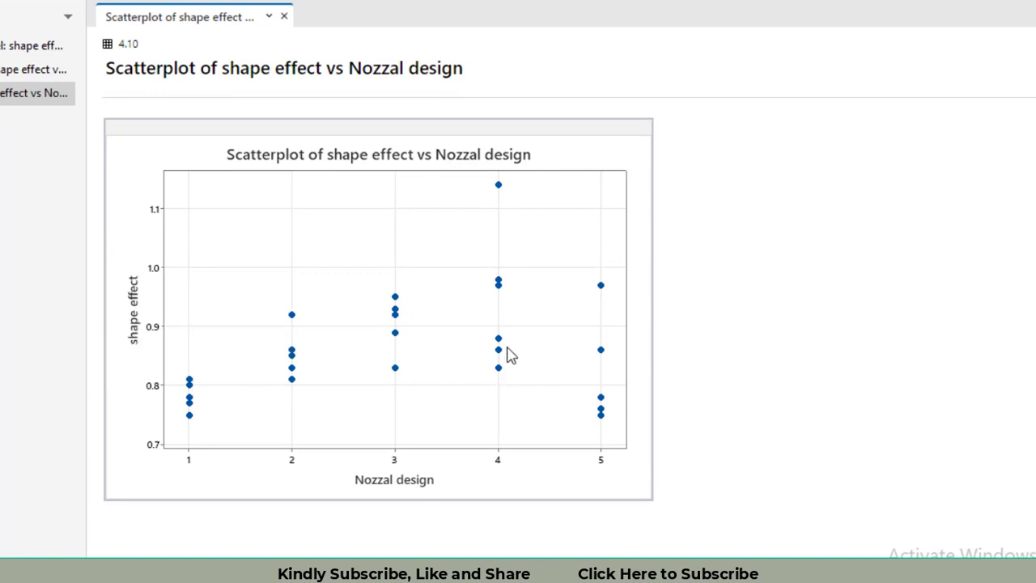
mouse_move(504, 220)
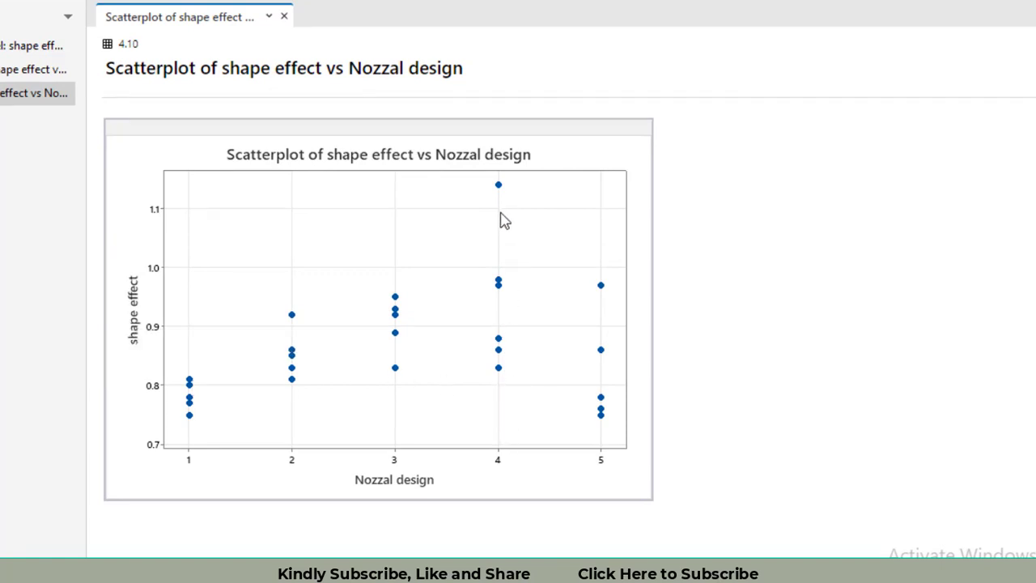
mouse_move(512, 194)
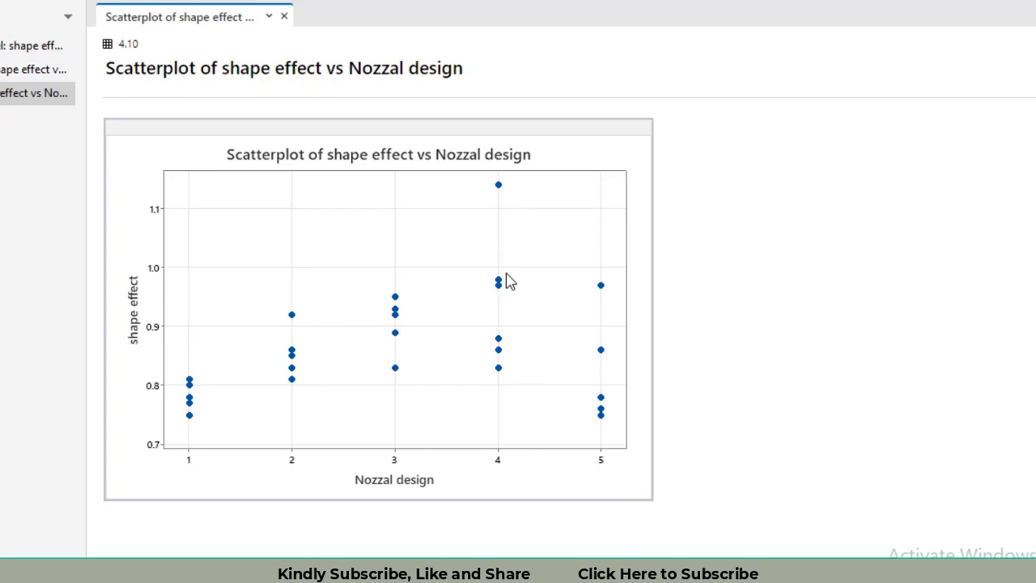
mouse_move(531, 368)
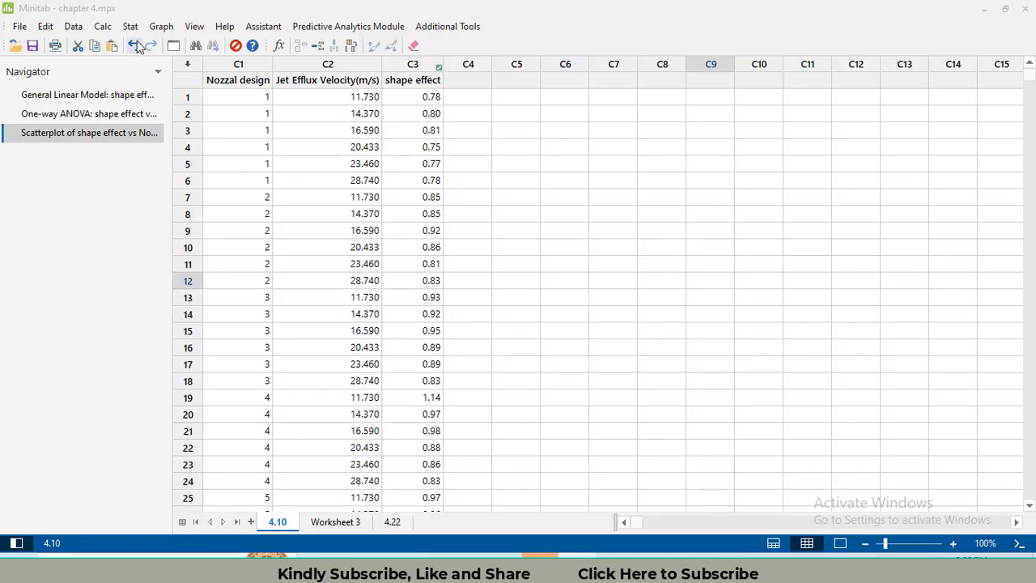
Step: Rerun the one-way ANOVA with four-in-one residual plots and residuals stored in the worksheet
left_click(133, 26)
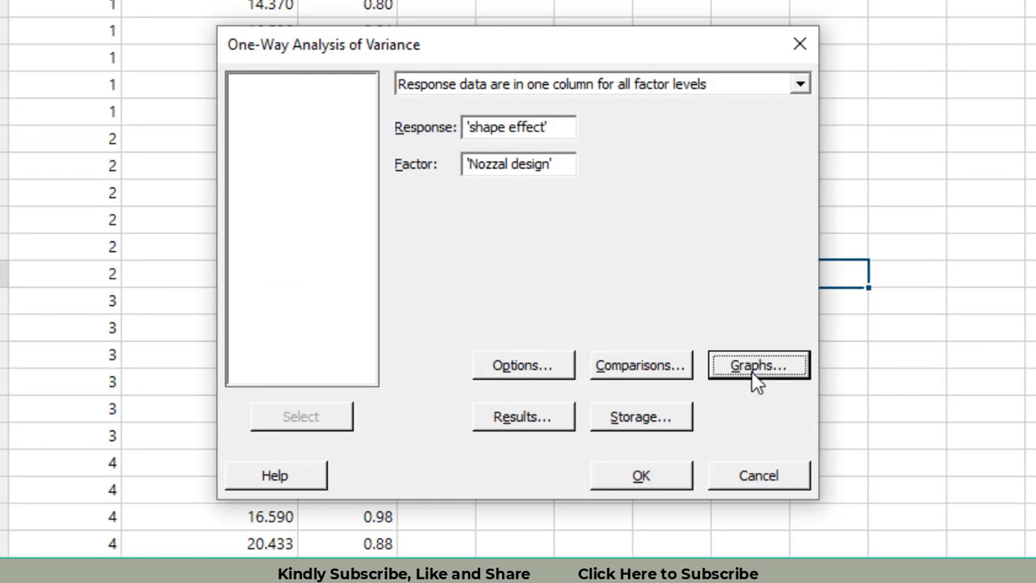
left_click(757, 366)
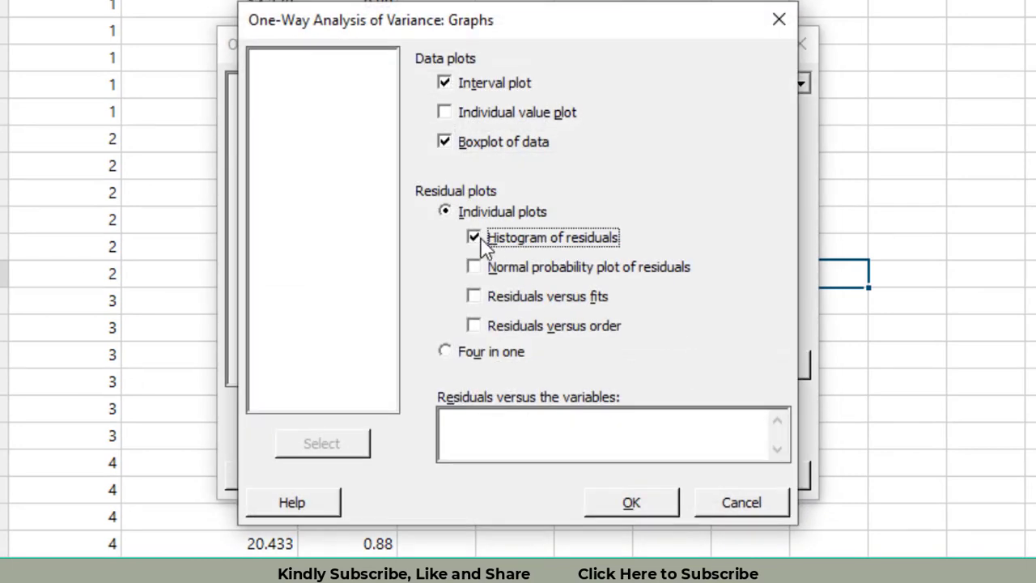
left_click(444, 351)
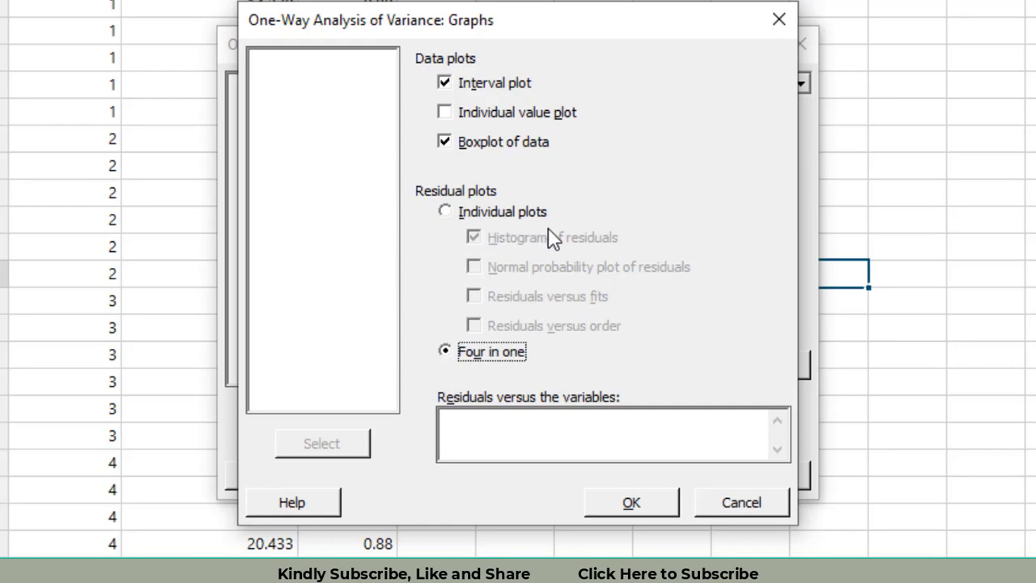
left_click(632, 500)
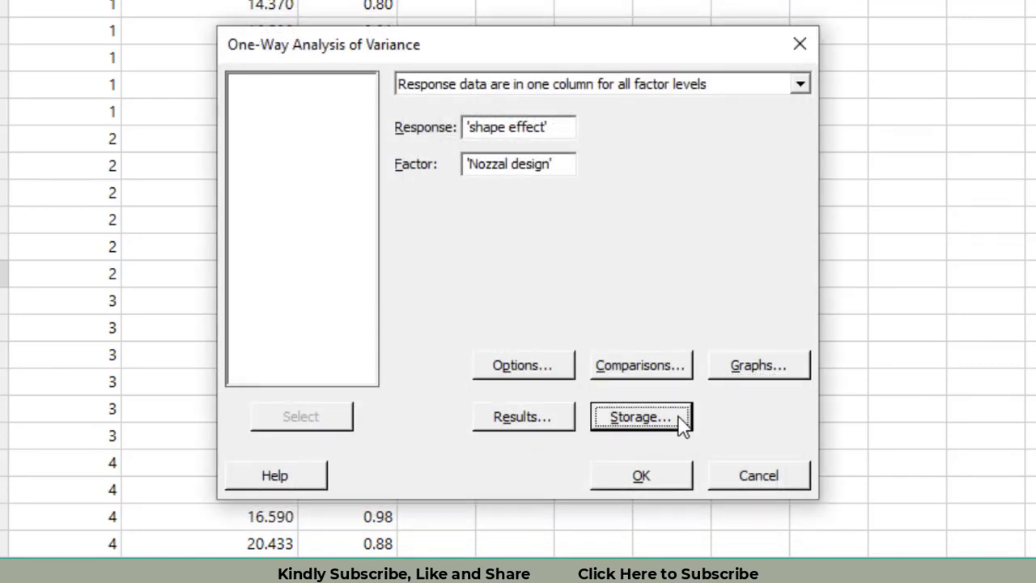
left_click(641, 416)
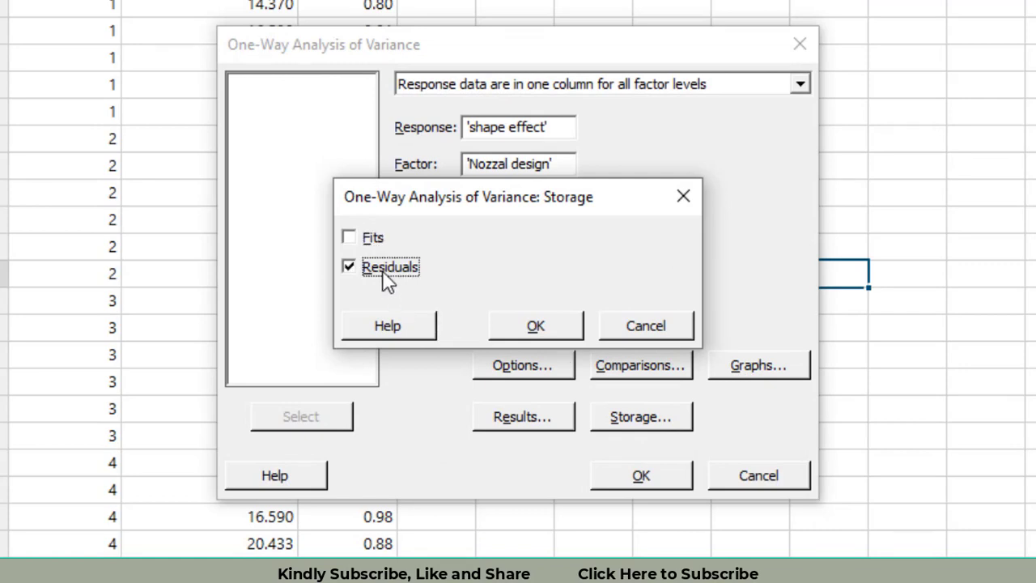
left_click(536, 324)
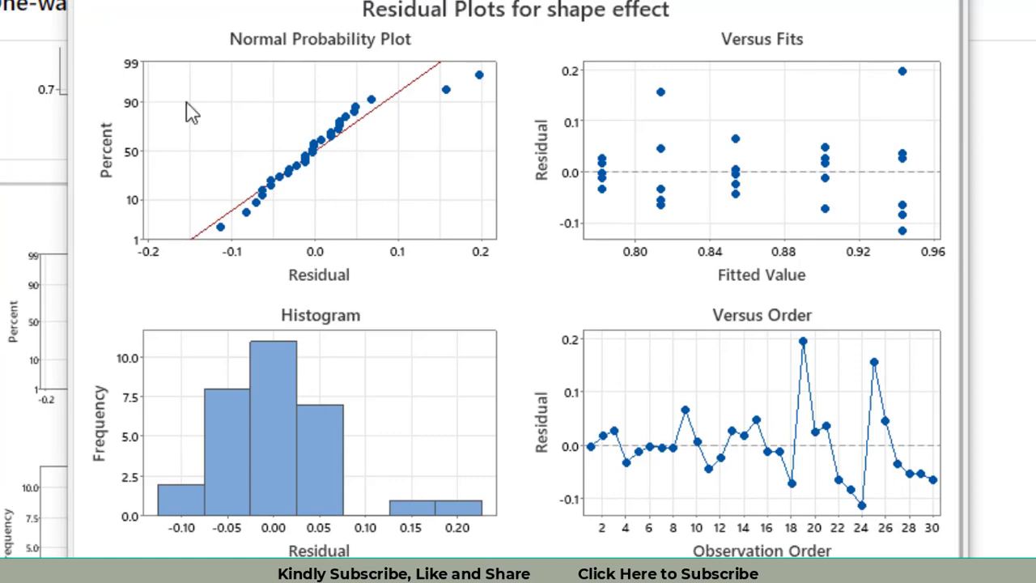
mouse_move(295, 417)
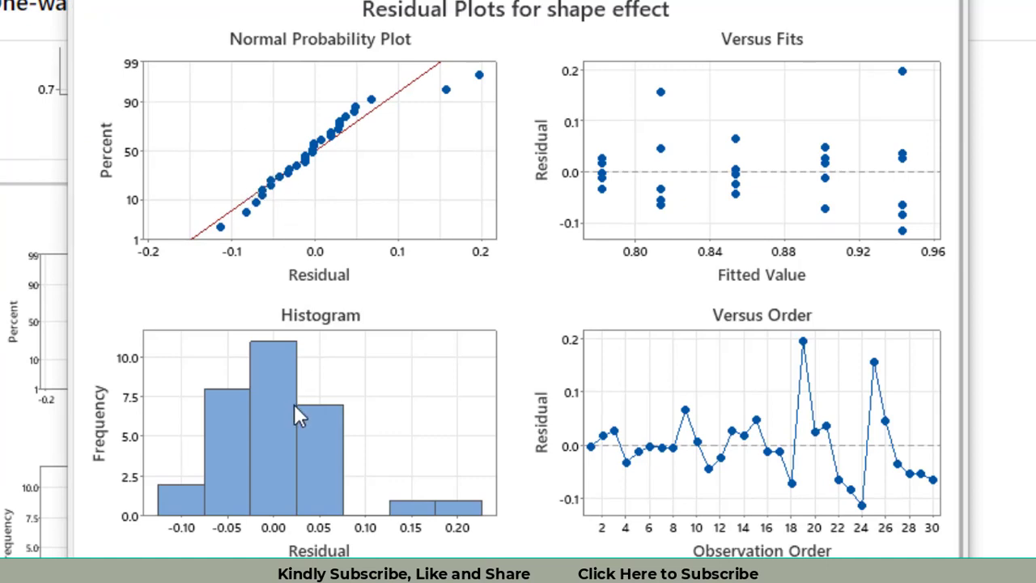
mouse_move(165, 489)
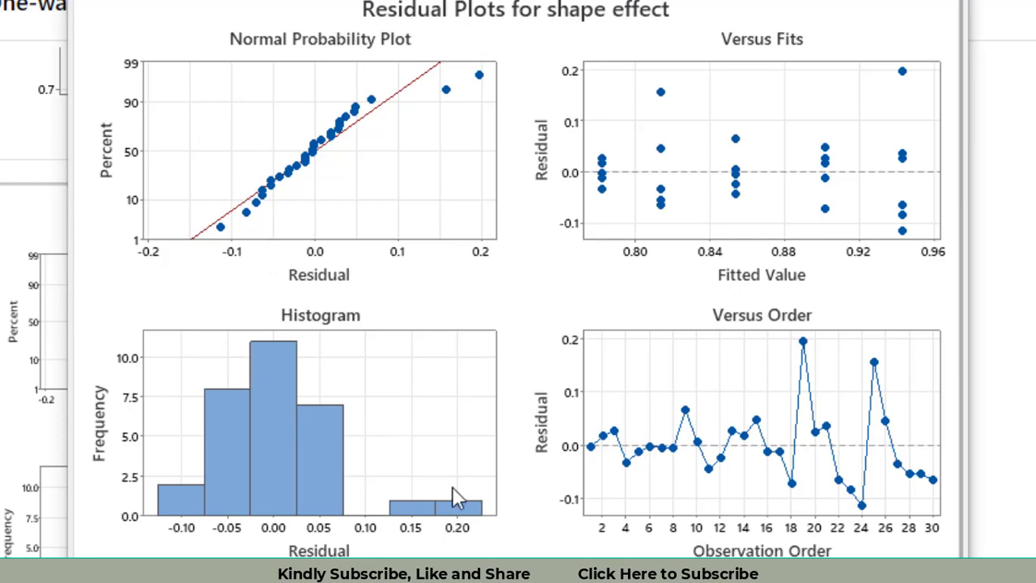
mouse_move(184, 446)
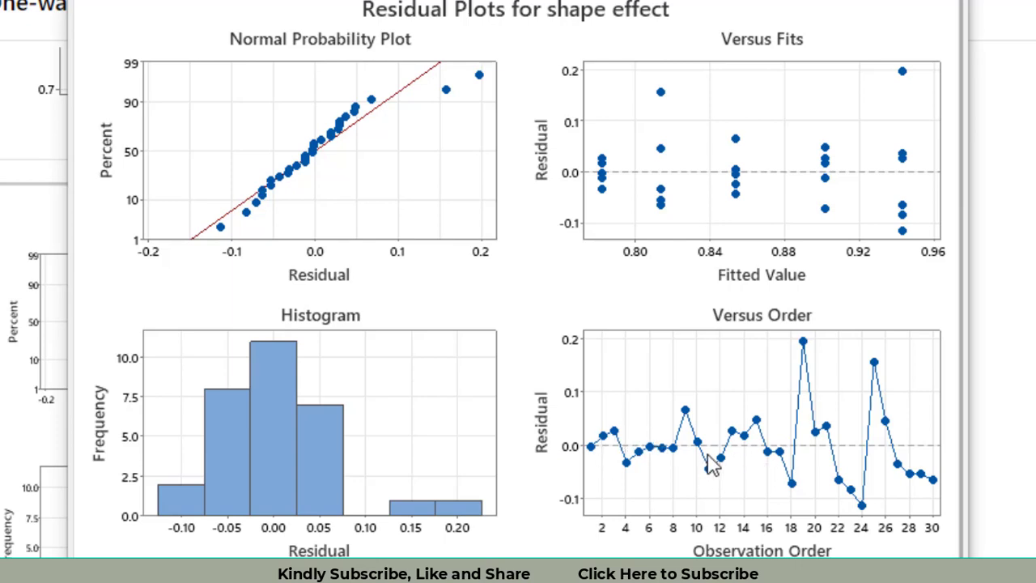
mouse_move(713, 494)
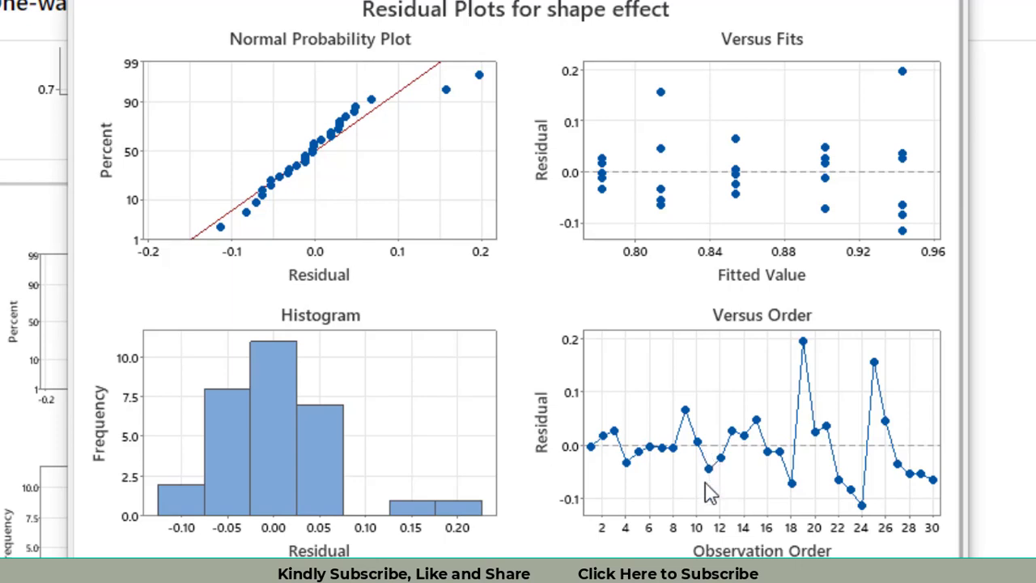
mouse_move(808, 282)
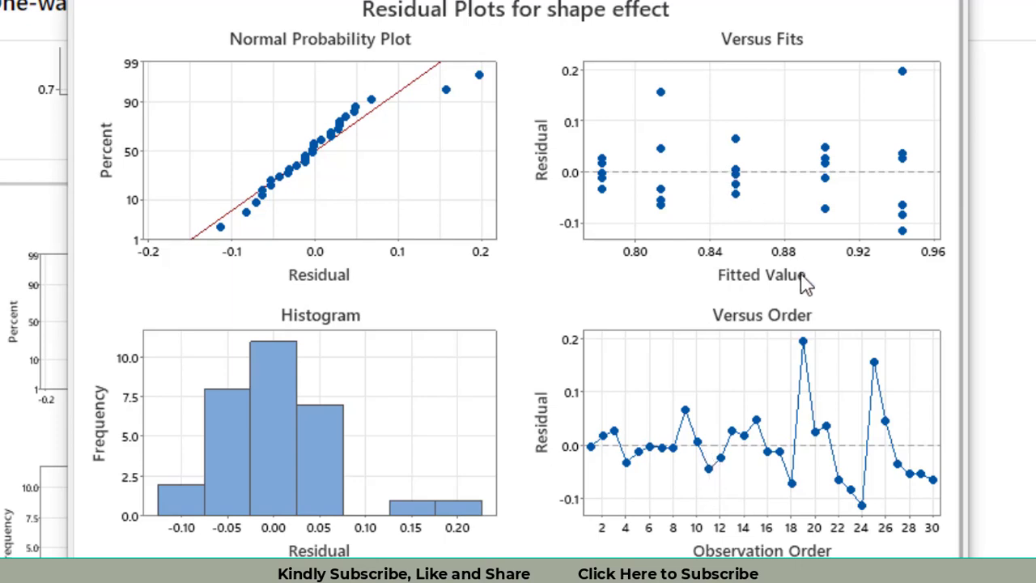
mouse_move(546, 179)
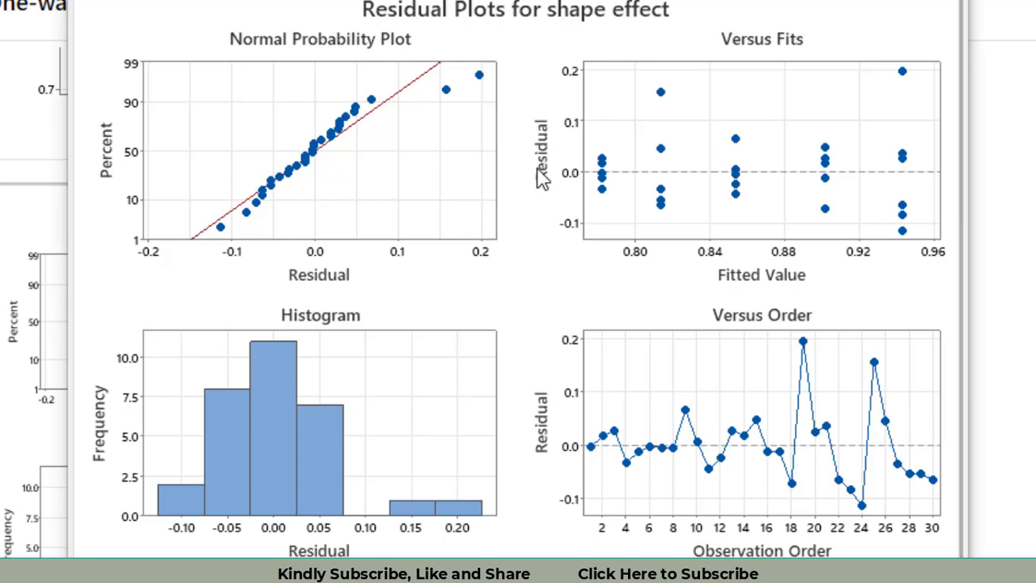
mouse_move(639, 191)
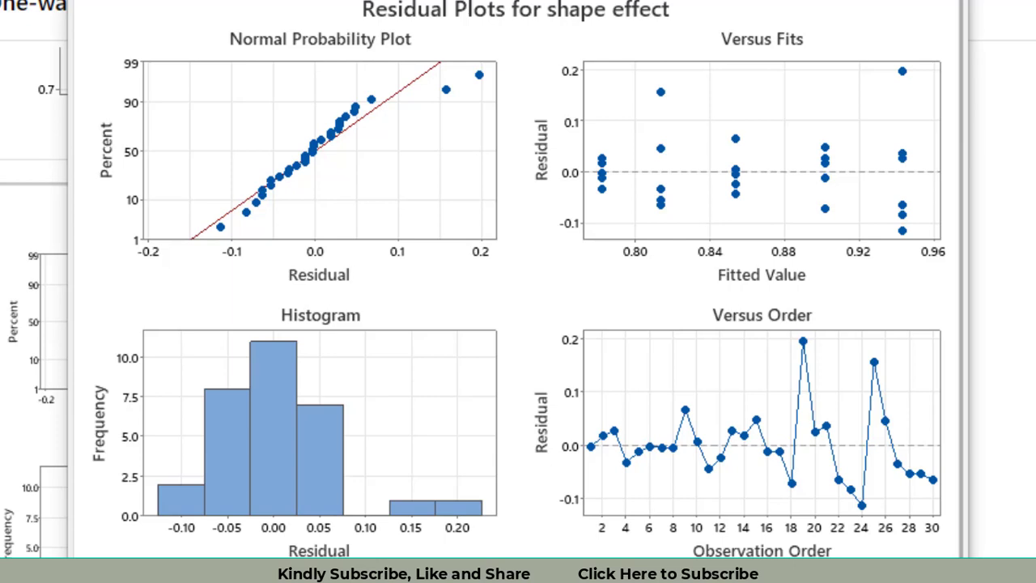
mouse_move(664, 289)
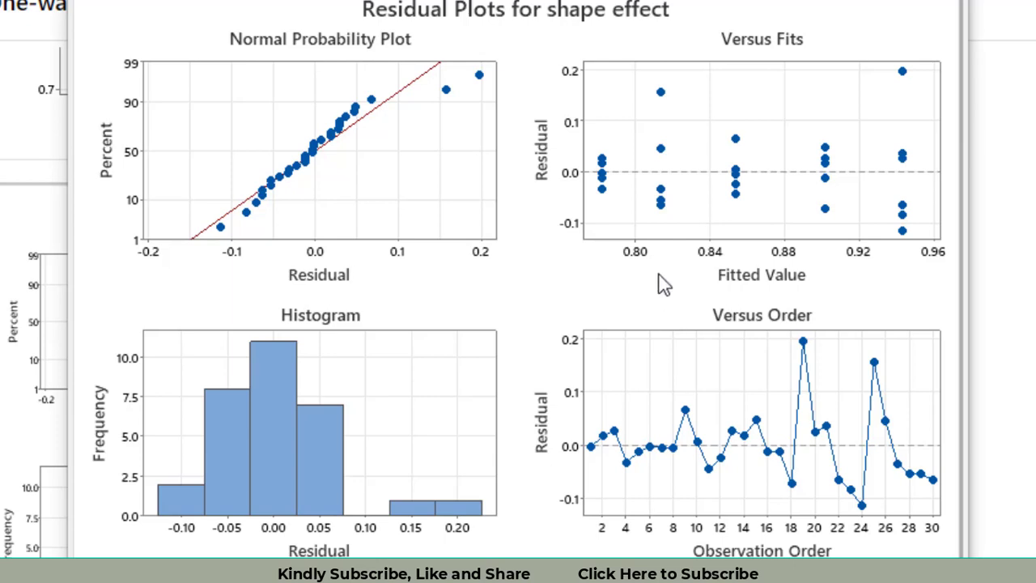
mouse_move(607, 226)
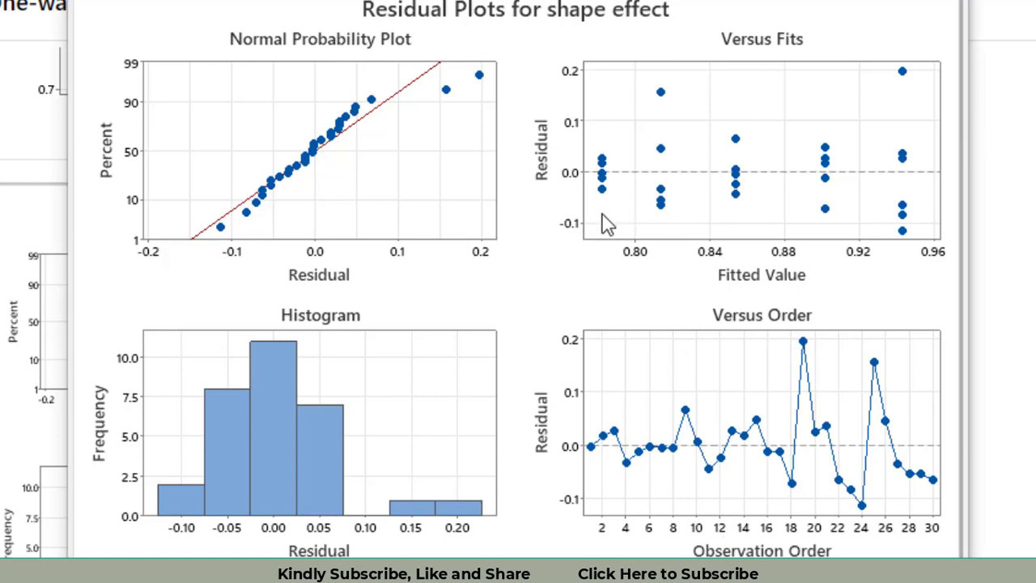
mouse_move(473, 31)
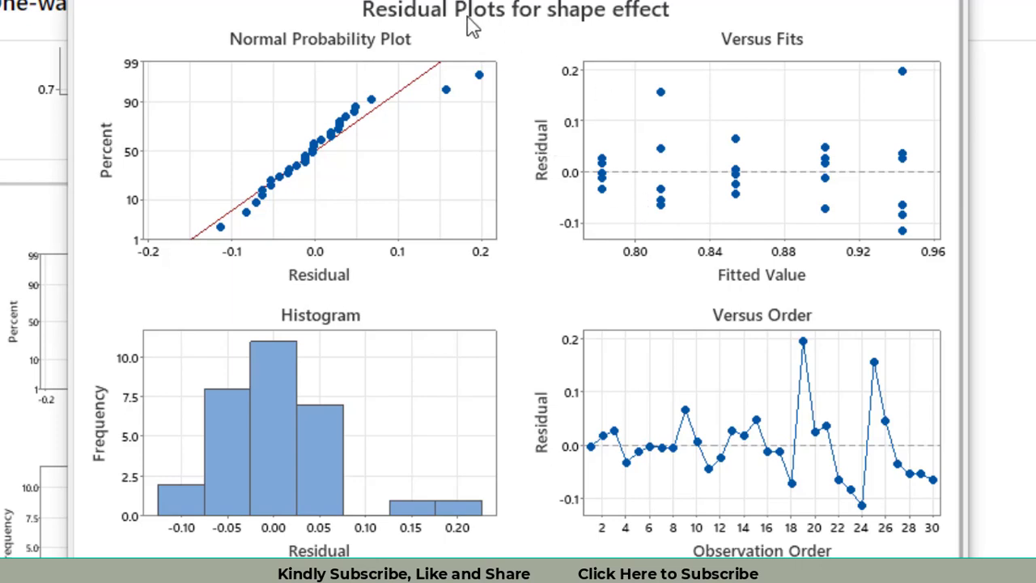
mouse_move(499, 149)
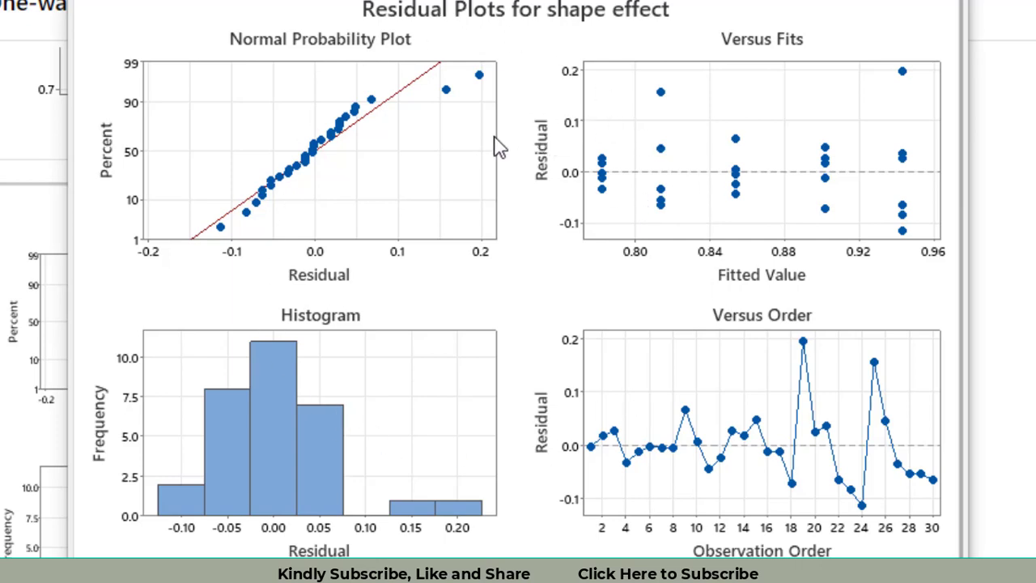